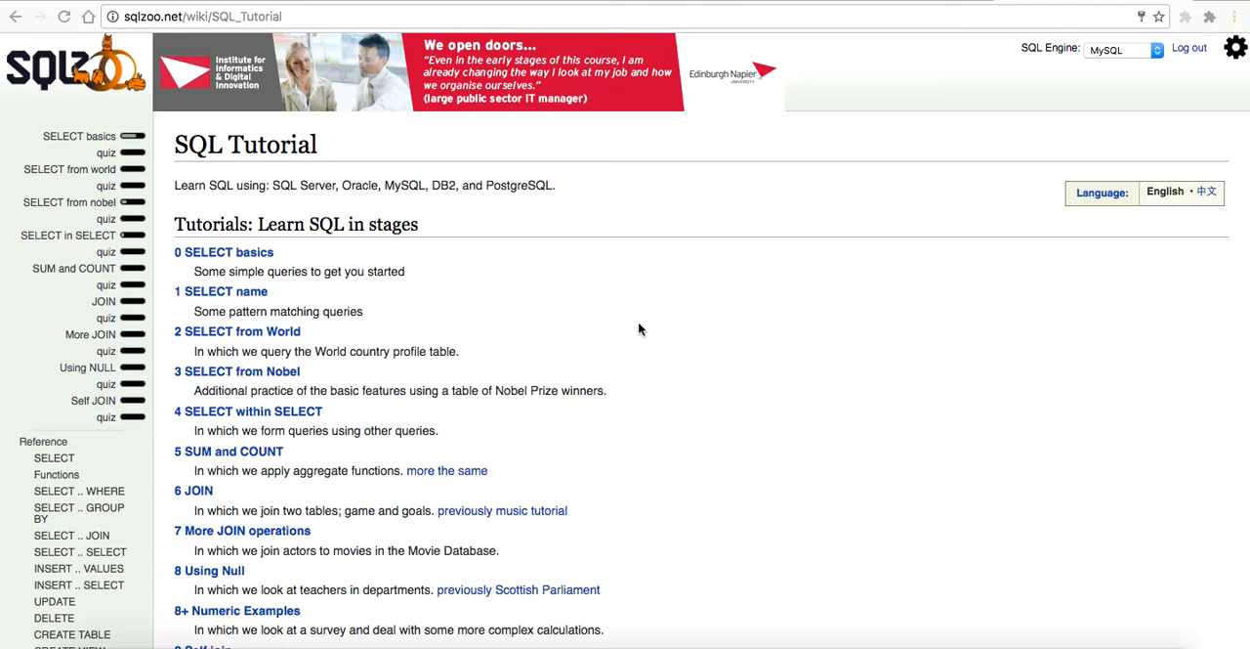
mouse_move(144, 178)
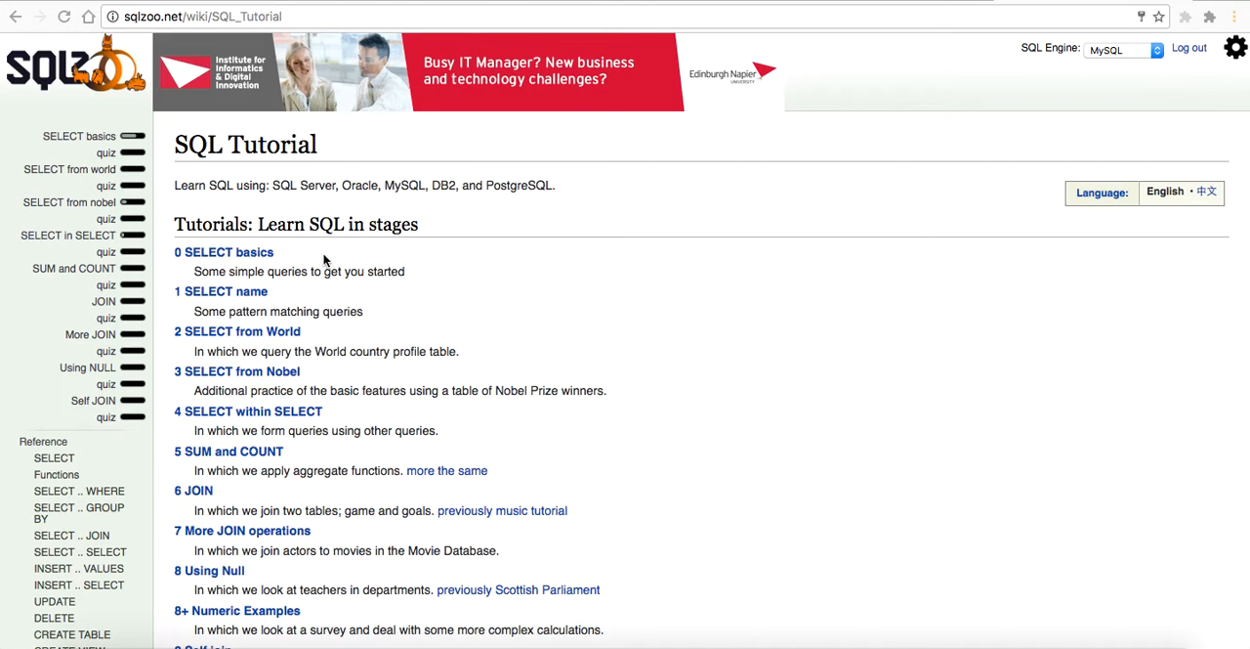
mouse_move(329, 261)
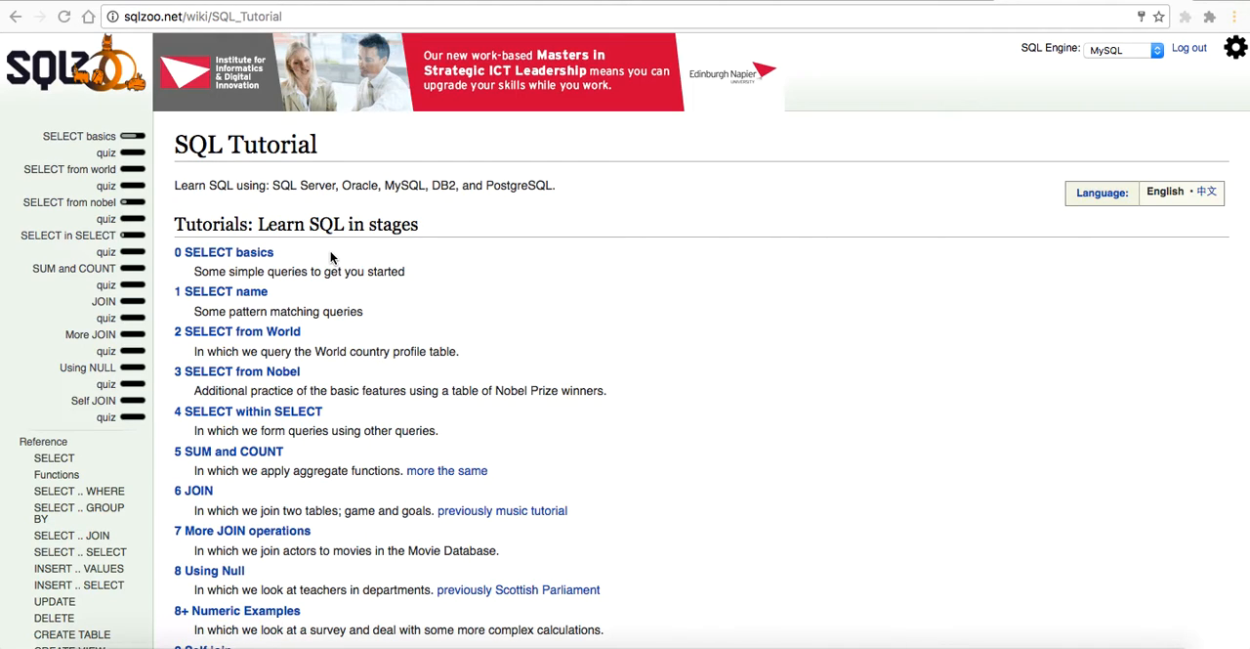
mouse_move(287, 253)
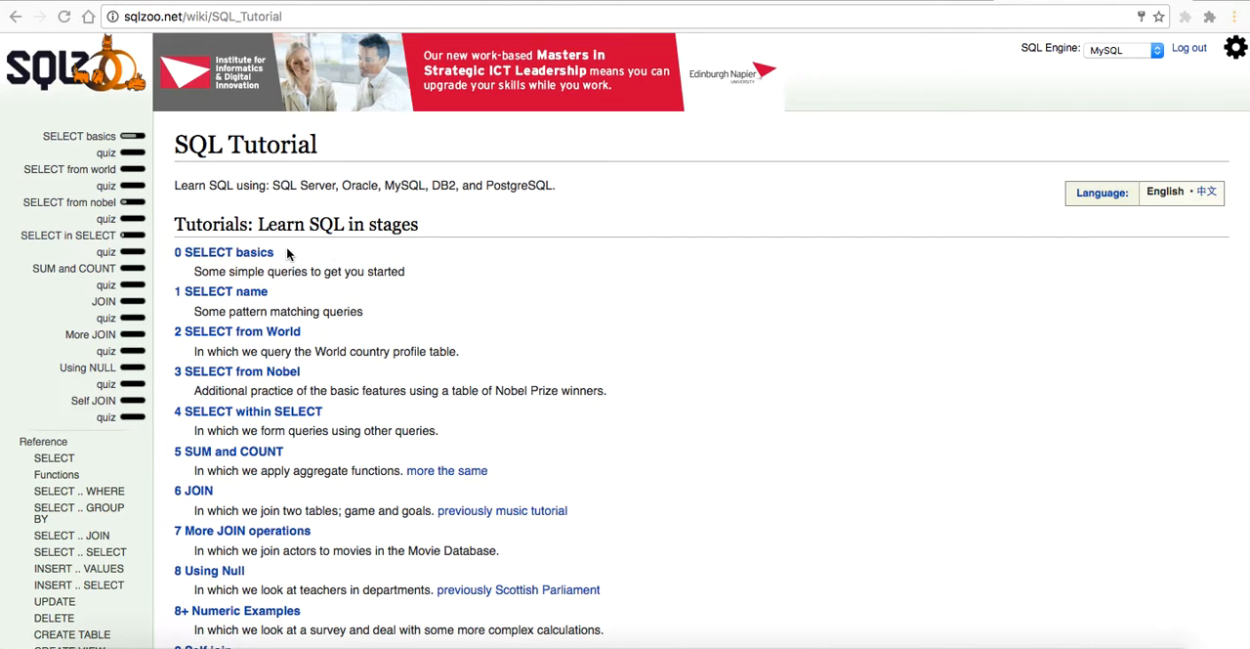
Step: Open the '0 SELECT basics' tutorial and look over its world table introduction
left_click(229, 252)
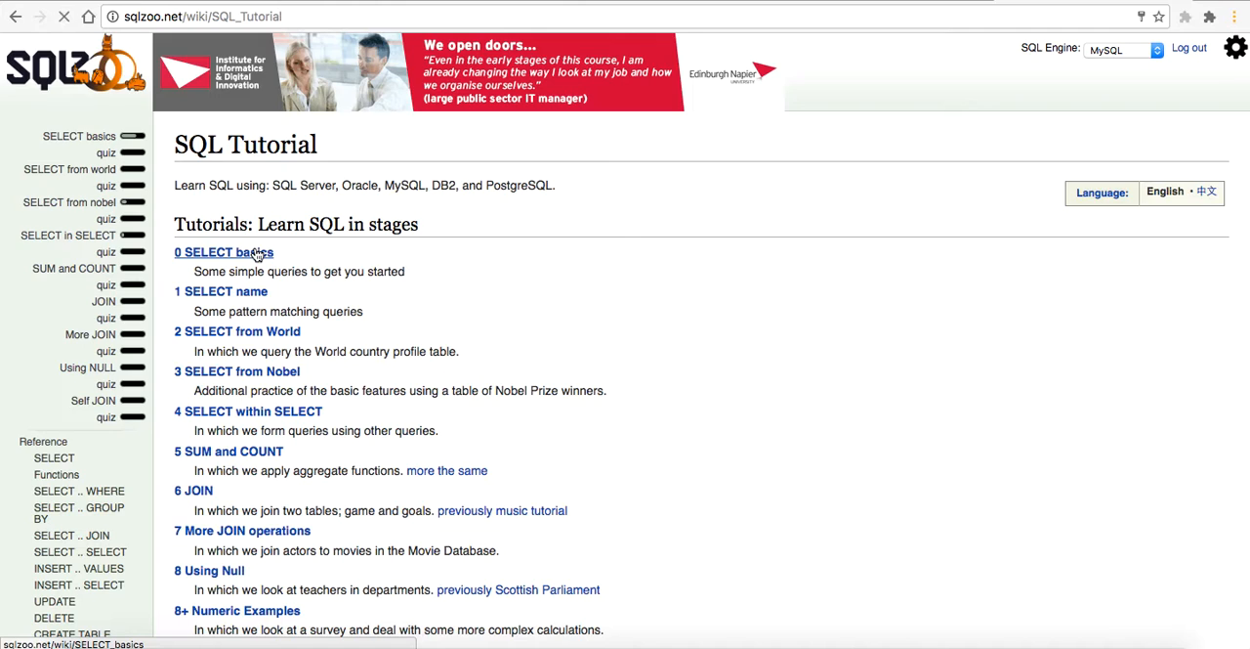
left_click(223, 252)
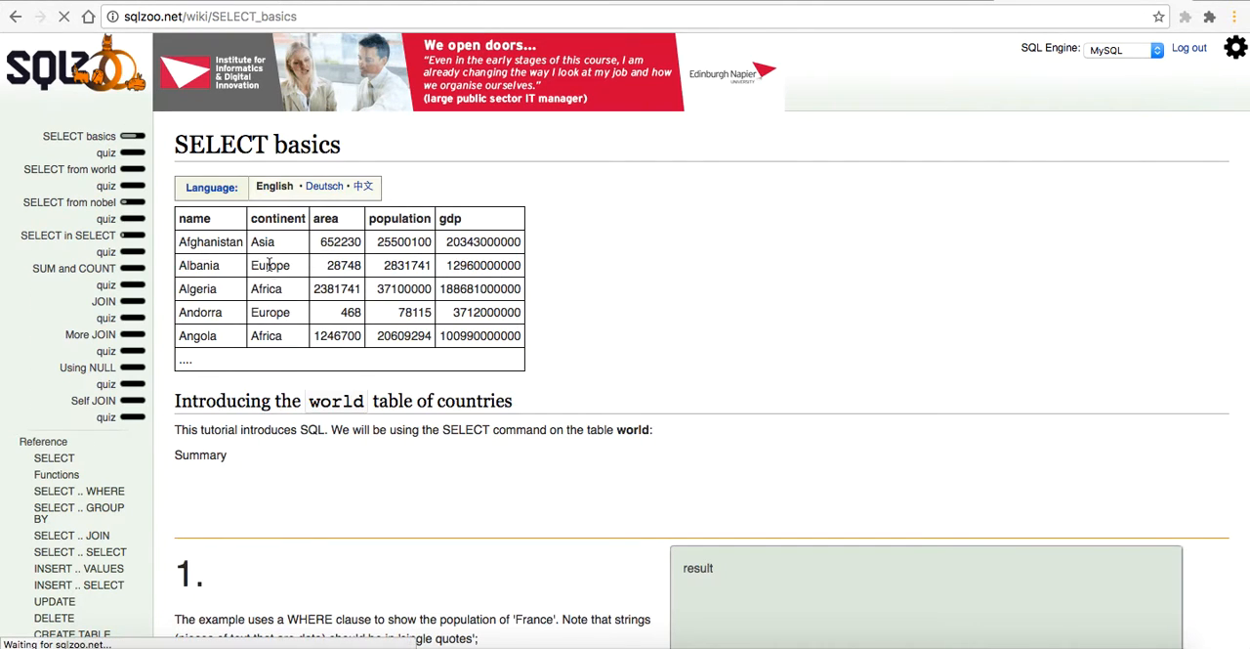
scroll("down", 3)
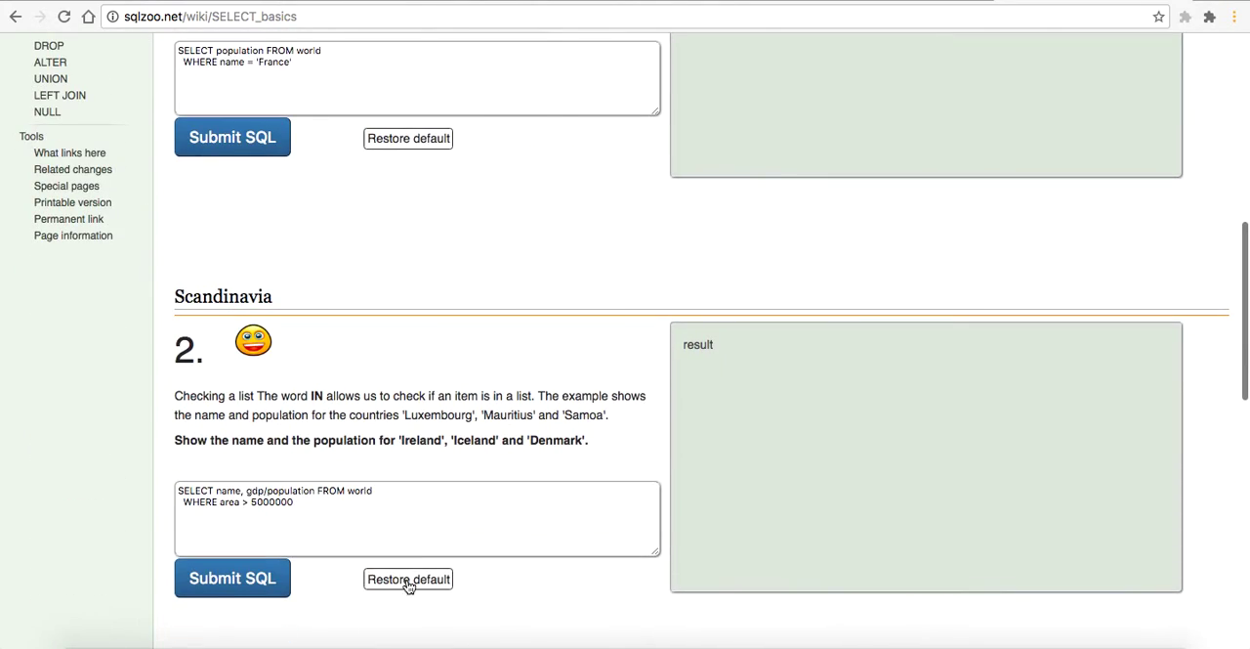
scroll("down", 3)
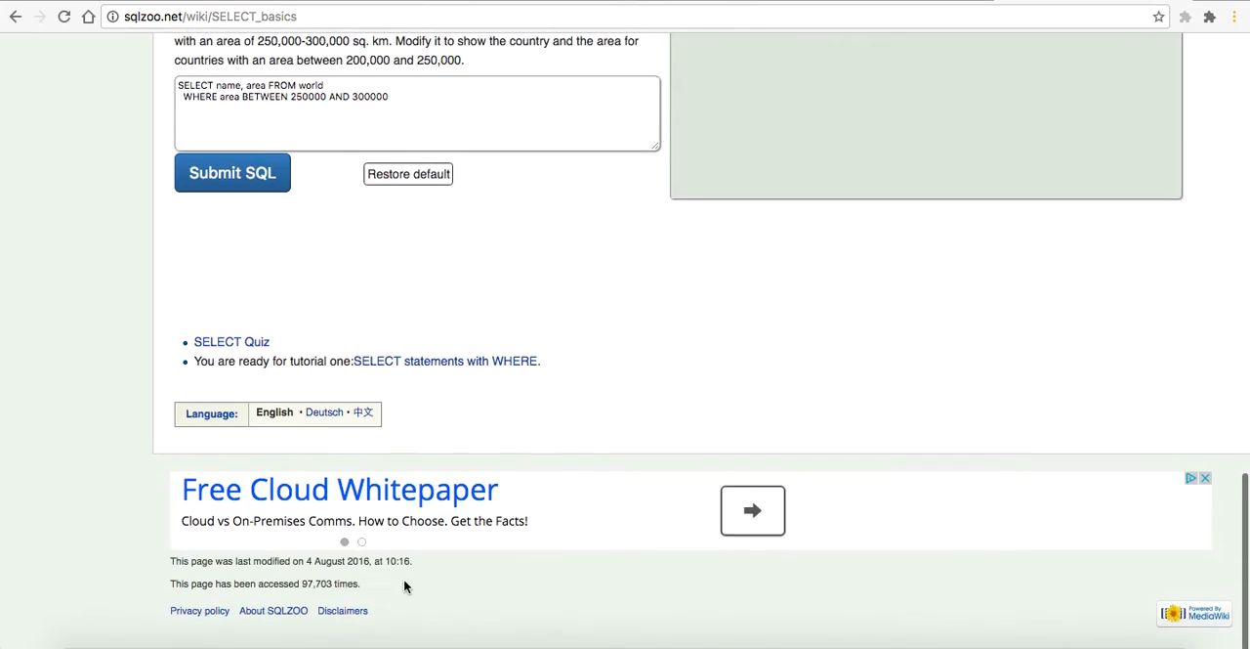
scroll("up", 3)
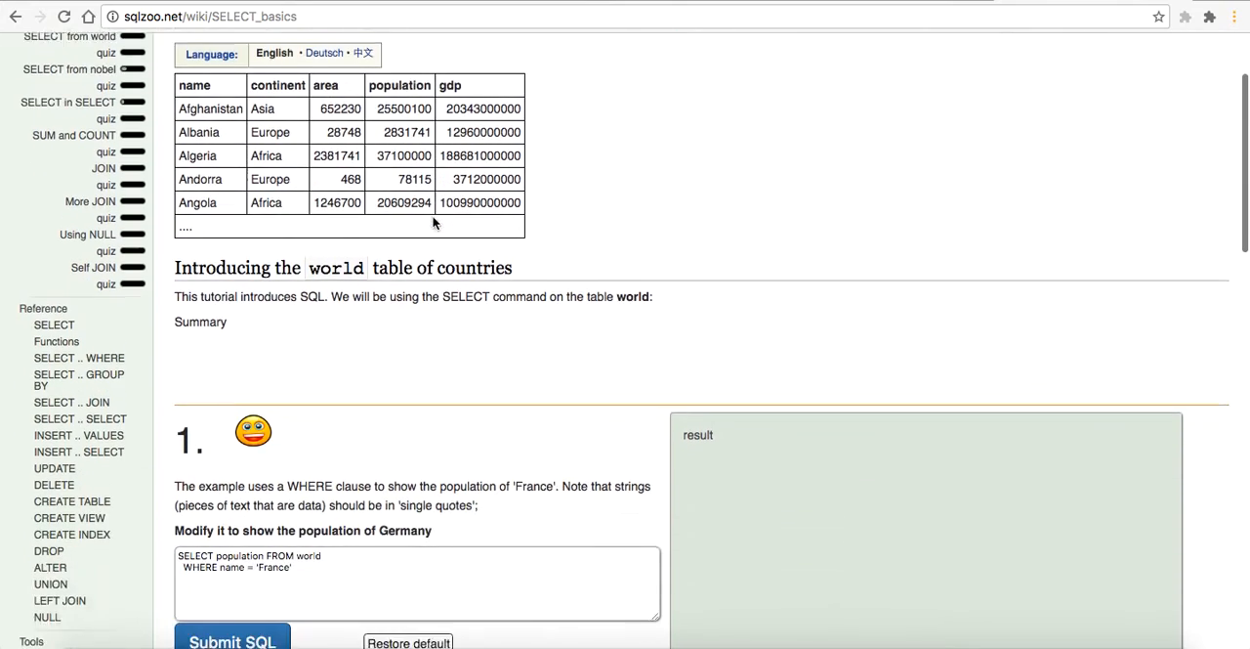
scroll("down", 3)
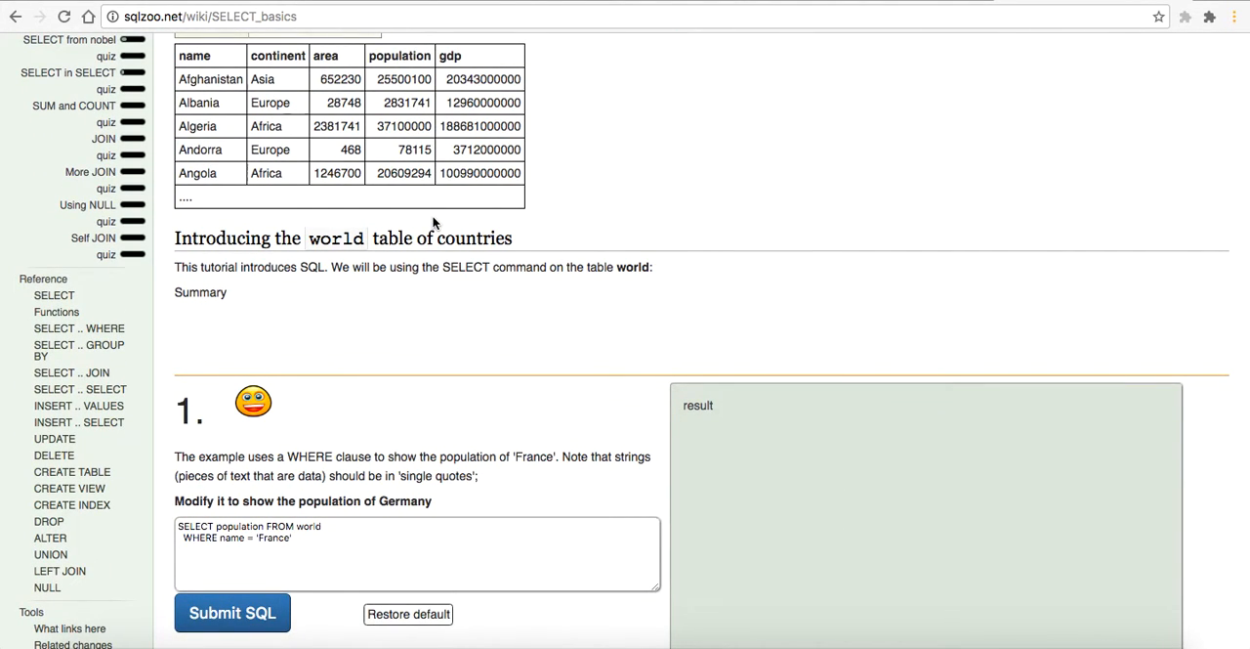
Step: Scroll through the lesson to exercise 1's unedited France population query
scroll("up", 3)
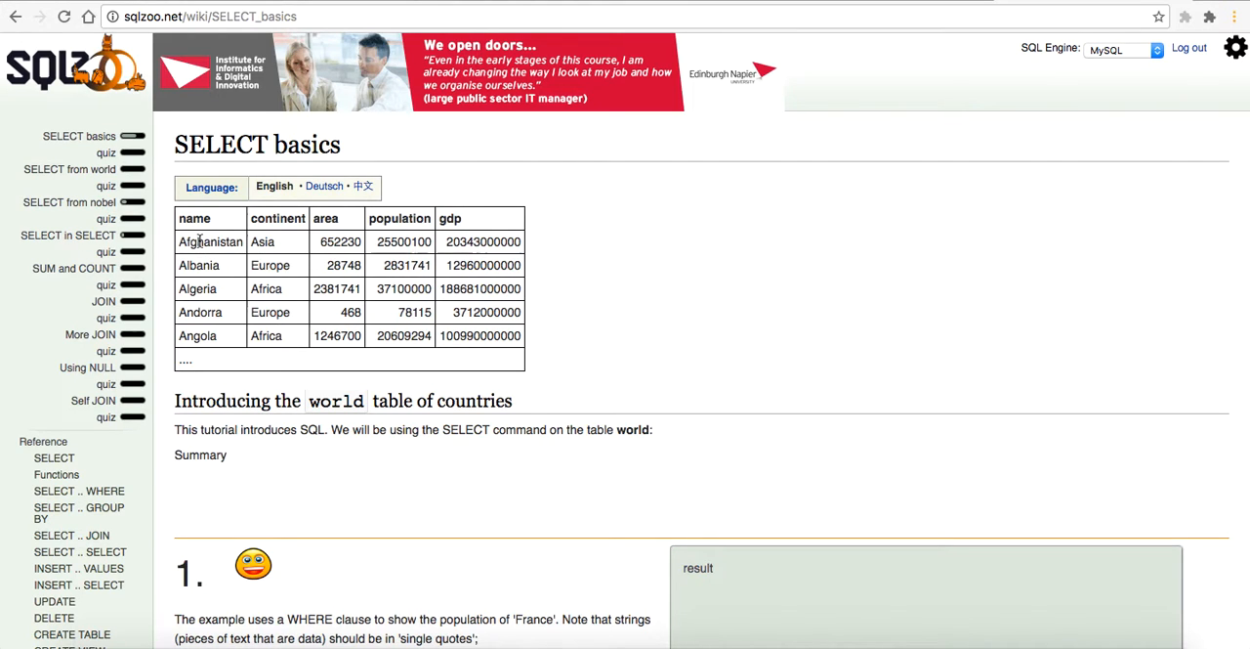
scroll("down", 3)
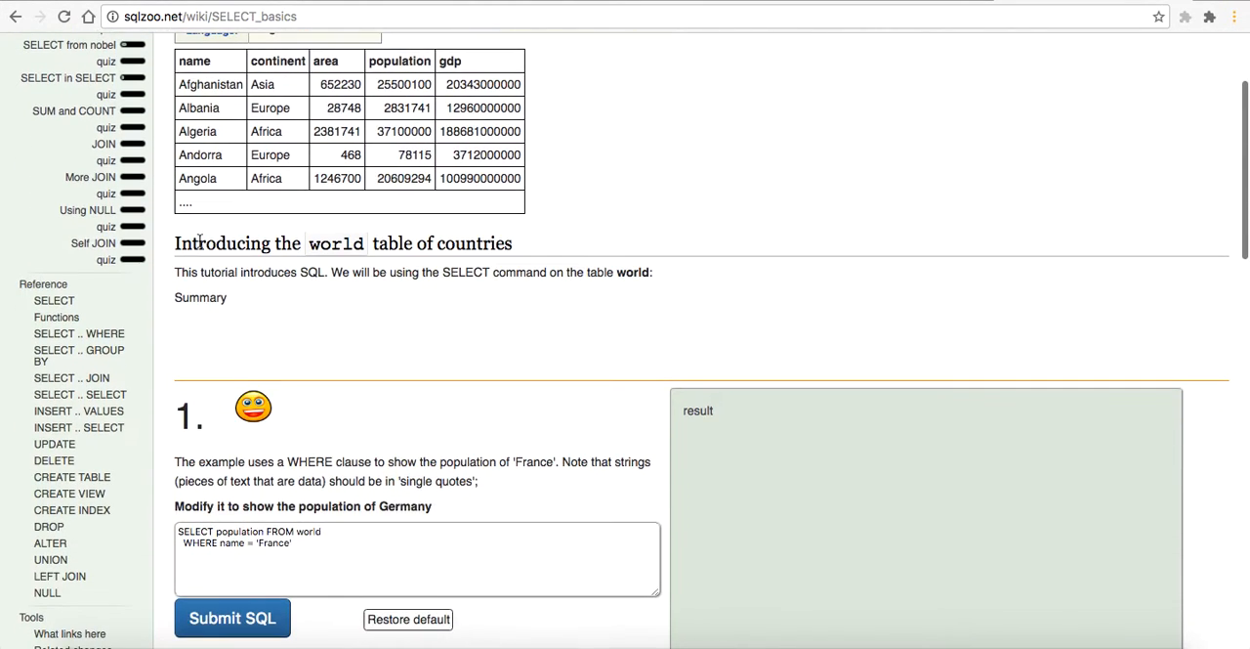
mouse_move(269, 292)
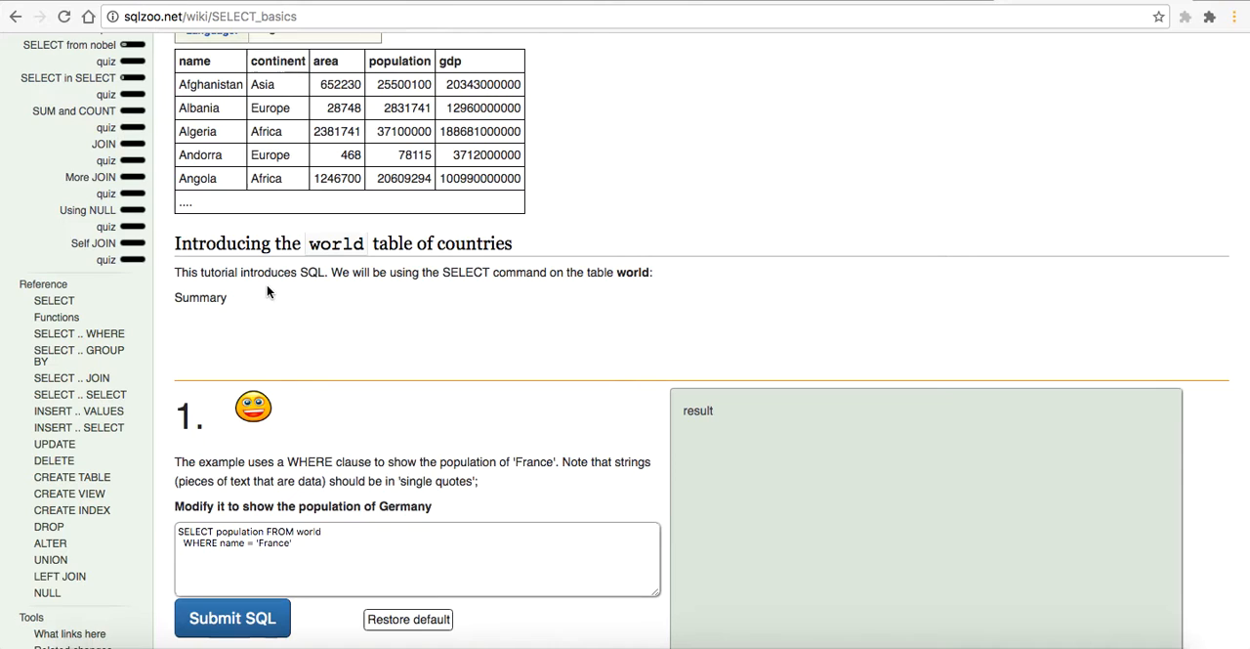
key("volumeup")
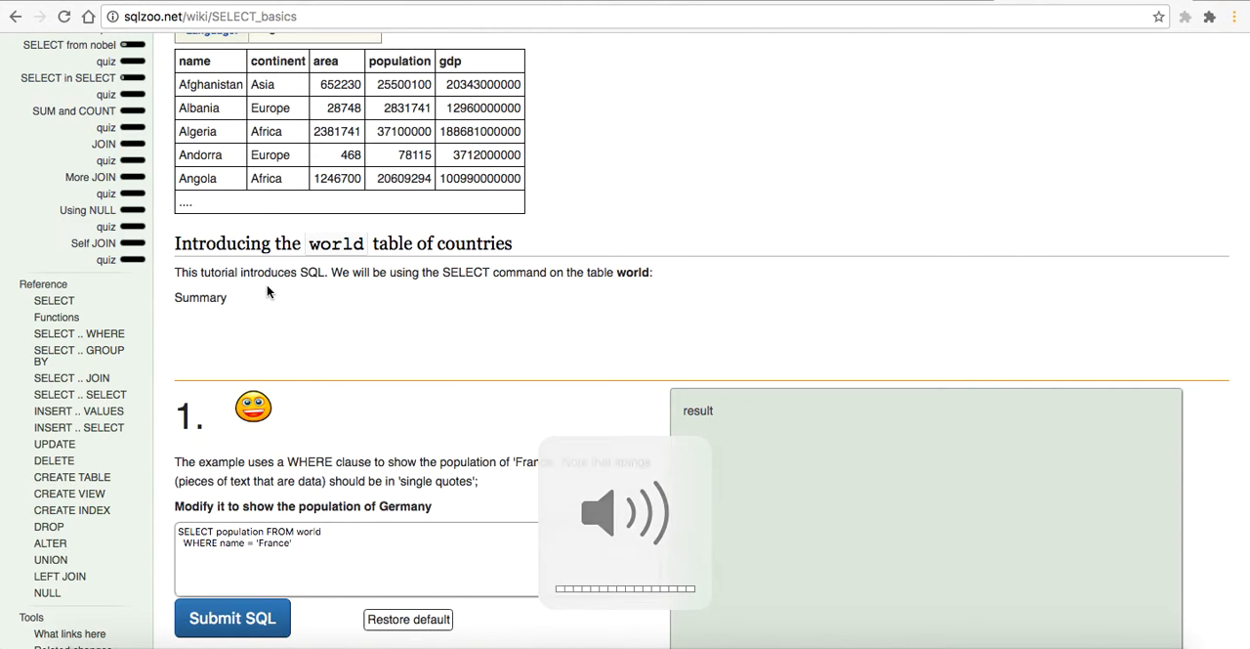
scroll("down", 3)
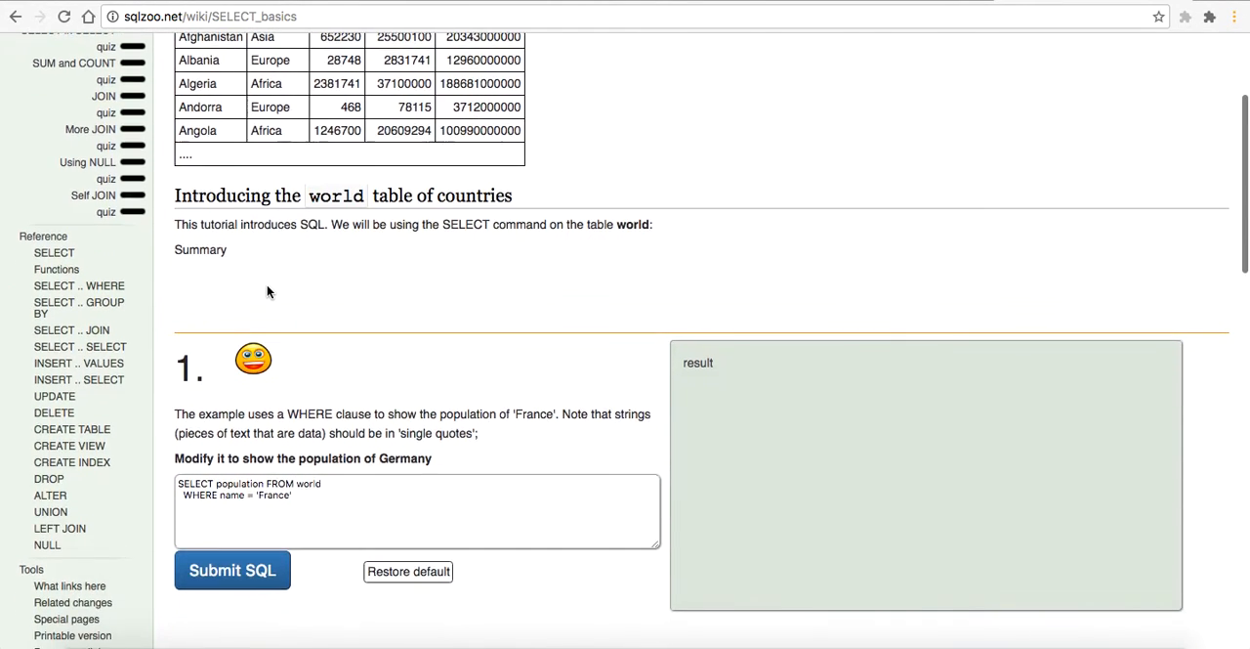
scroll("down", 3)
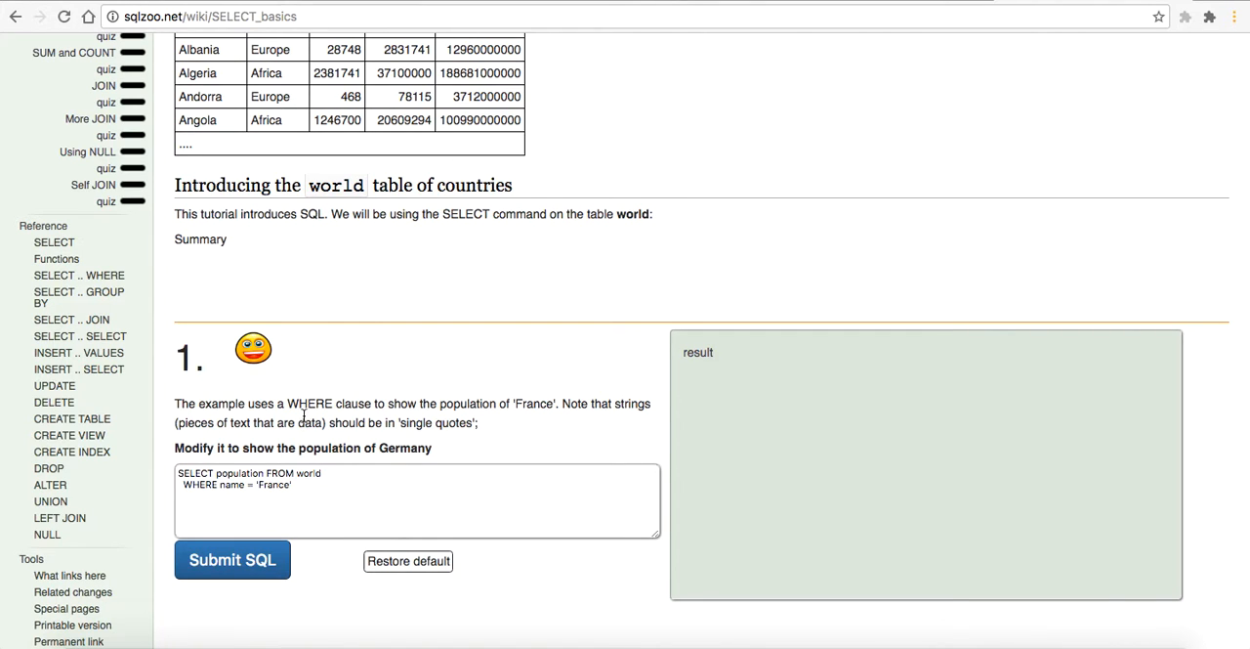
scroll("up", 3)
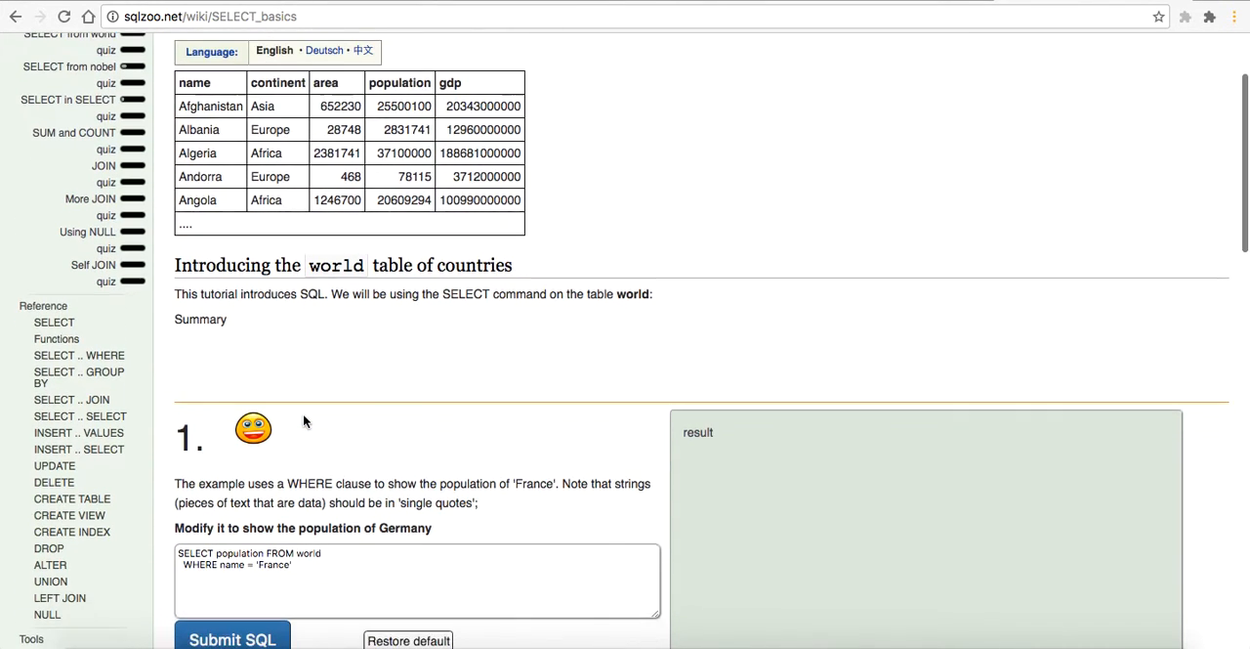
scroll("up", 3)
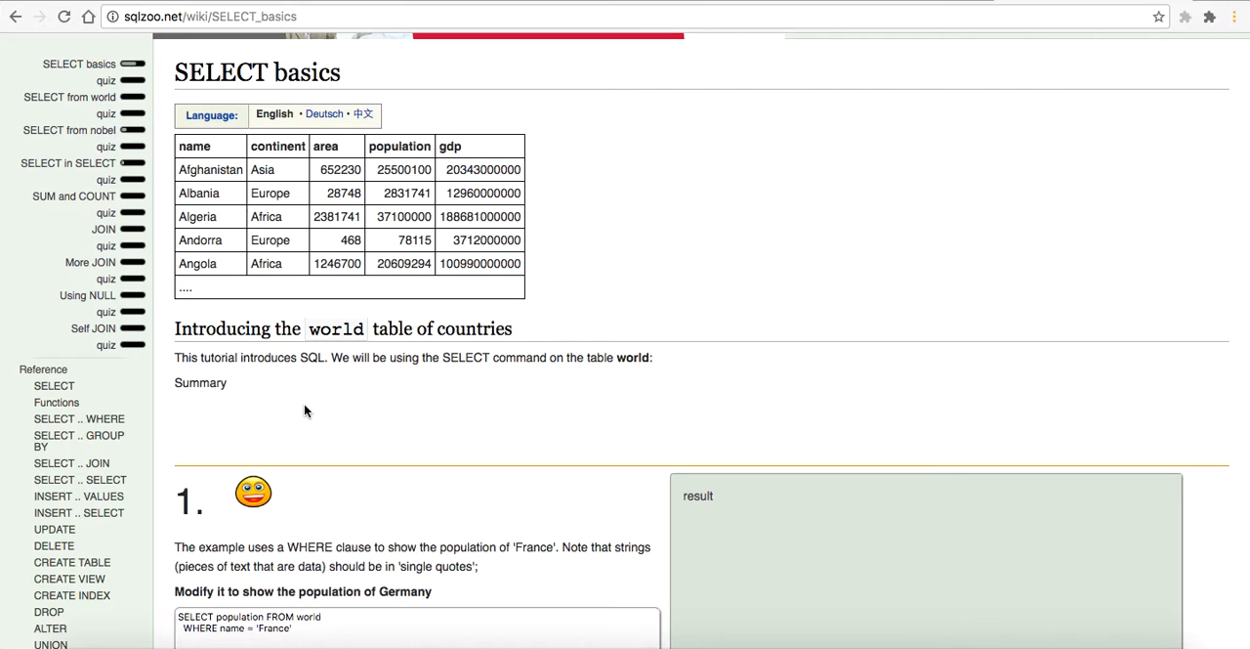
mouse_move(311, 359)
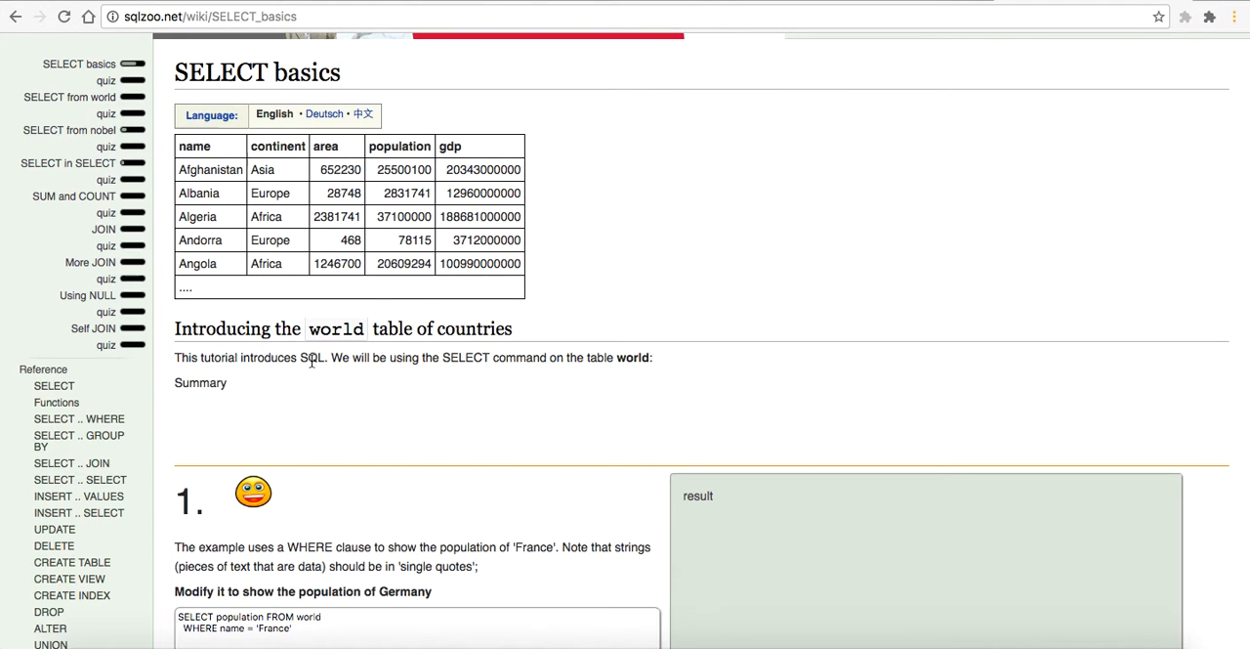
scroll("down", 3)
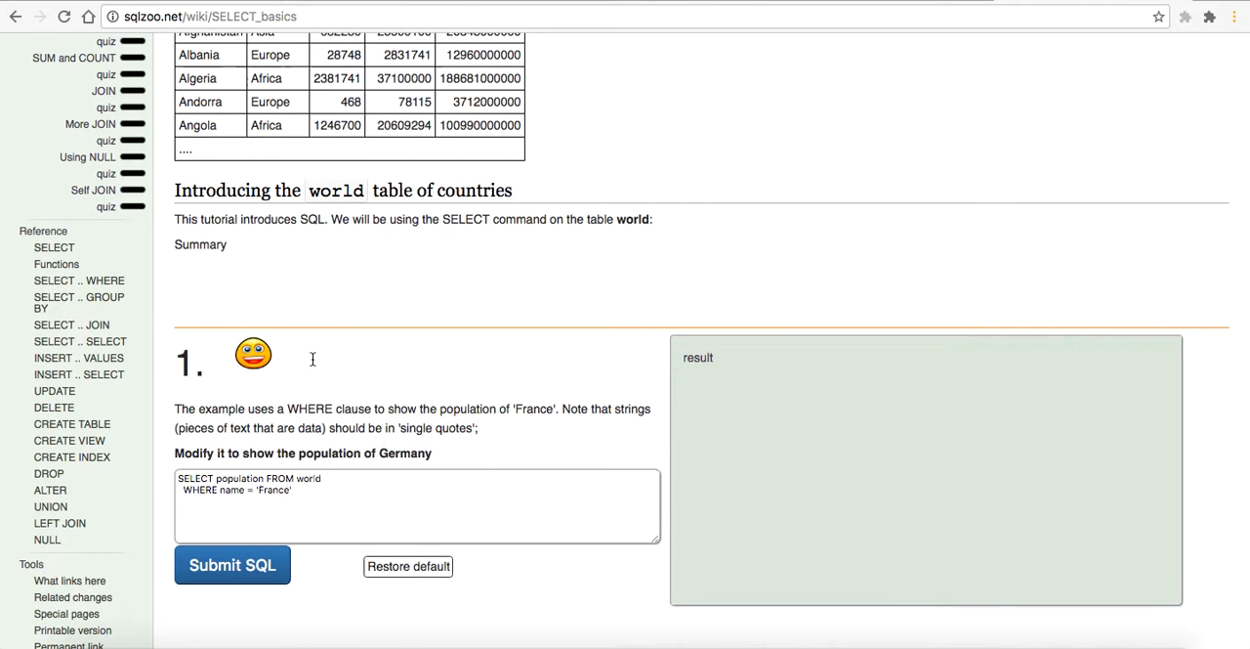
scroll("up", 3)
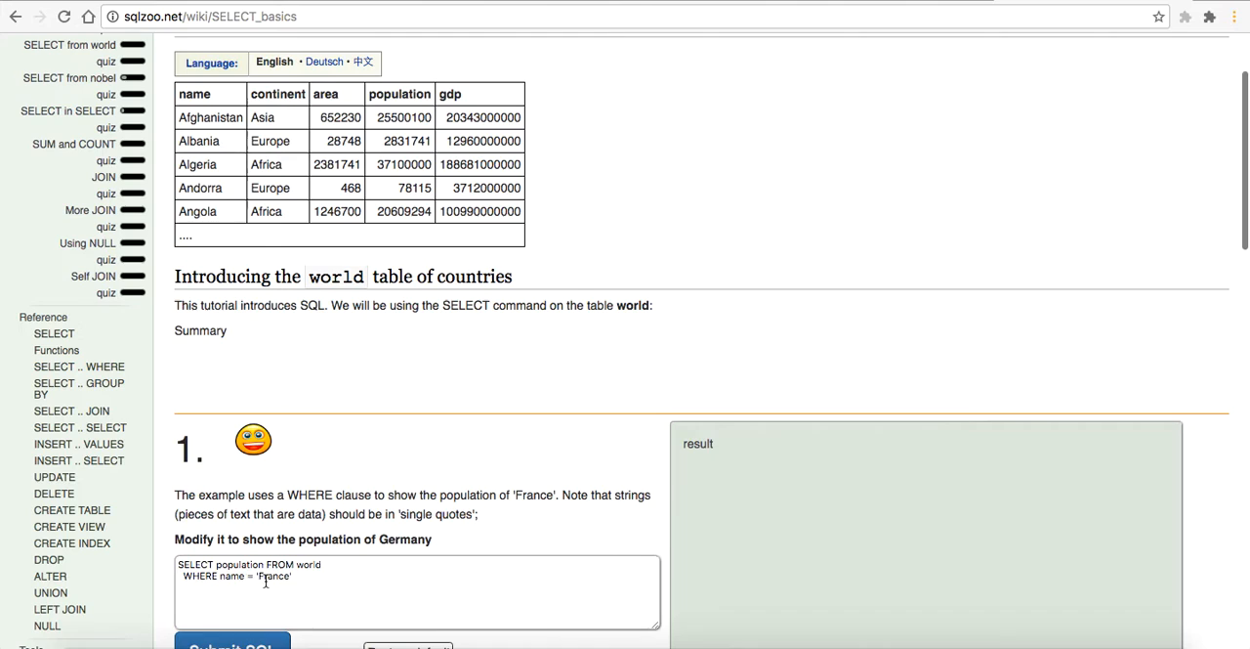
Step: Run exercise 1's original population query and review the result
scroll("down", 3)
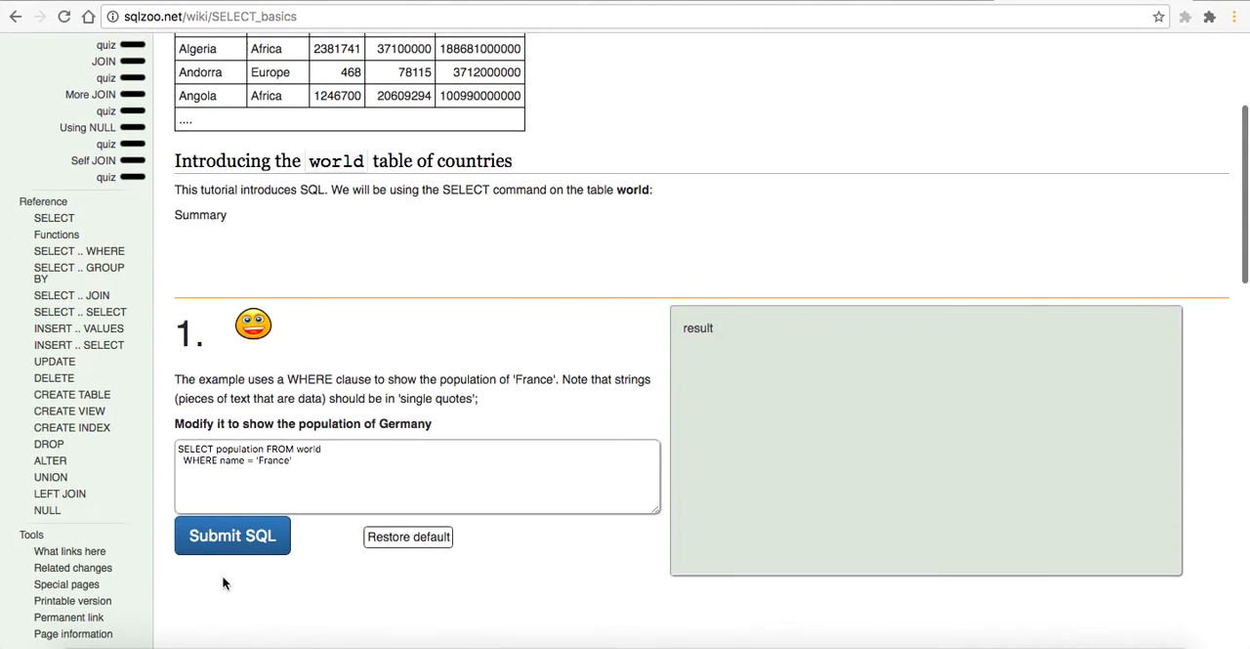
left_click(231, 536)
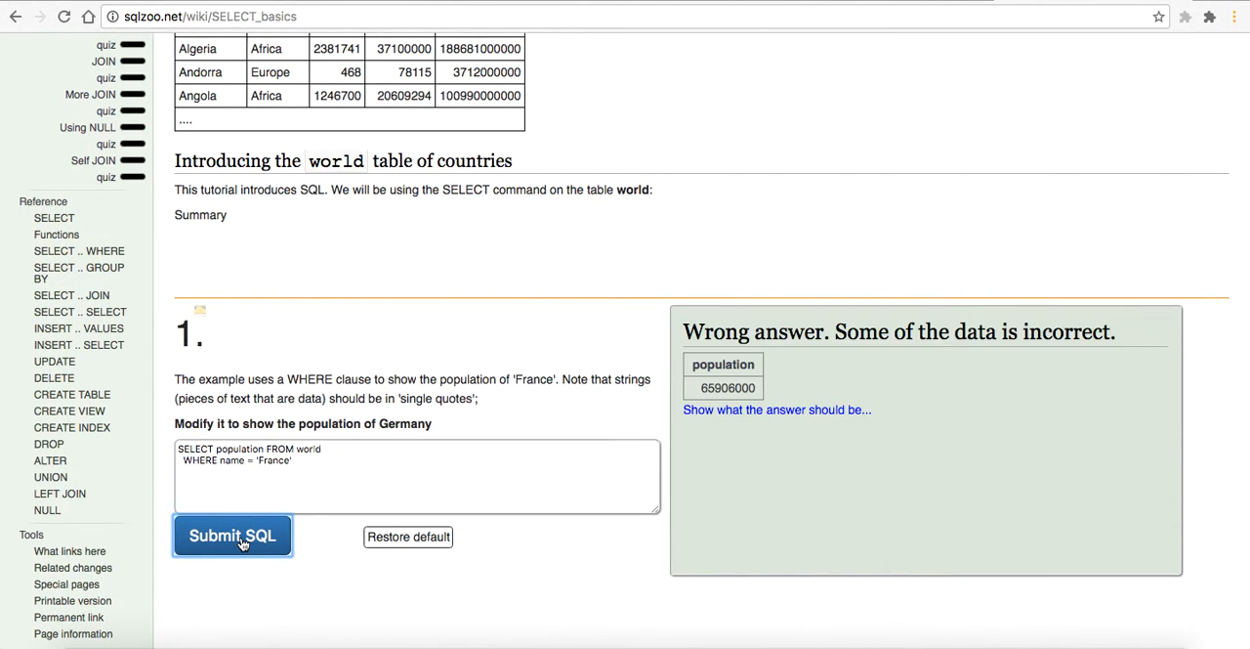
scroll("up", 3)
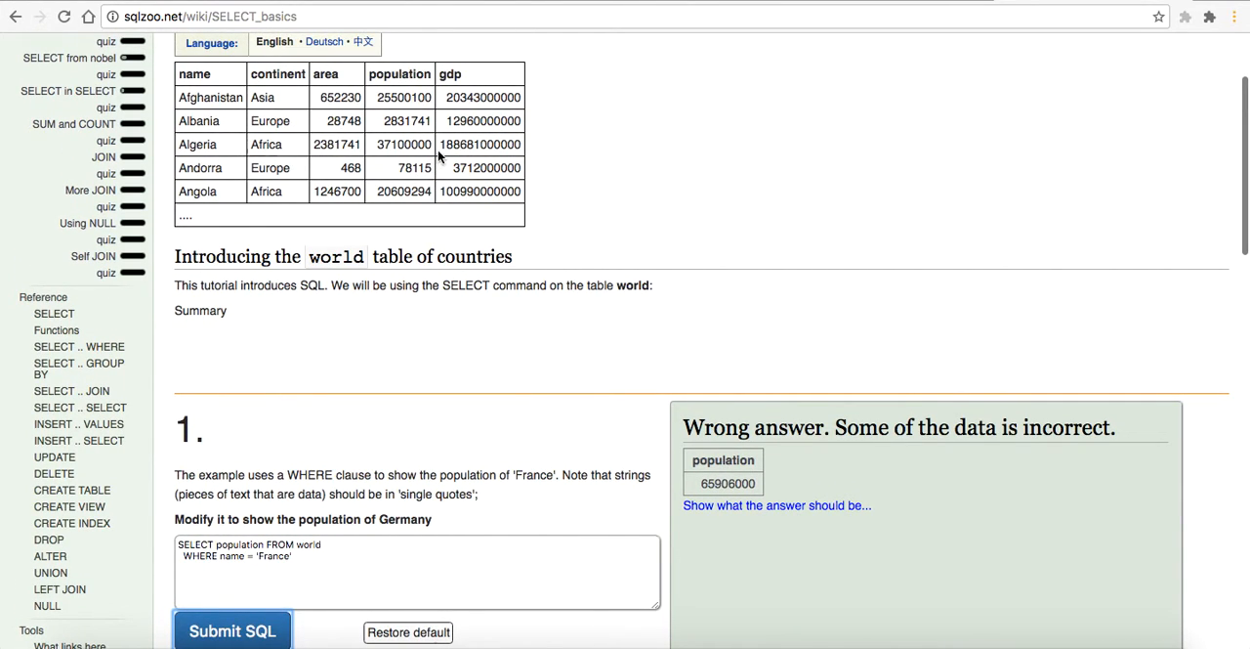
mouse_move(506, 311)
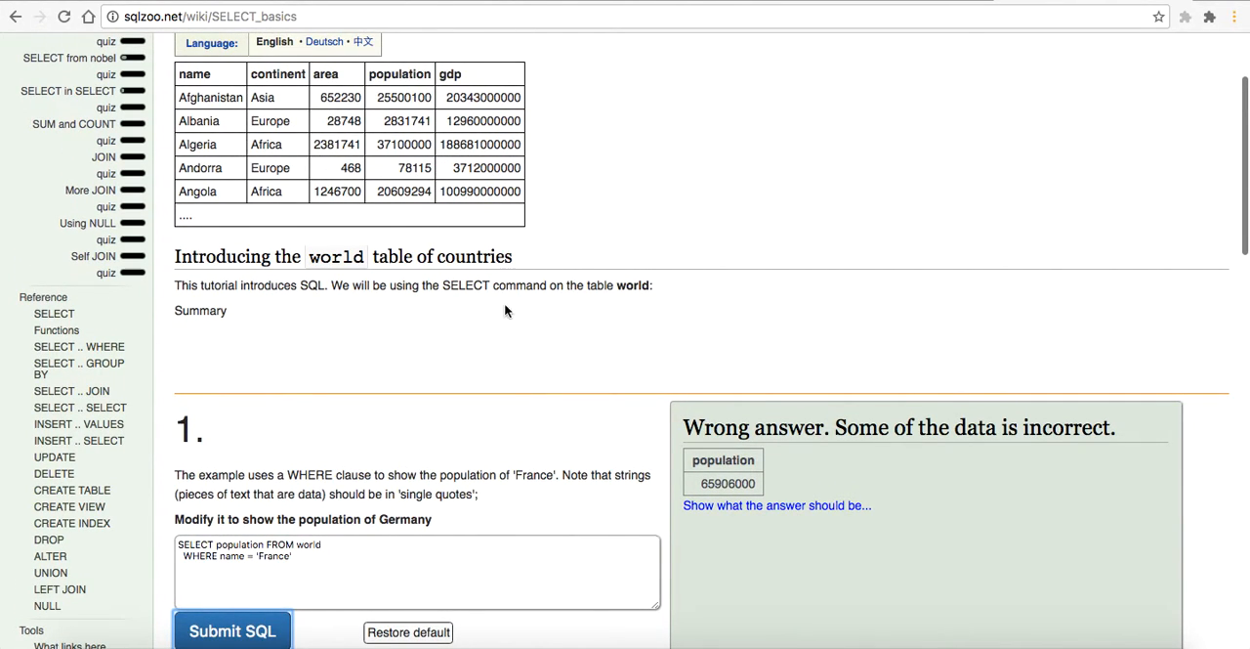
scroll("down", 3)
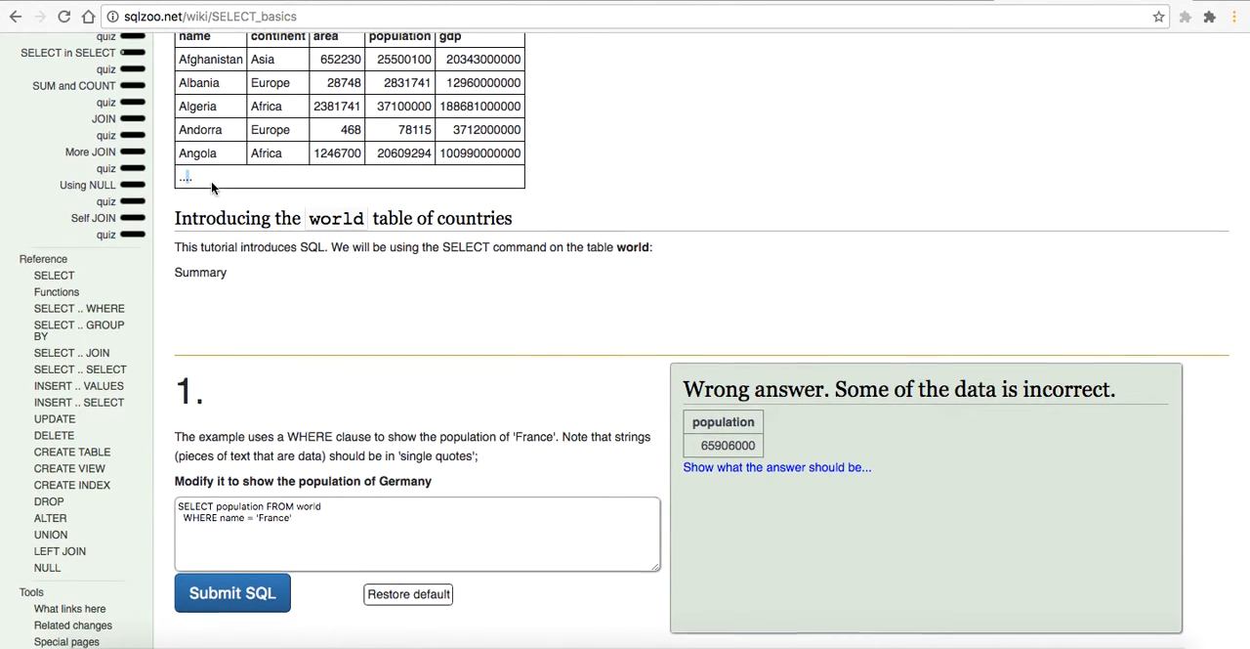
scroll("up", 3)
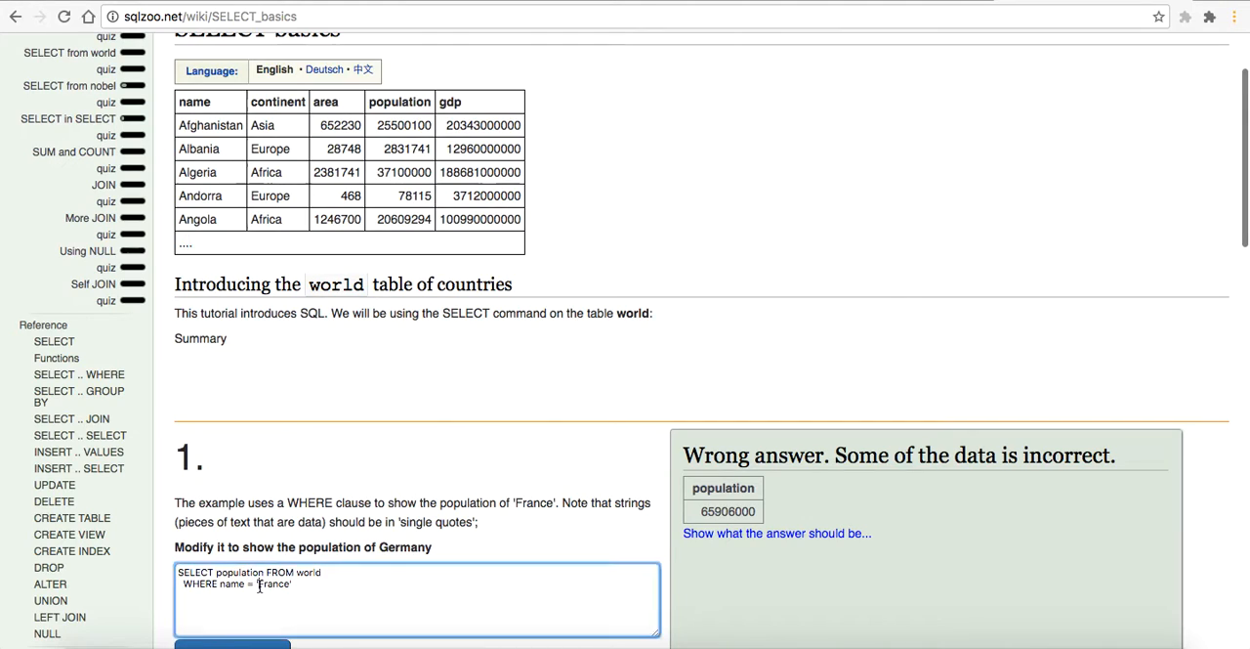
Step: Change exercise 1's query to WHERE name = 'Germany' and submit, returning 80716000 as correct
type("Germany")
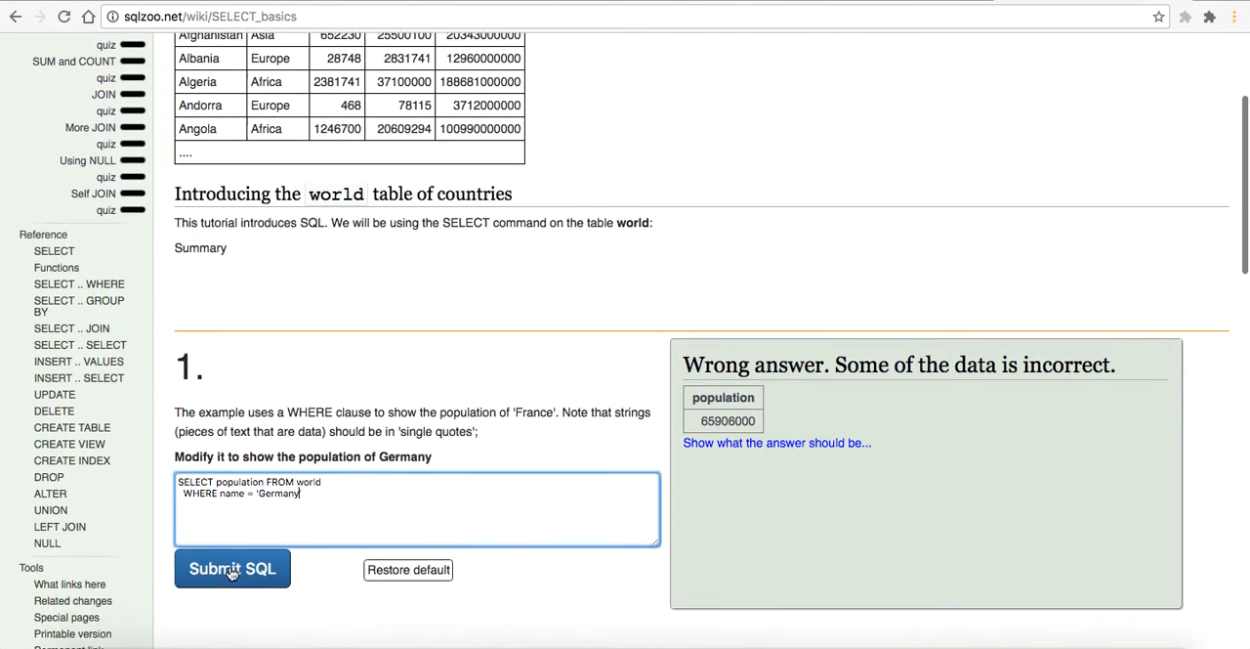
left_click(232, 568)
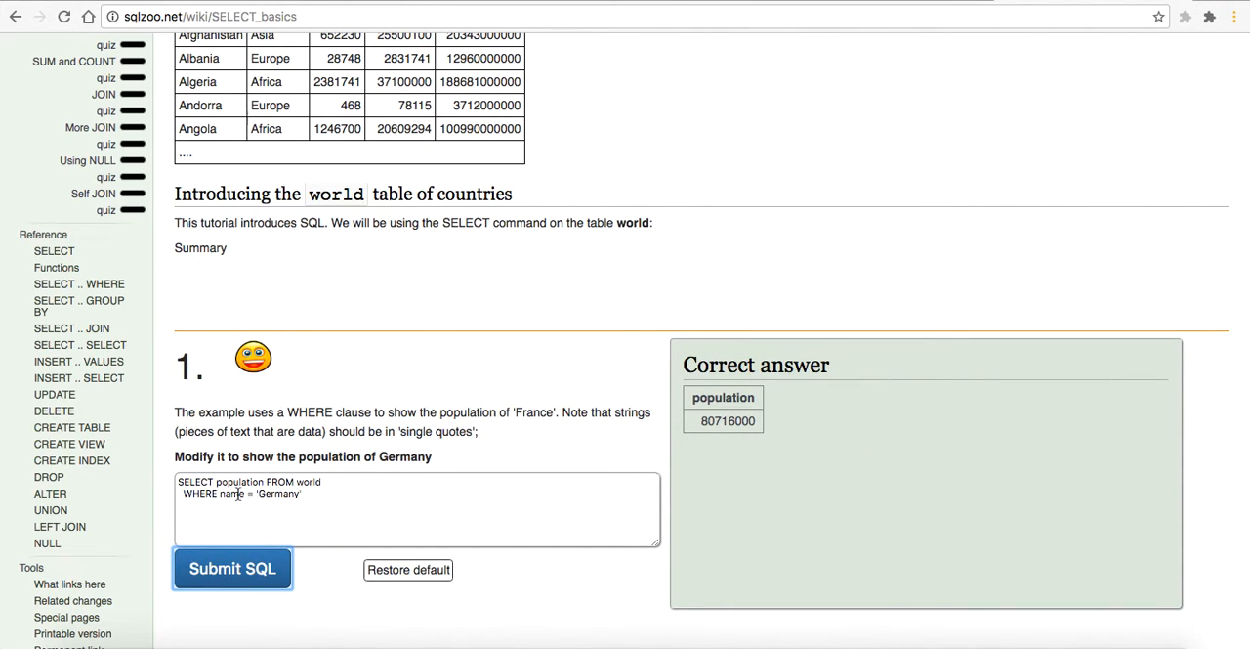
scroll("up", 3)
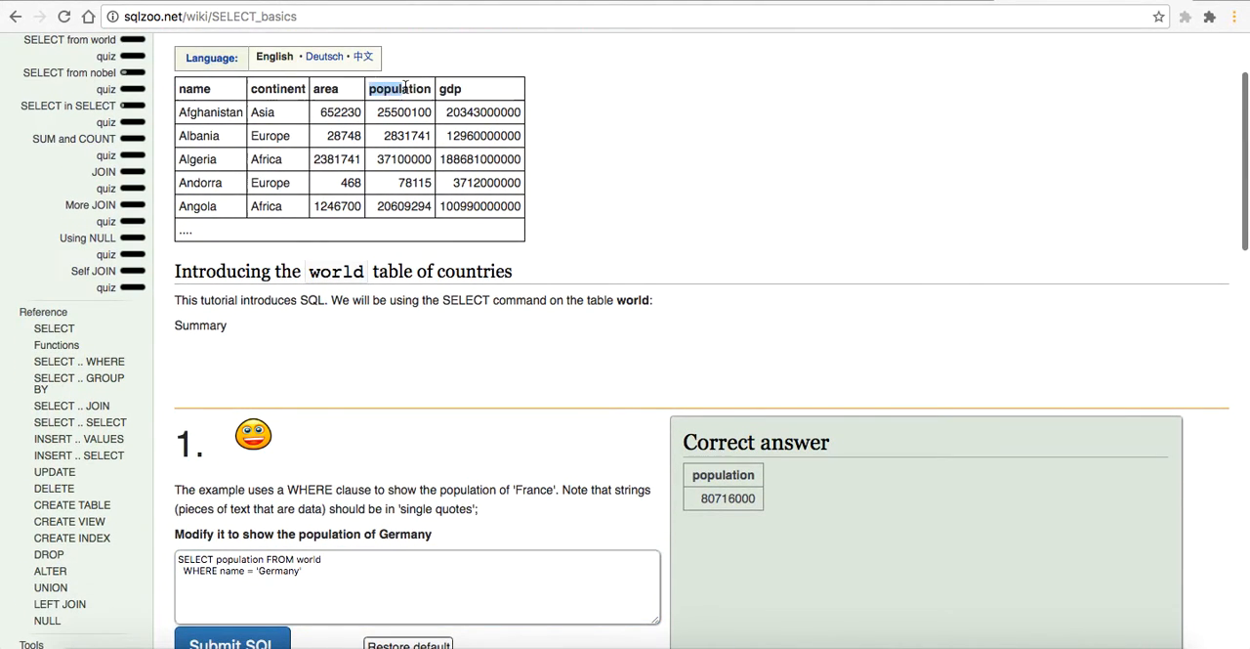
scroll("down", 3)
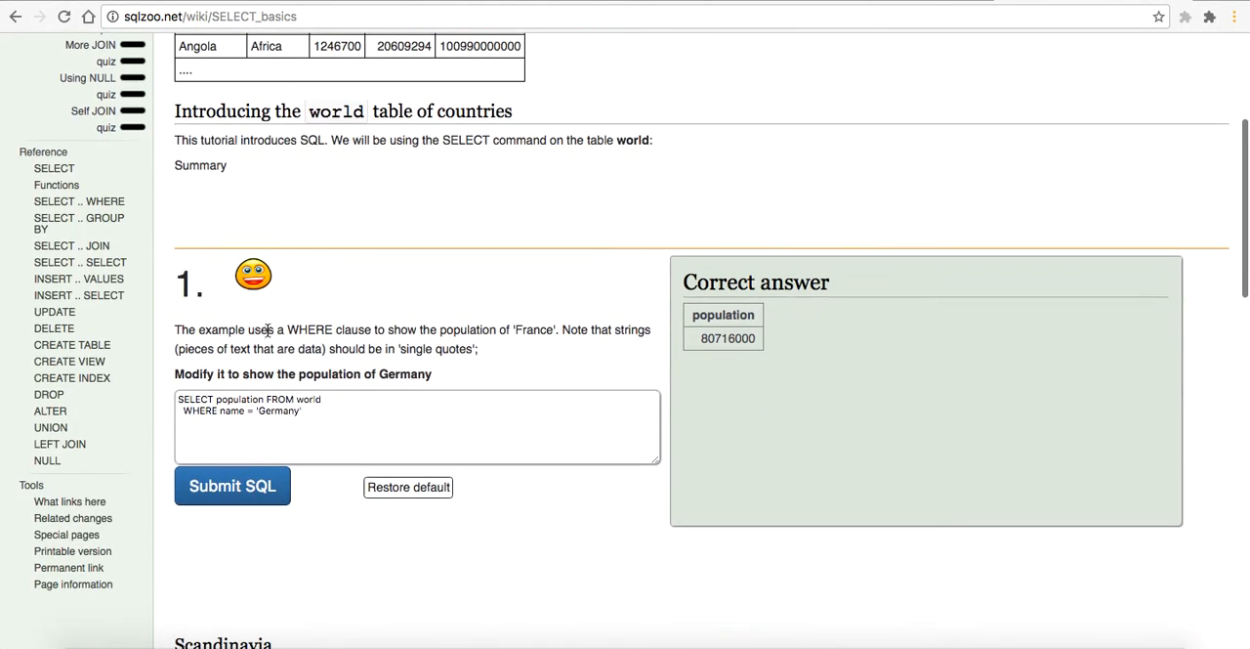
scroll("up", 3)
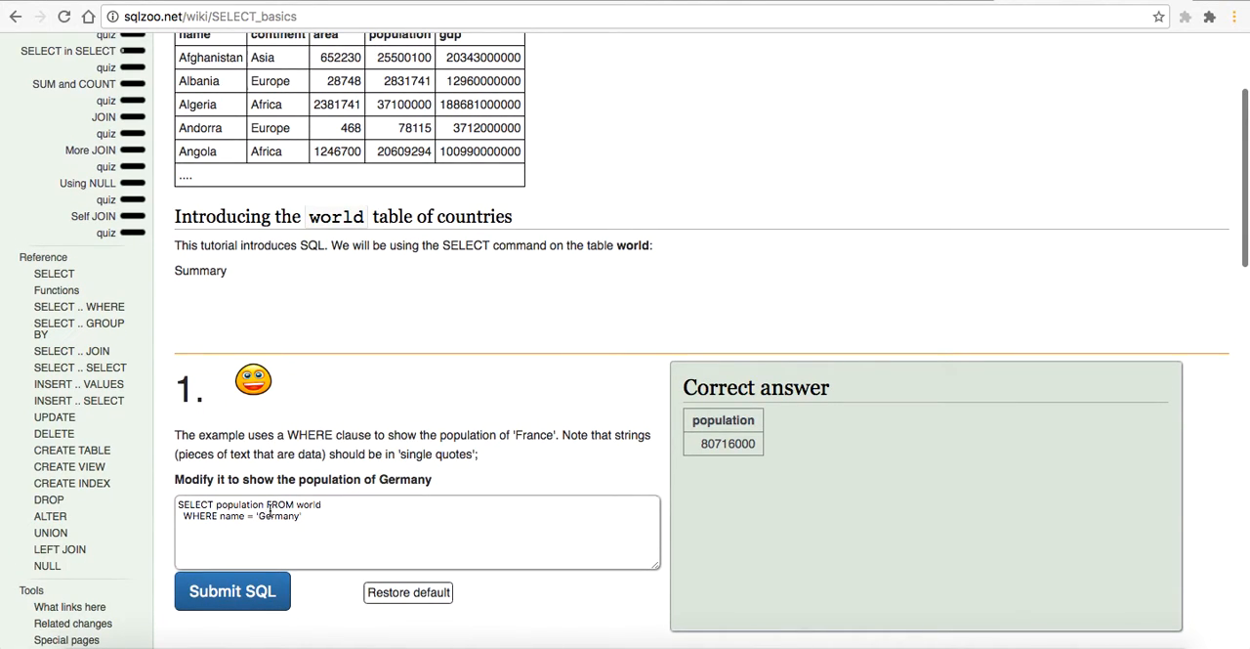
double_click(239, 516)
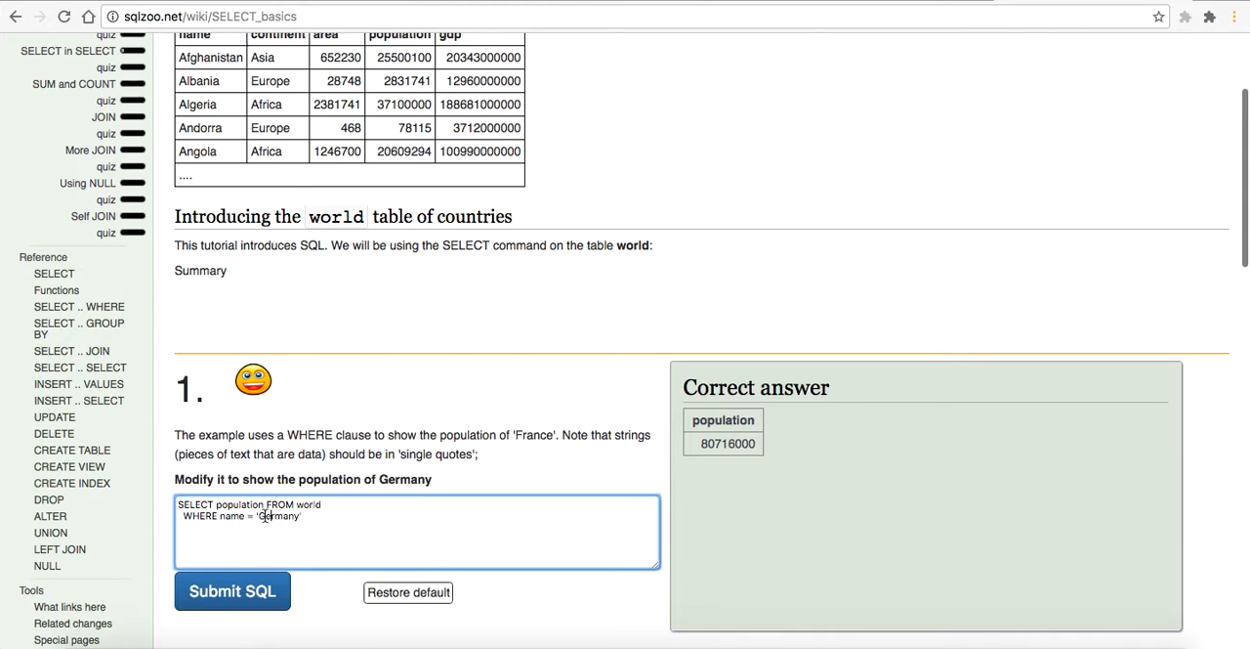
scroll("down", 3)
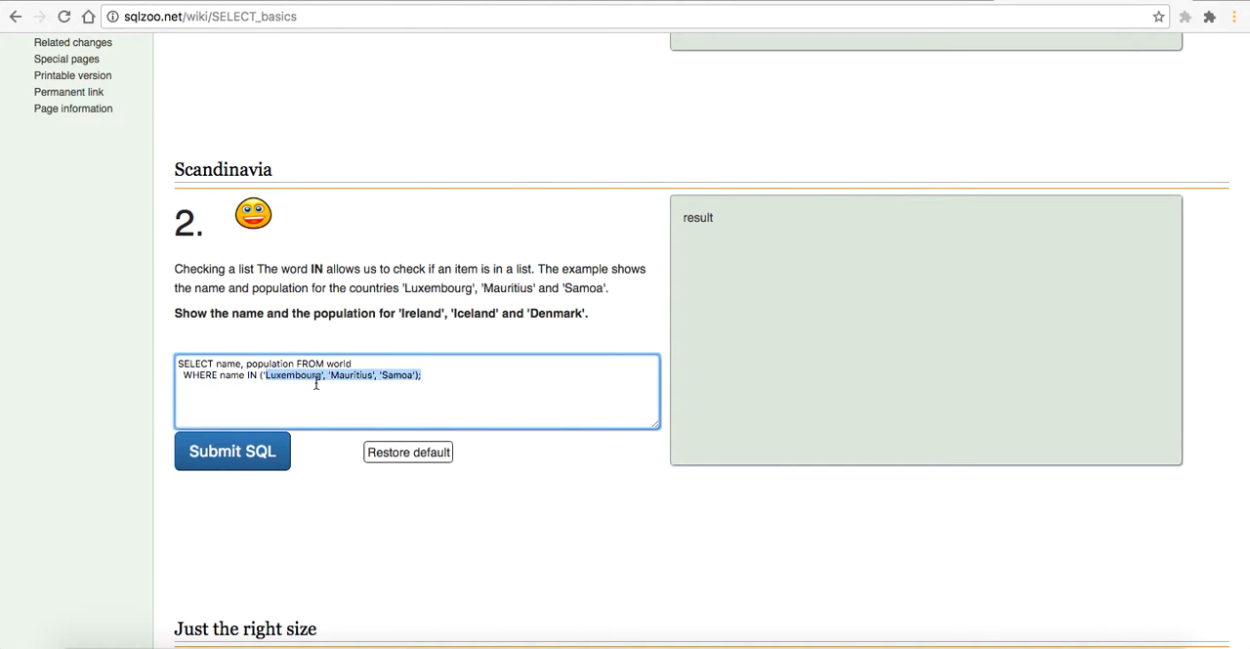
Step: Set question 2's IN list to 'Ireland', 'Iceland', 'Denmark' and submit it
type("Ireland")
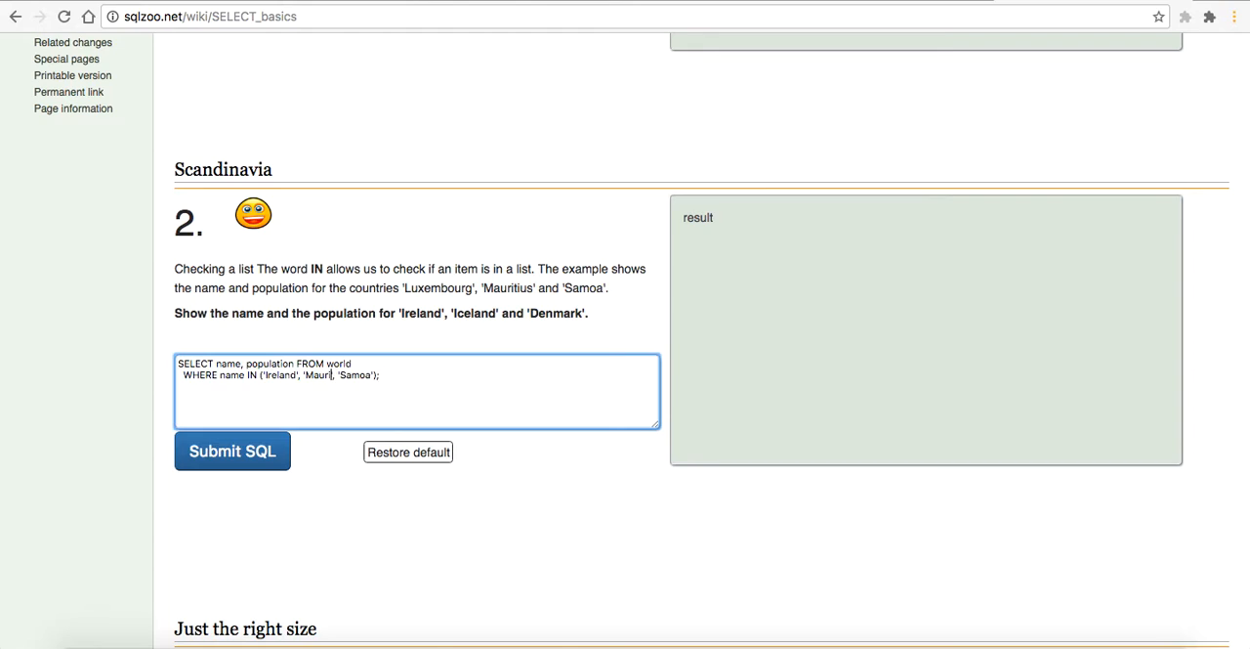
type("Iceland")
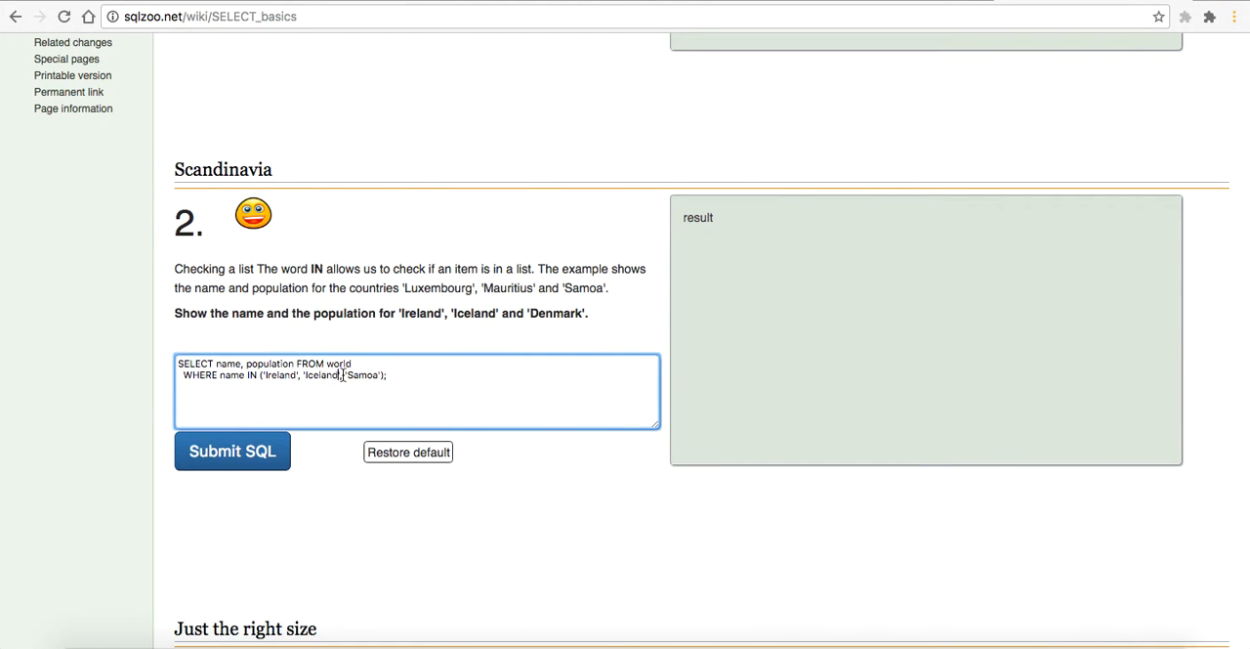
double_click(365, 375)
type("Den")
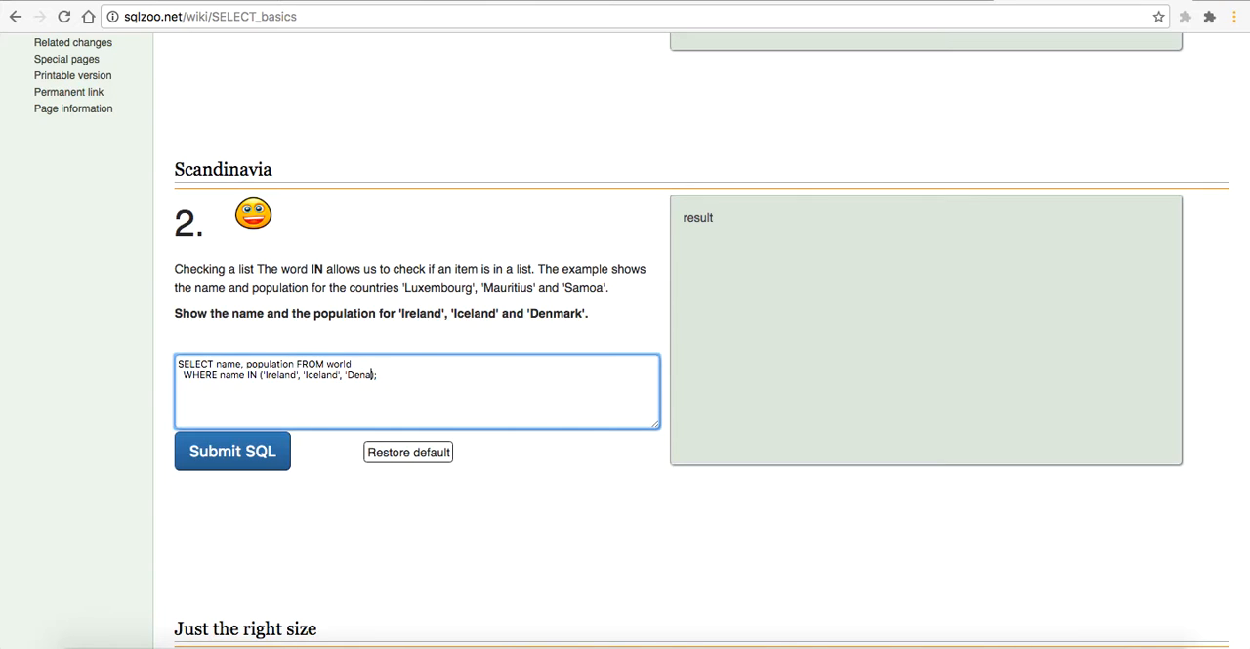
left_click(232, 451)
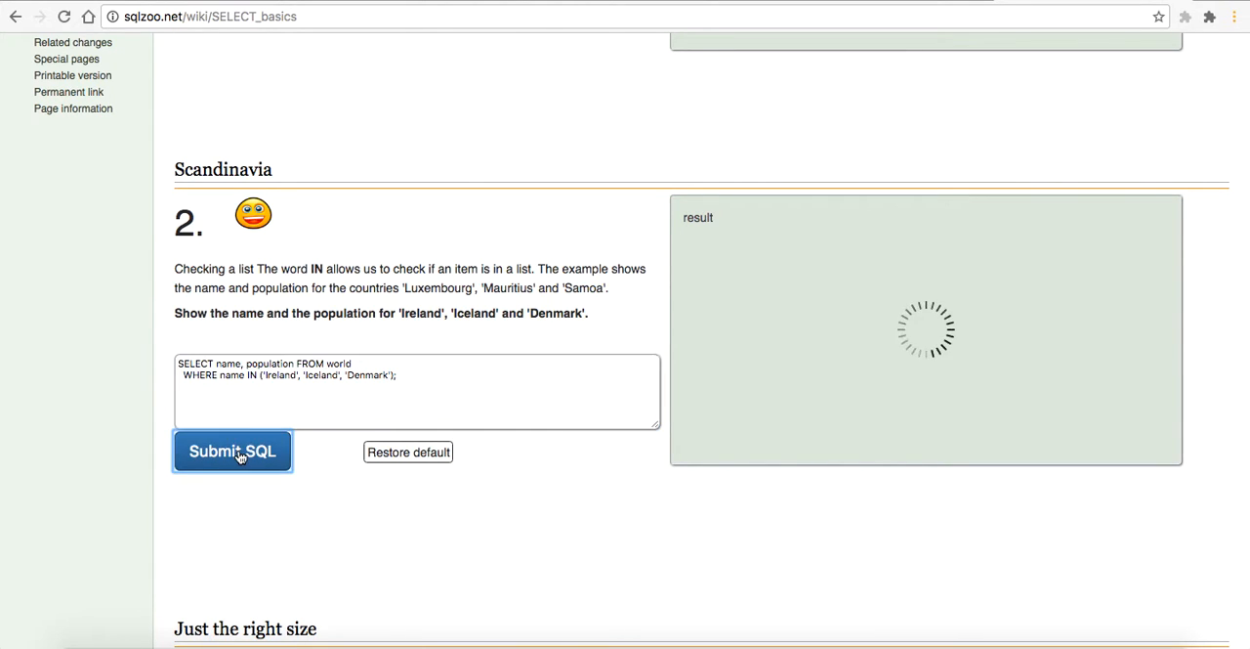
left_click(233, 451)
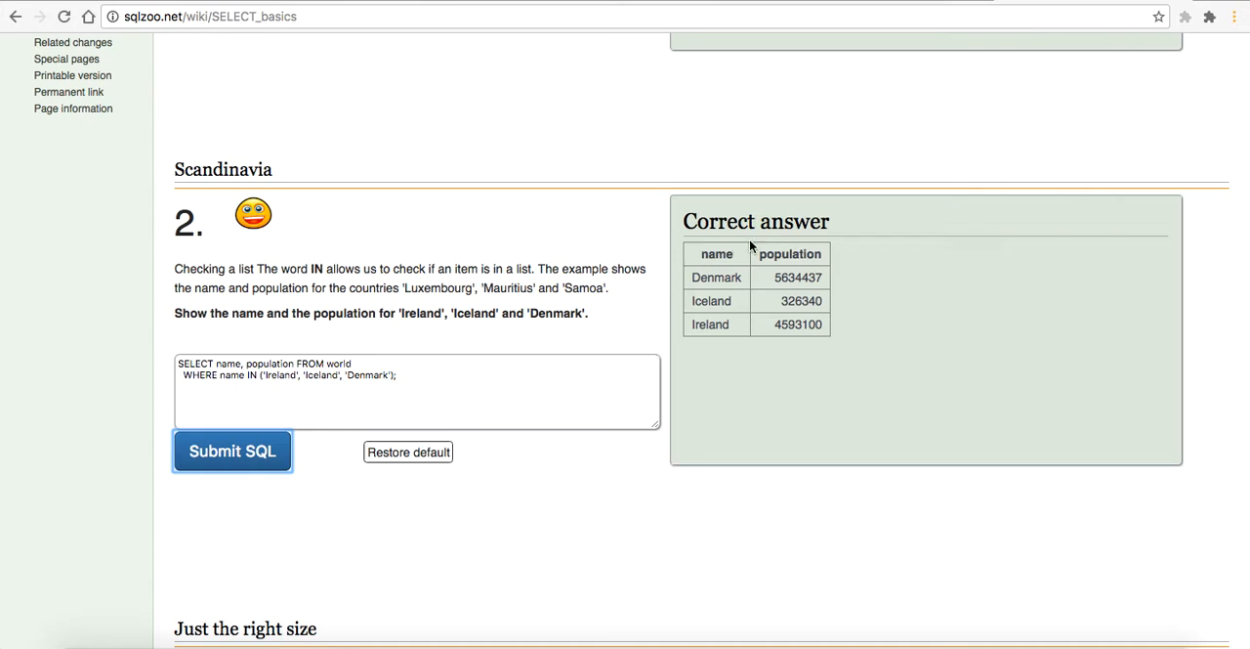
scroll("down", 3)
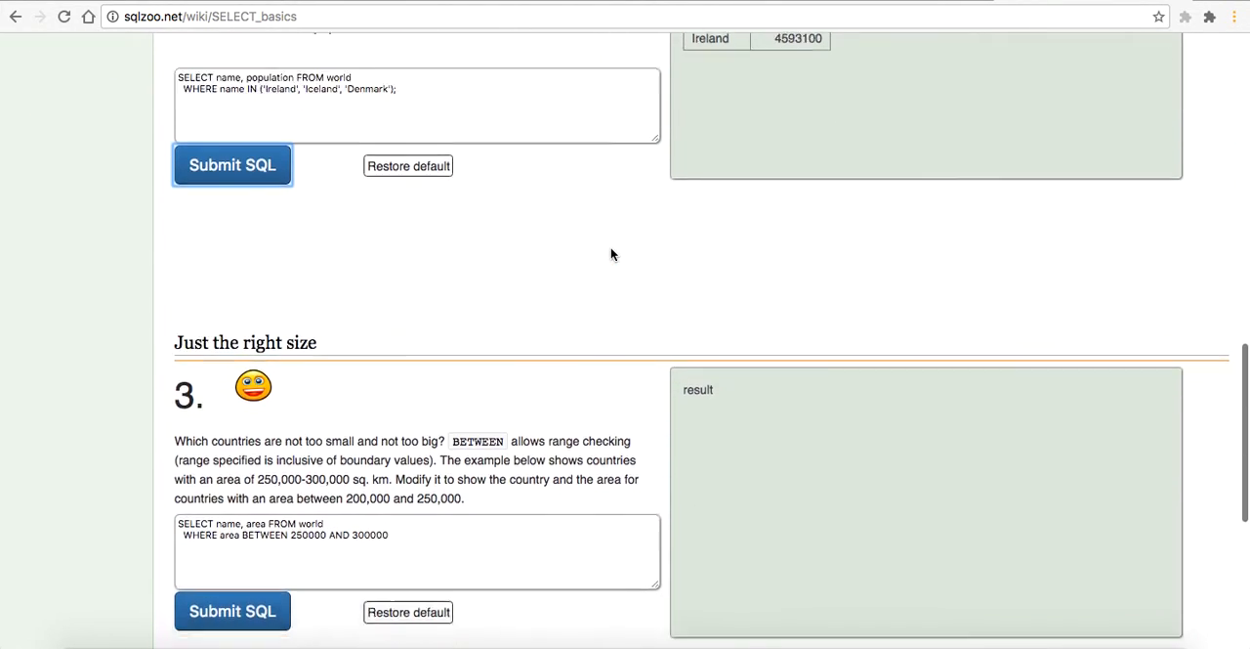
Step: Set question 3's range to BETWEEN 200000 AND 250000 and submit, returning eight countries
scroll("down", 3)
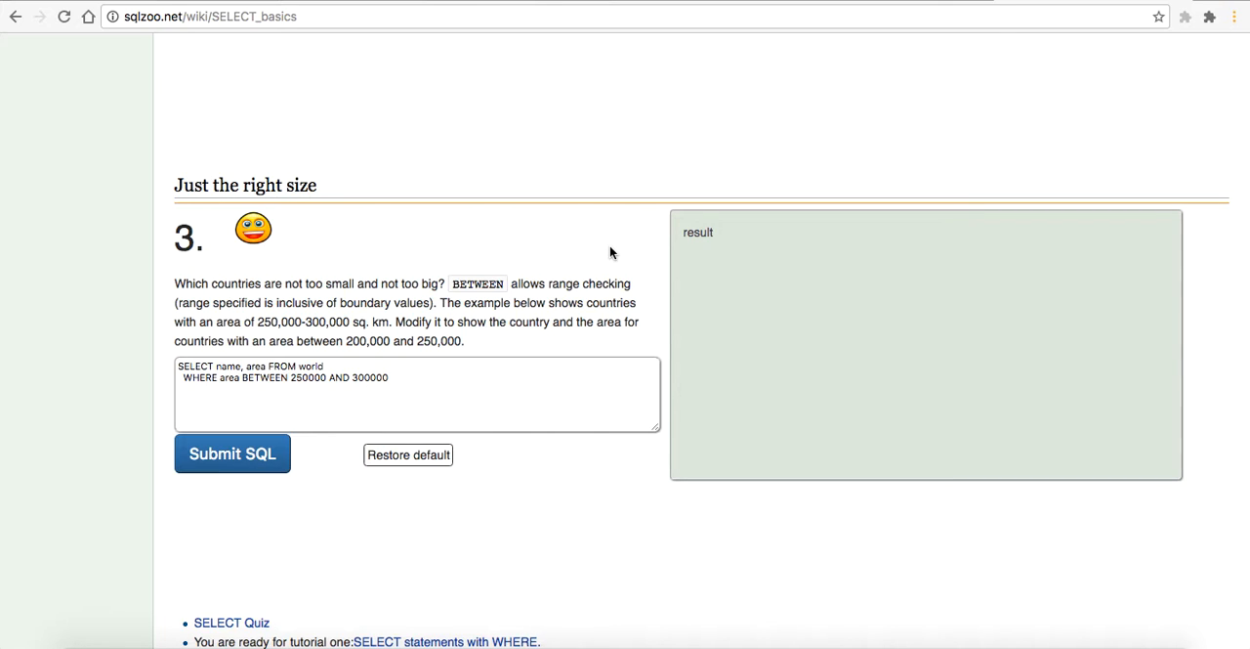
left_click(303, 379)
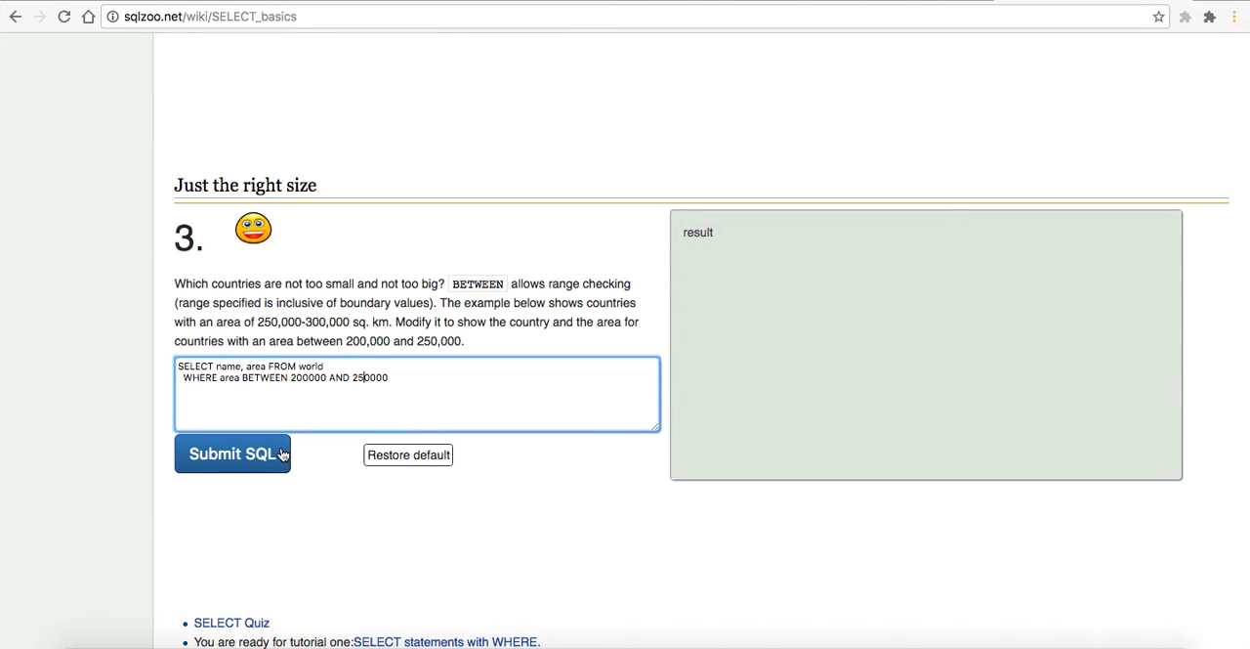
left_click(232, 454)
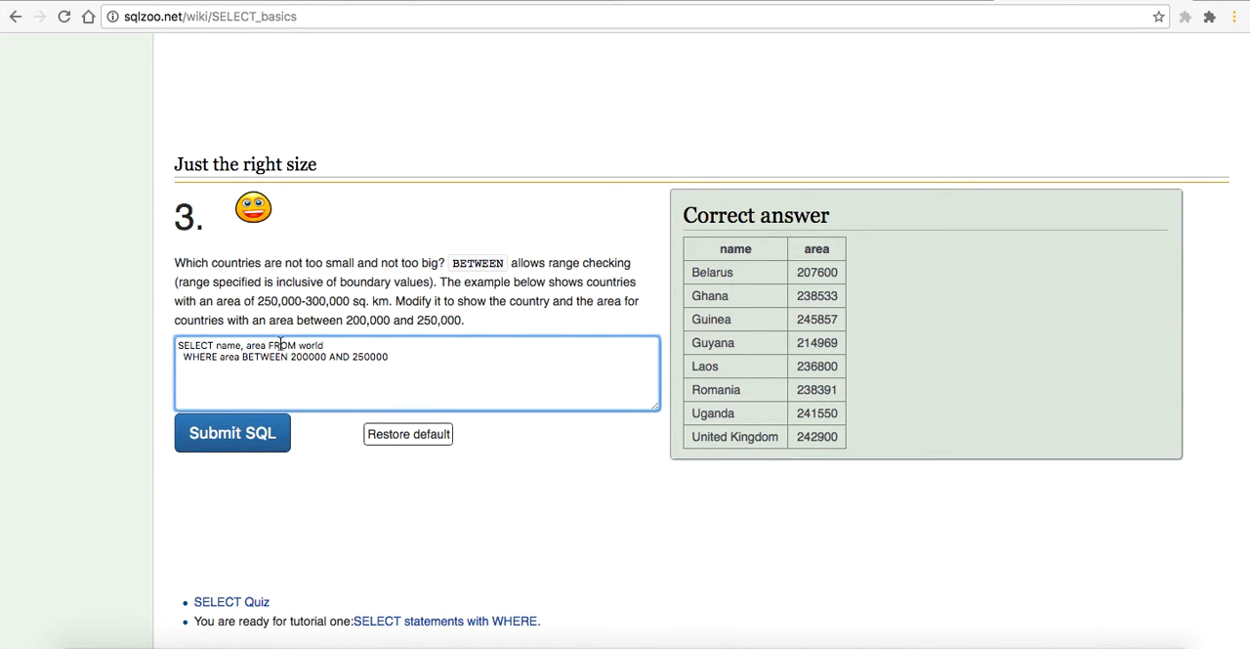
double_click(229, 356)
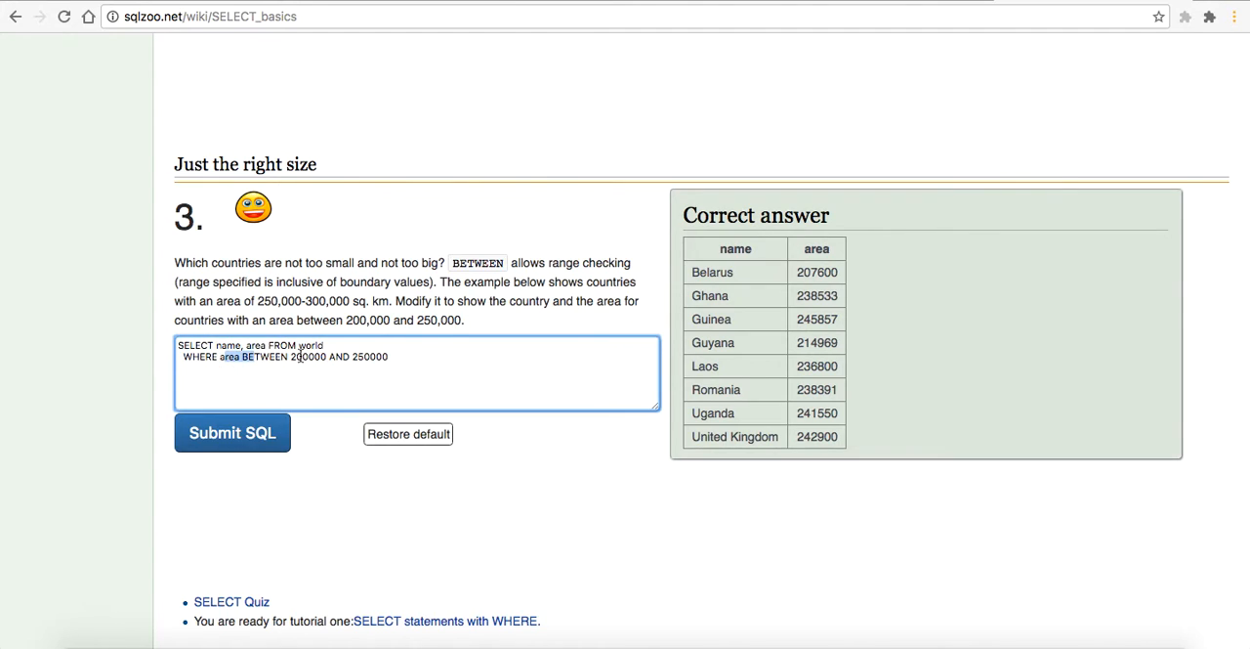
scroll("down", 3)
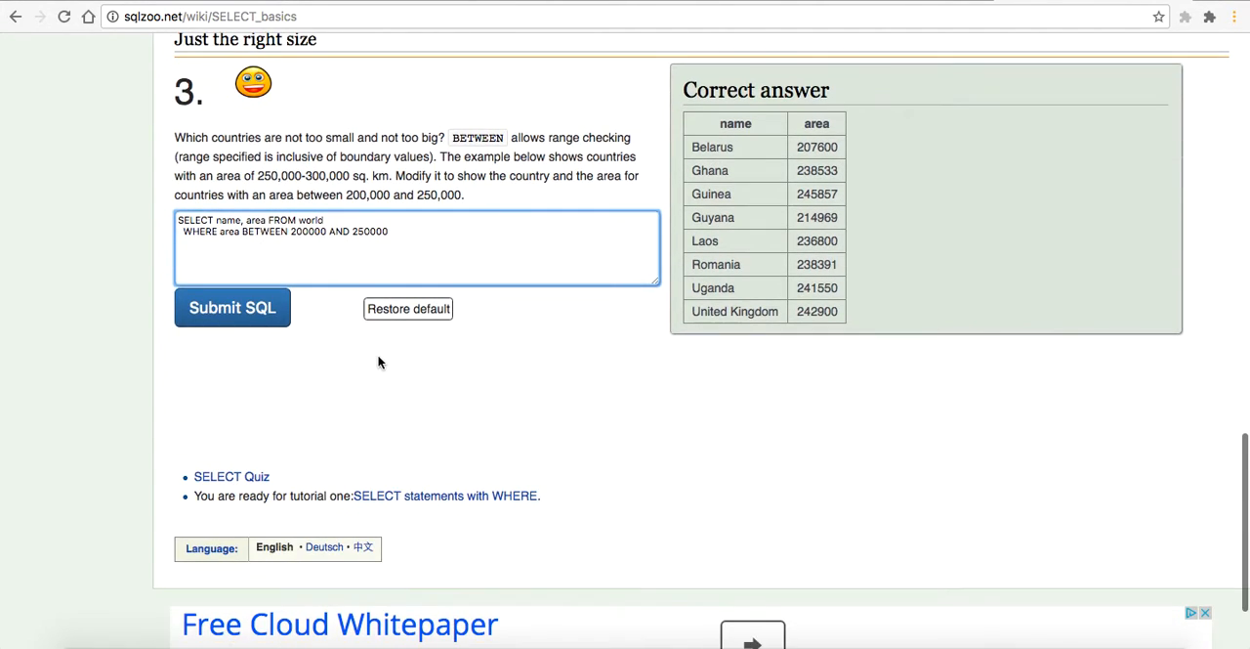
scroll("down", 3)
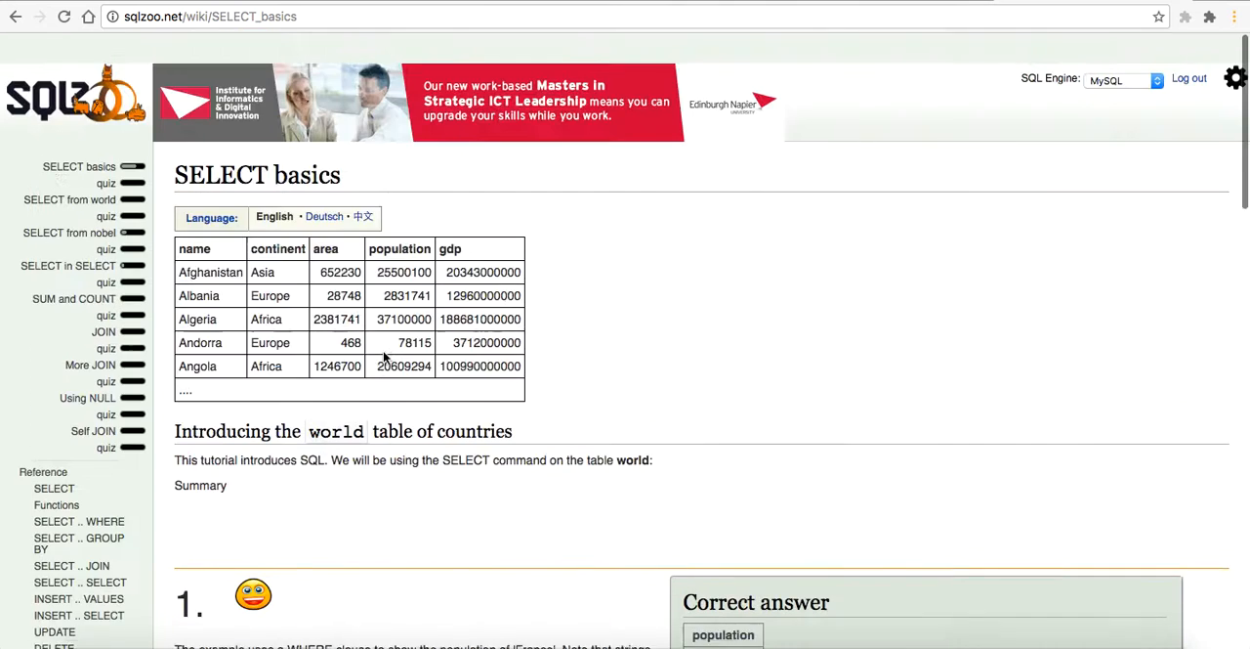
Step: Open the SELECT basics quiz from the sidebar and review question 1's five candidate queries
scroll("up", 3)
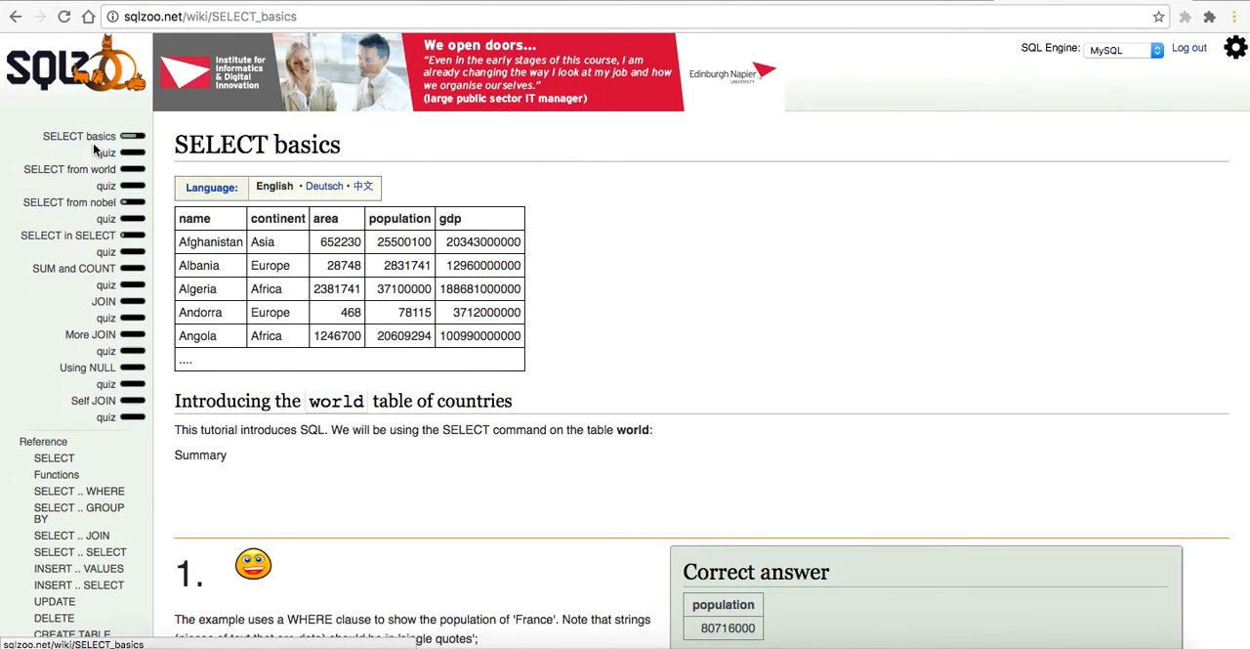
left_click(106, 153)
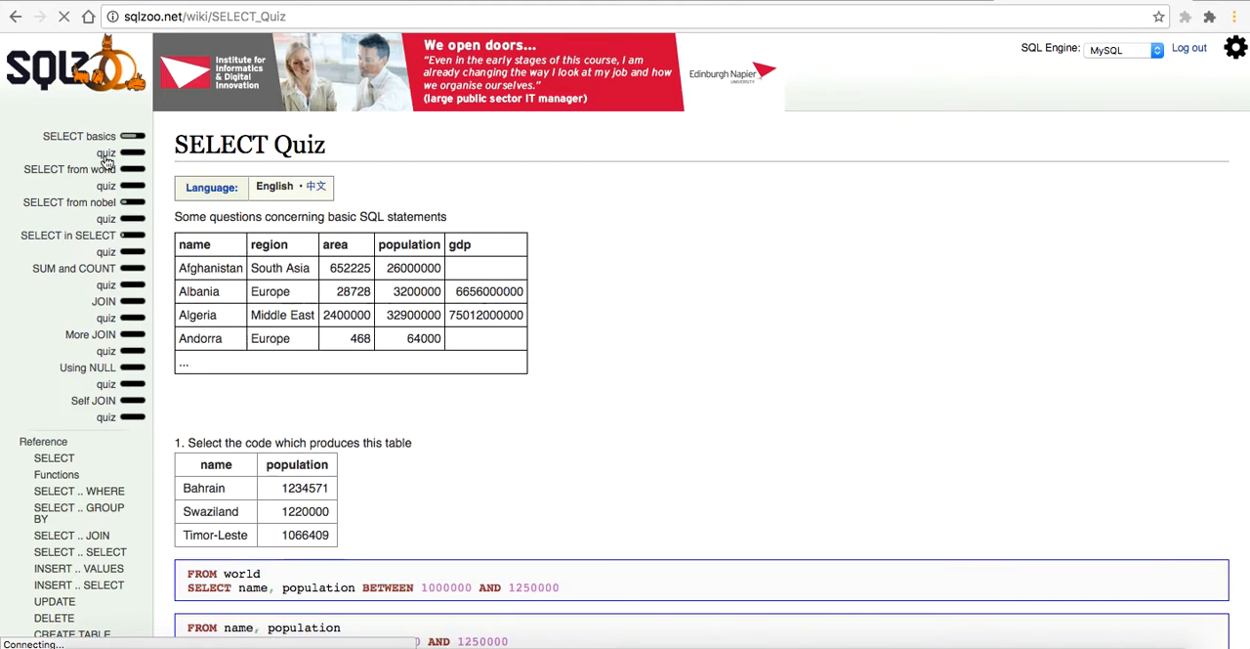
scroll("down", 3)
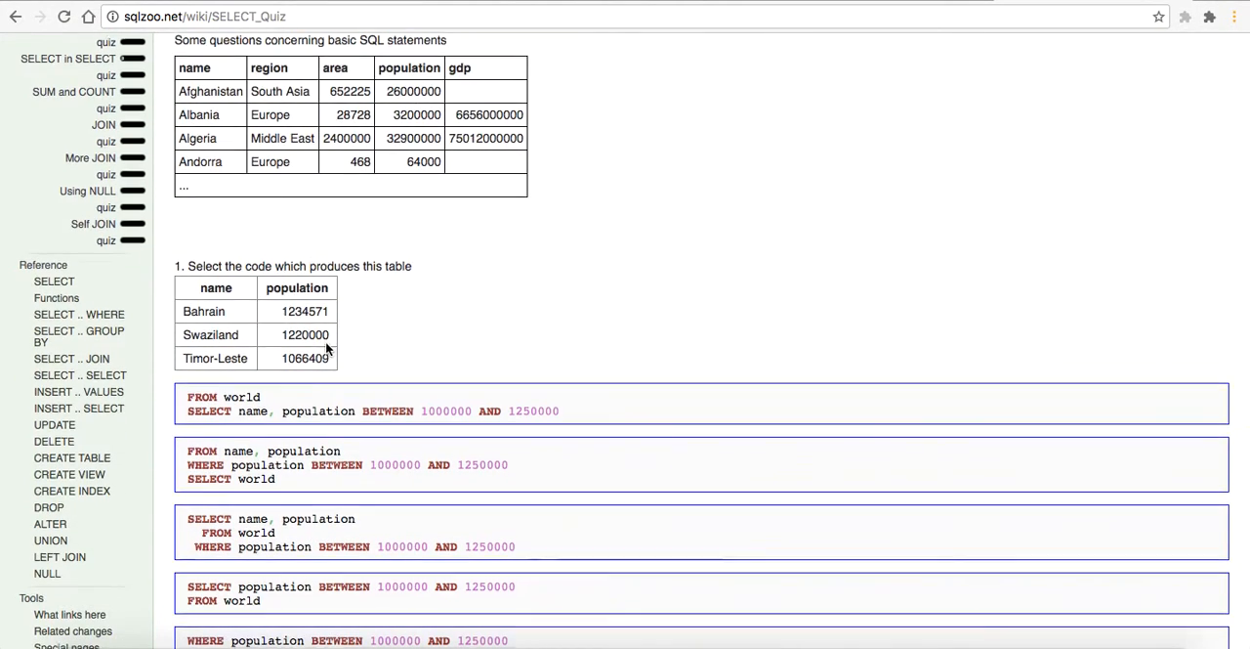
scroll("up", 3)
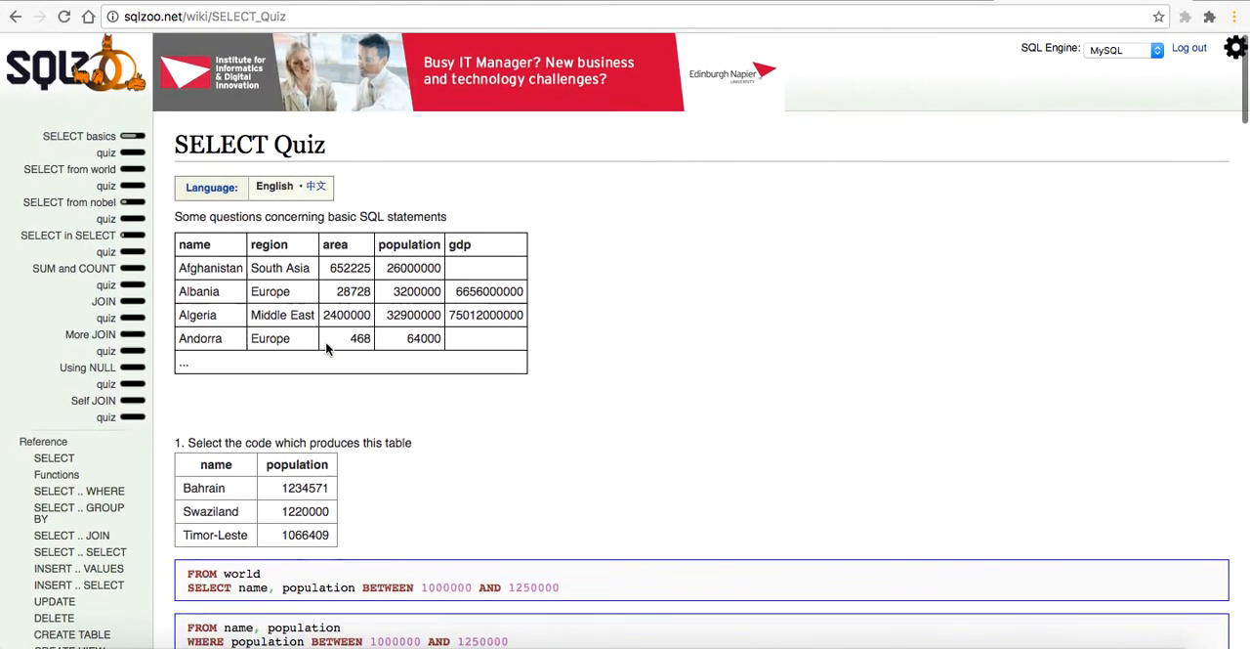
scroll("down", 3)
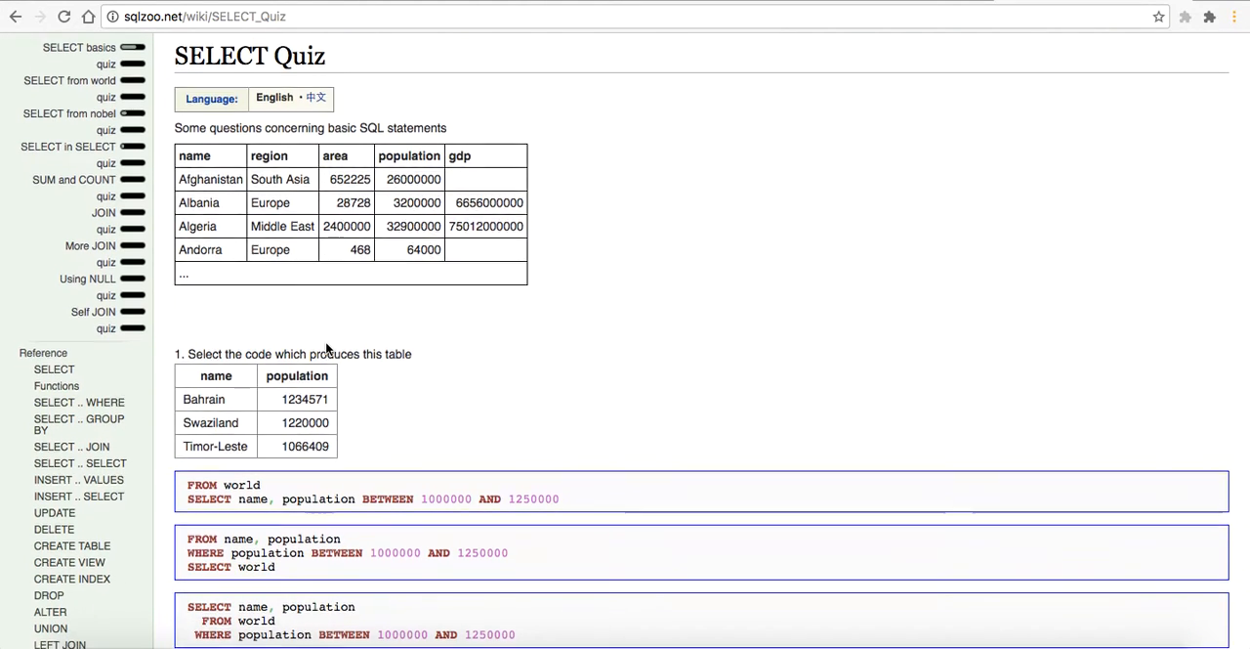
scroll("down", 3)
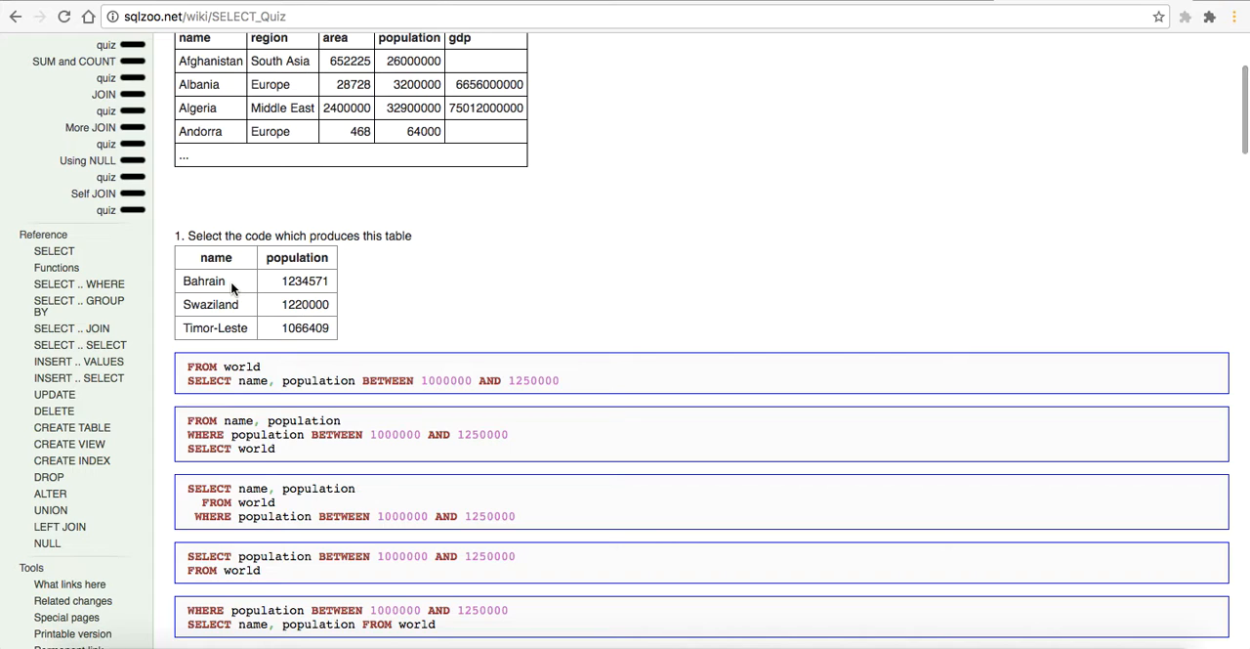
scroll("down", 3)
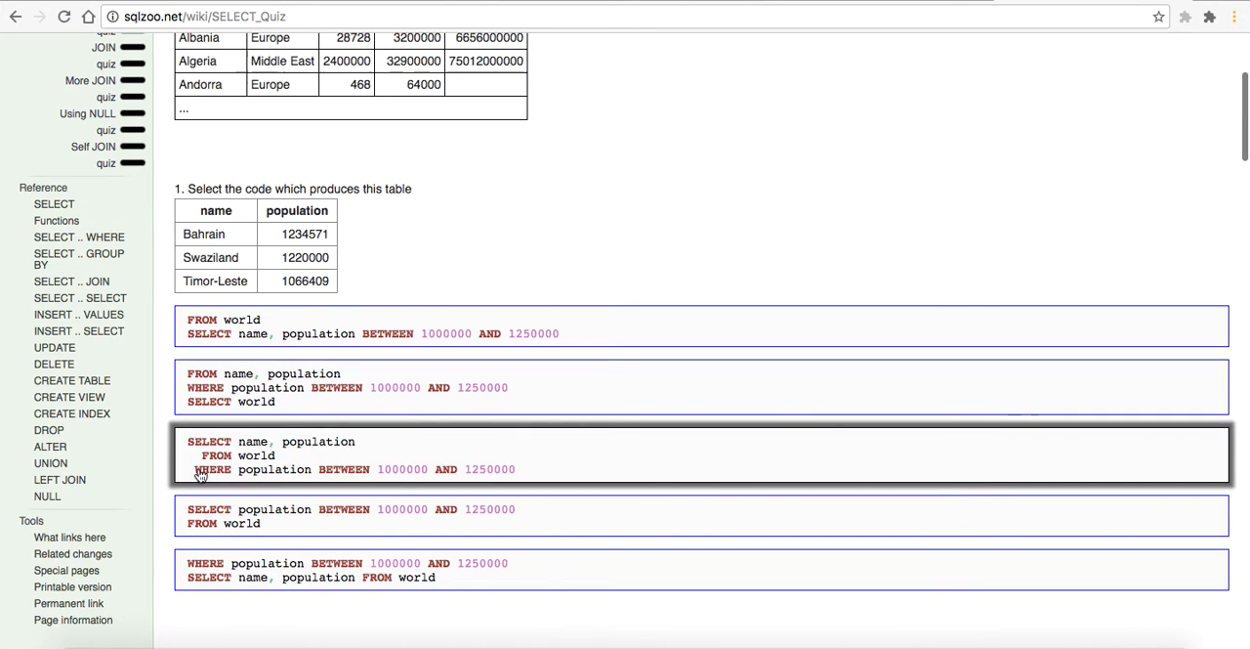
mouse_move(183, 449)
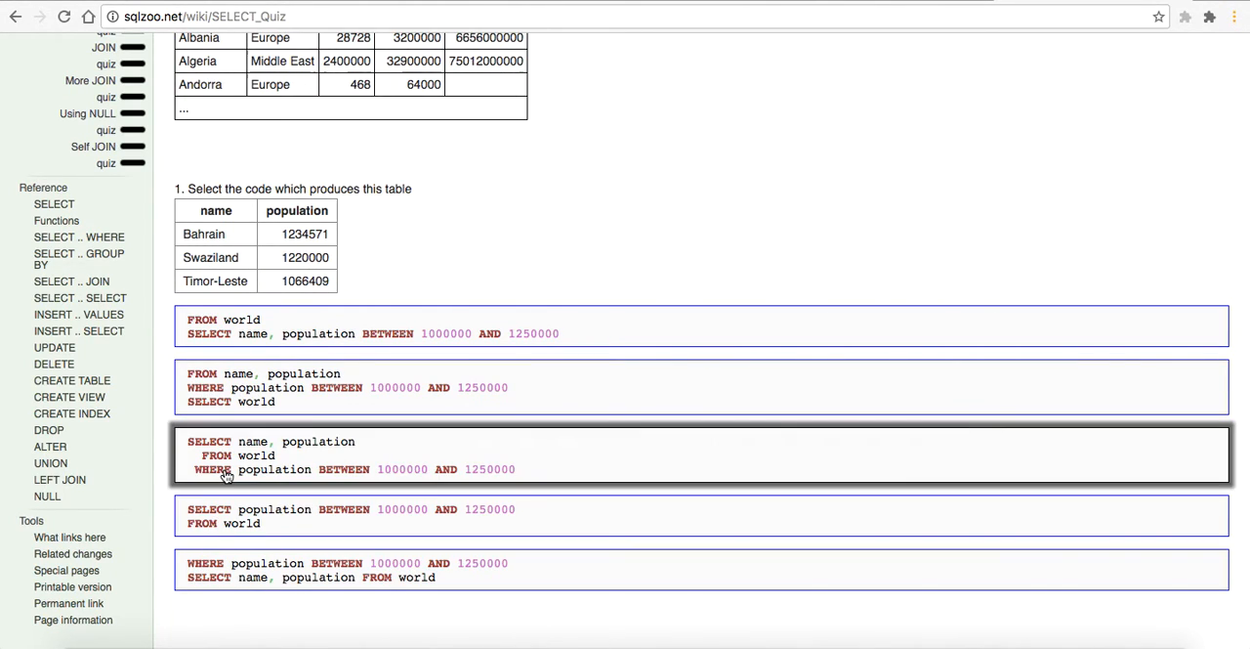
mouse_move(261, 479)
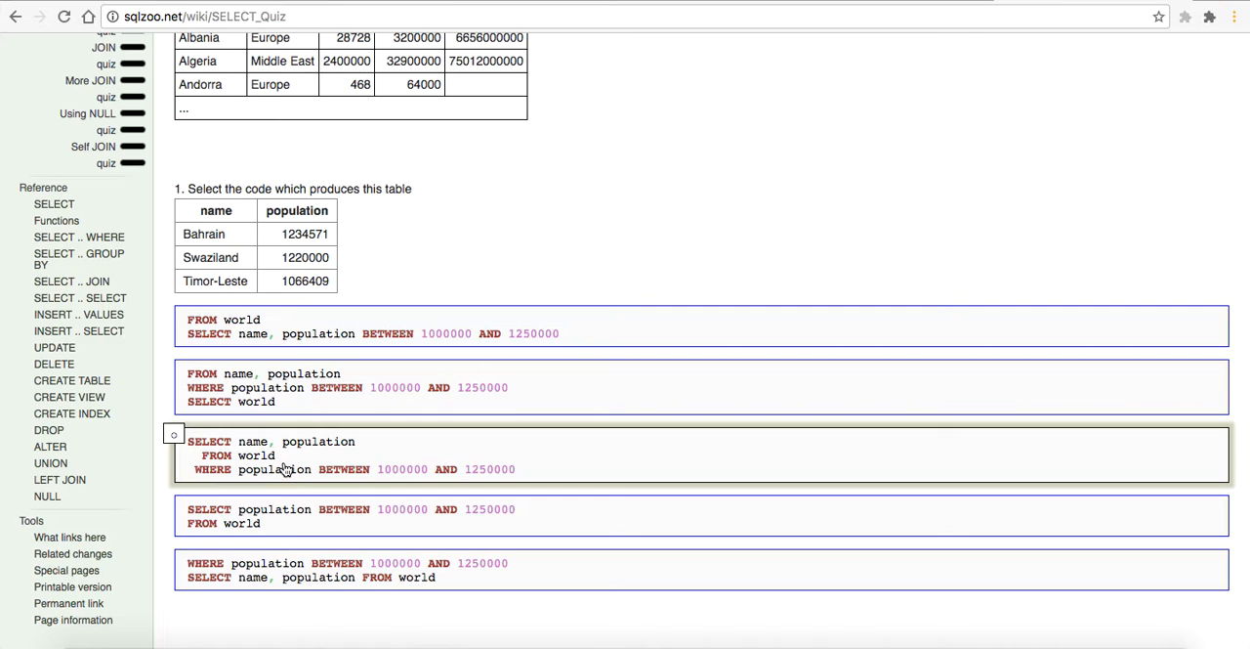
scroll("up", 3)
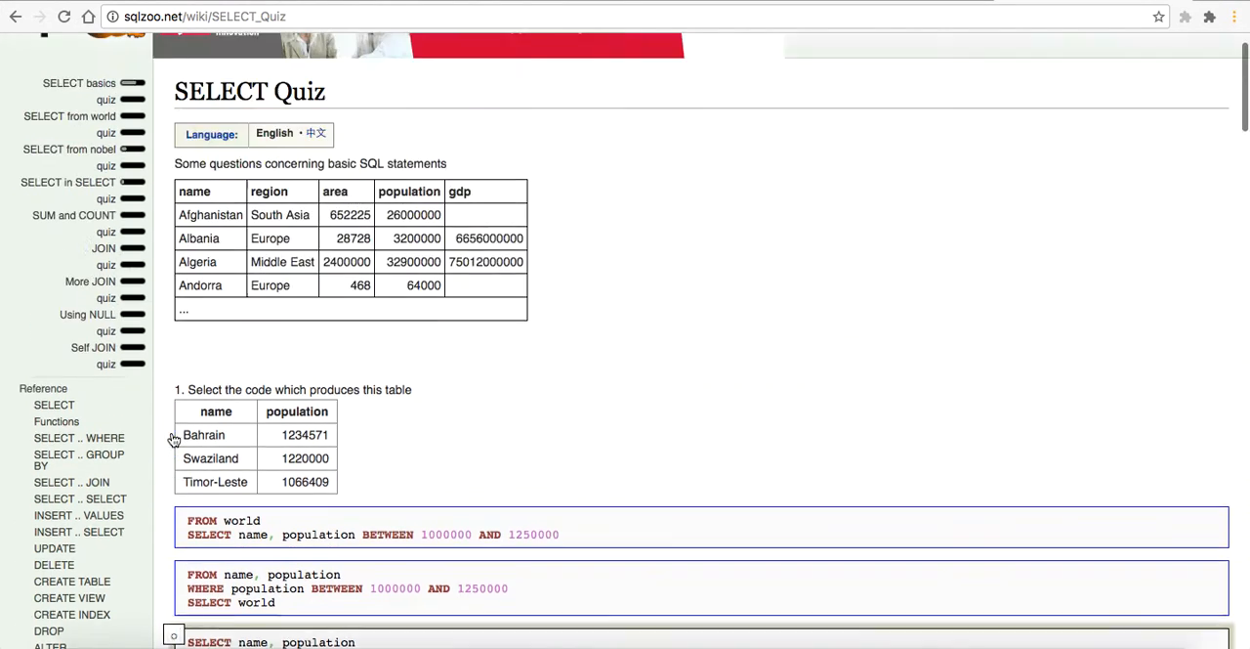
Step: Choose Table-E (Albania 3200000, Algeria 32900000) as question 2's answer
scroll("down", 3)
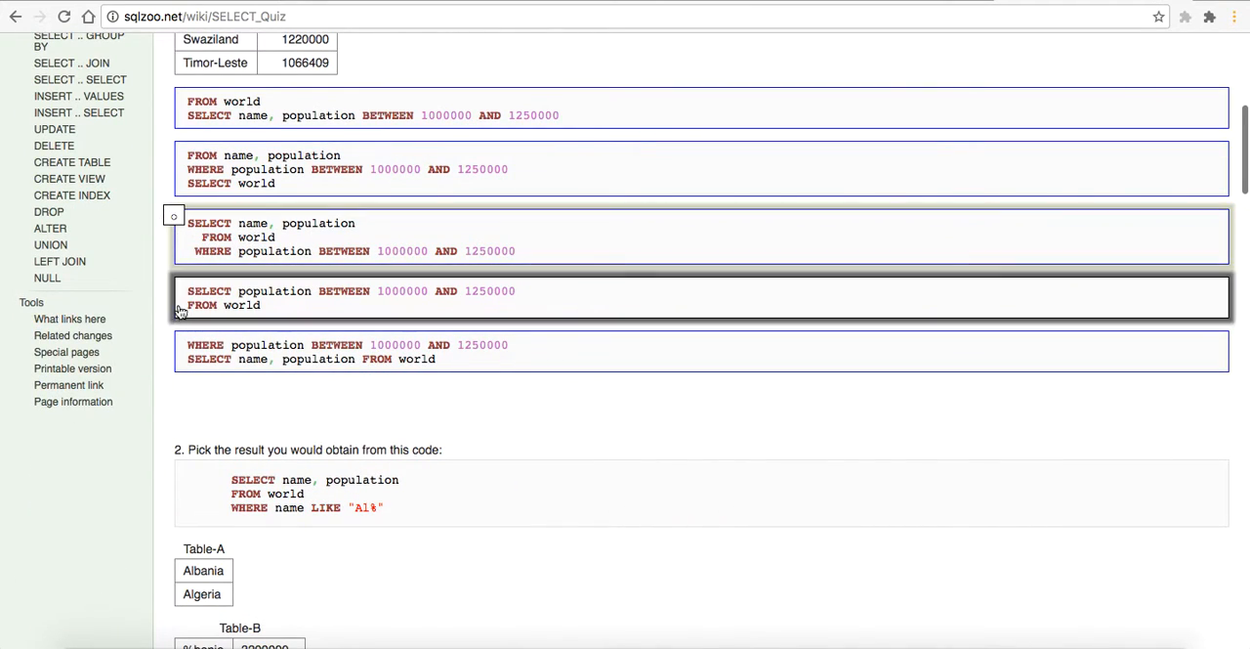
scroll("down", 3)
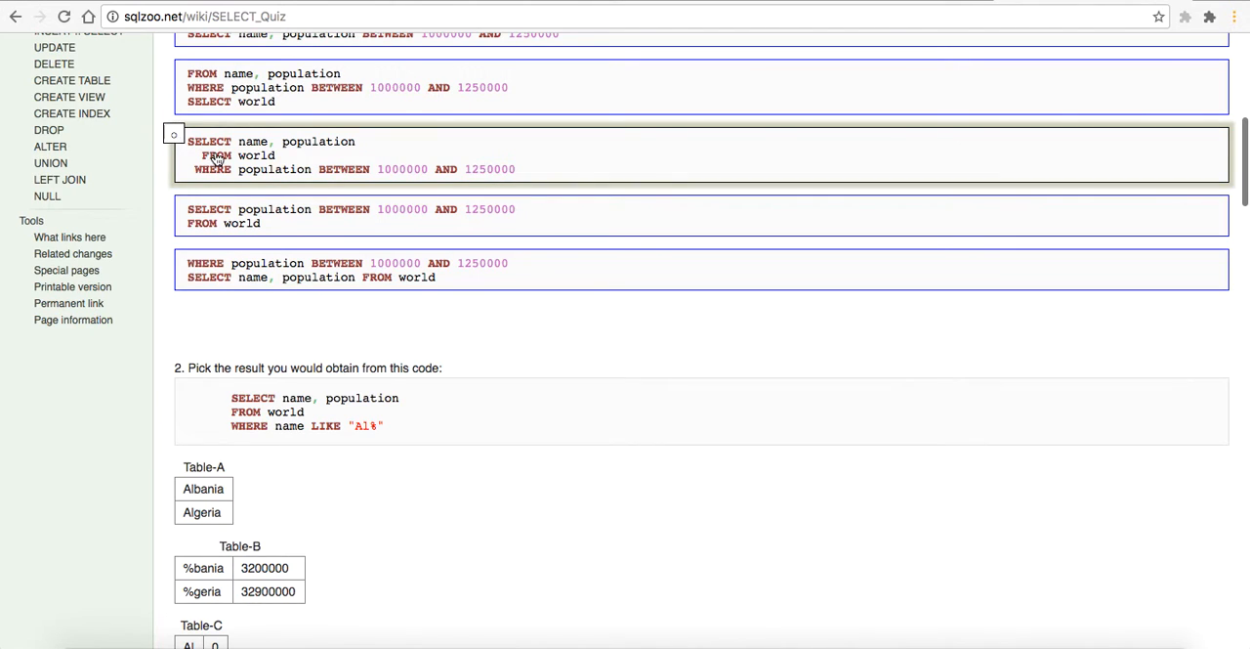
scroll("down", 3)
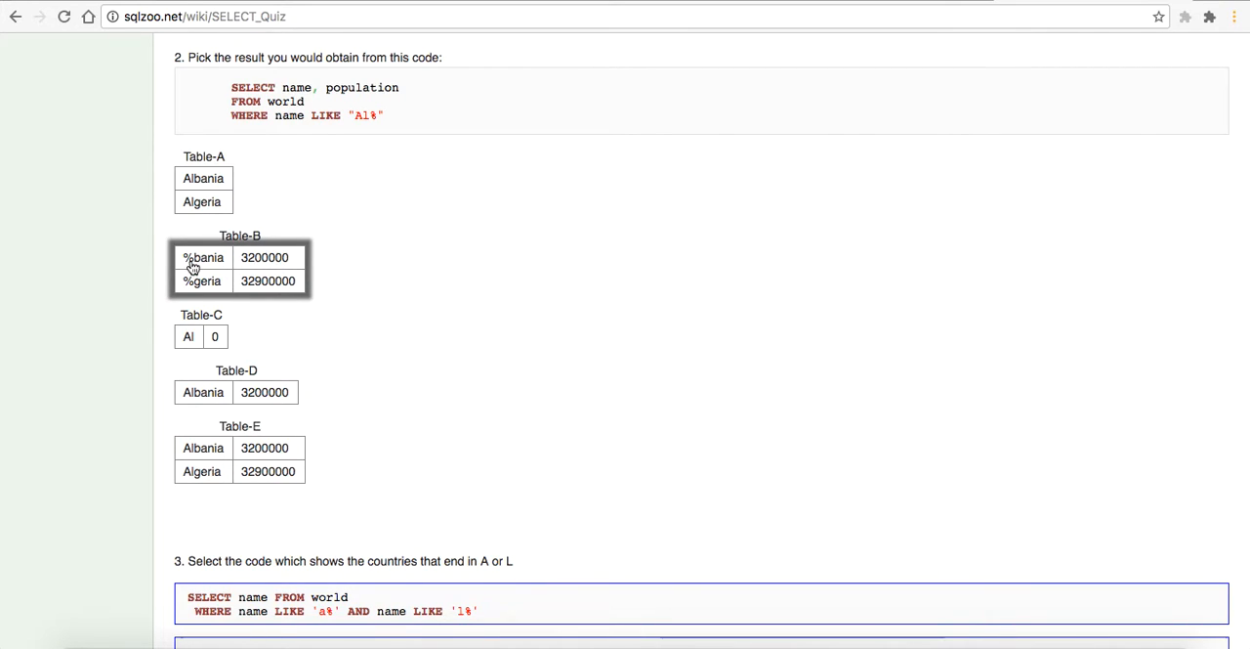
scroll("down", 3)
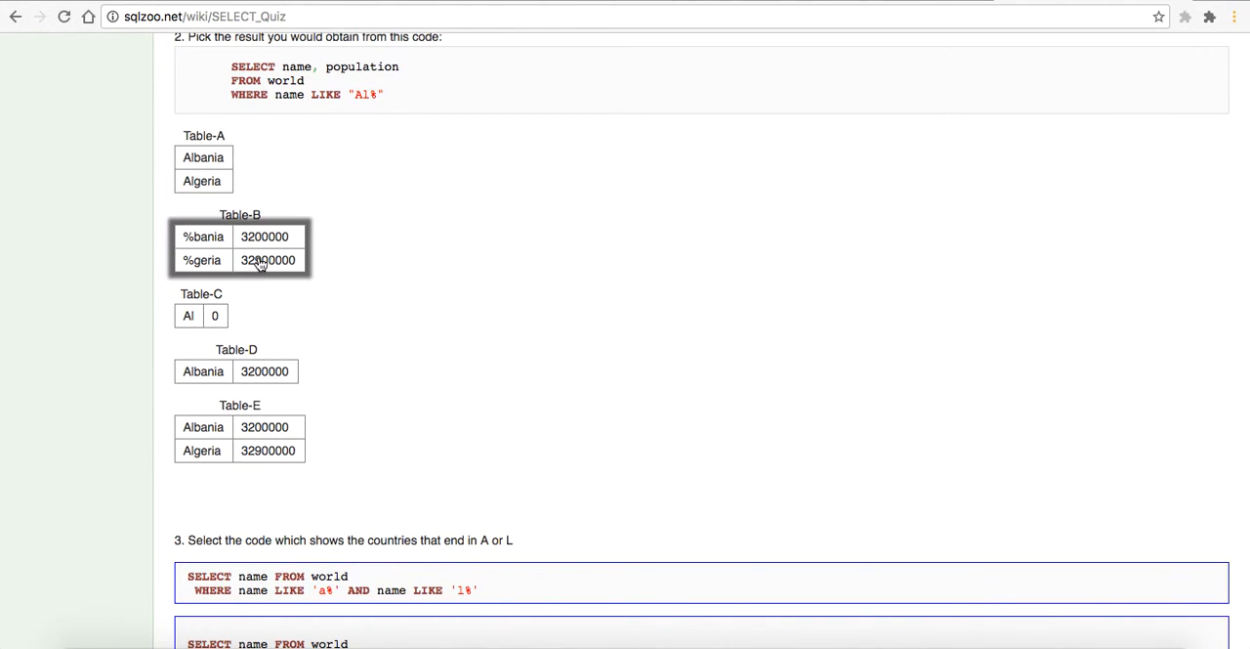
scroll("up", 3)
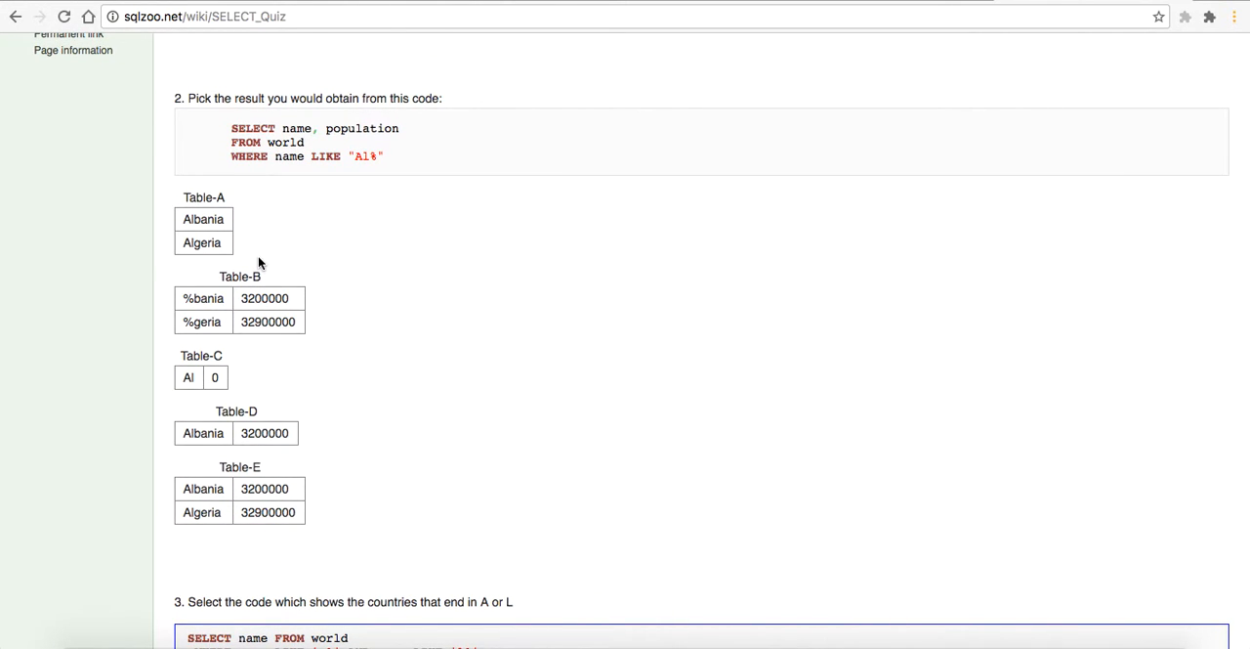
mouse_move(223, 457)
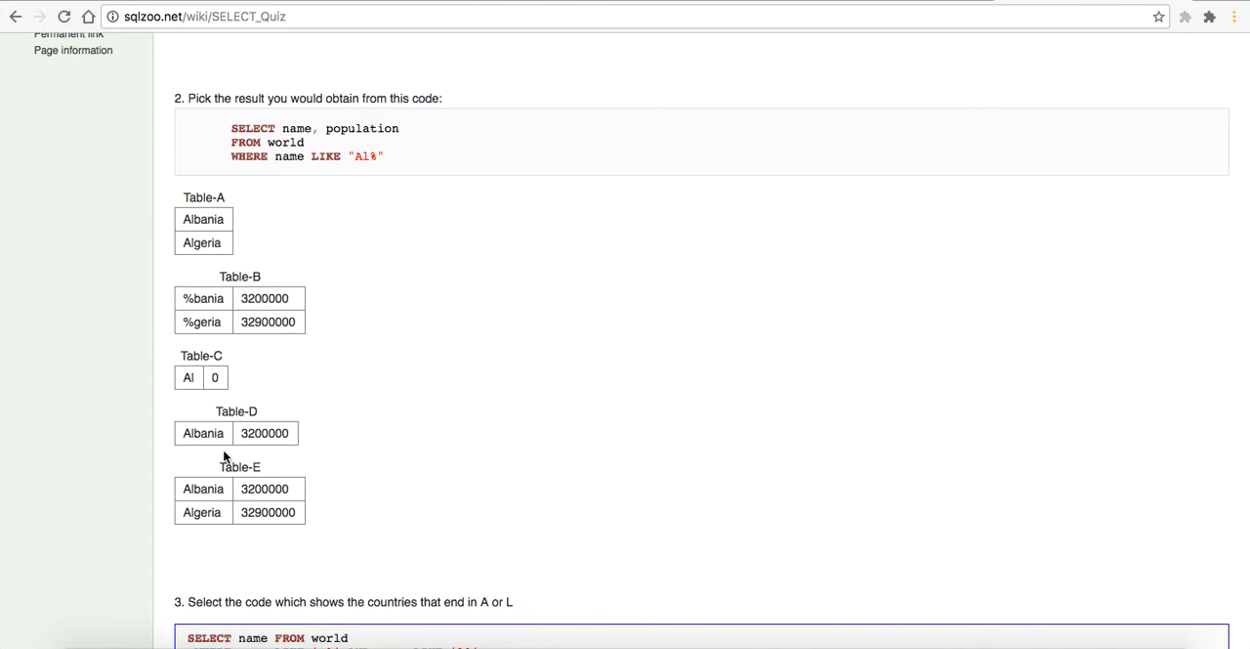
left_click(240, 500)
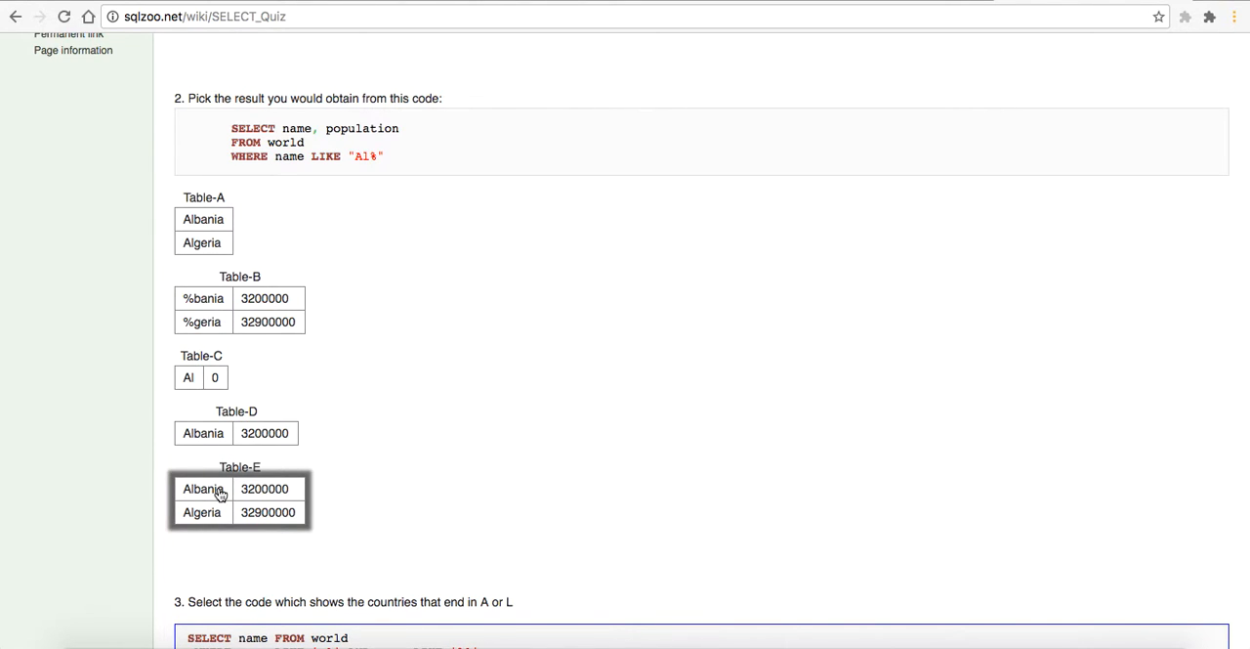
left_click(200, 377)
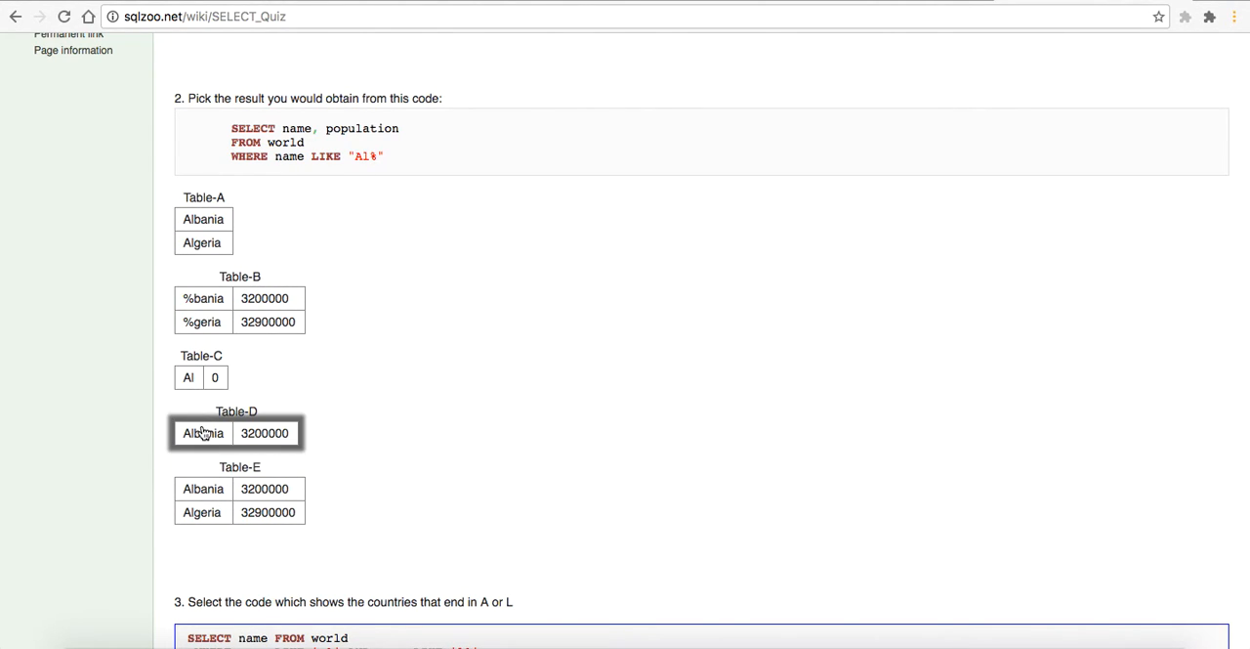
left_click(240, 498)
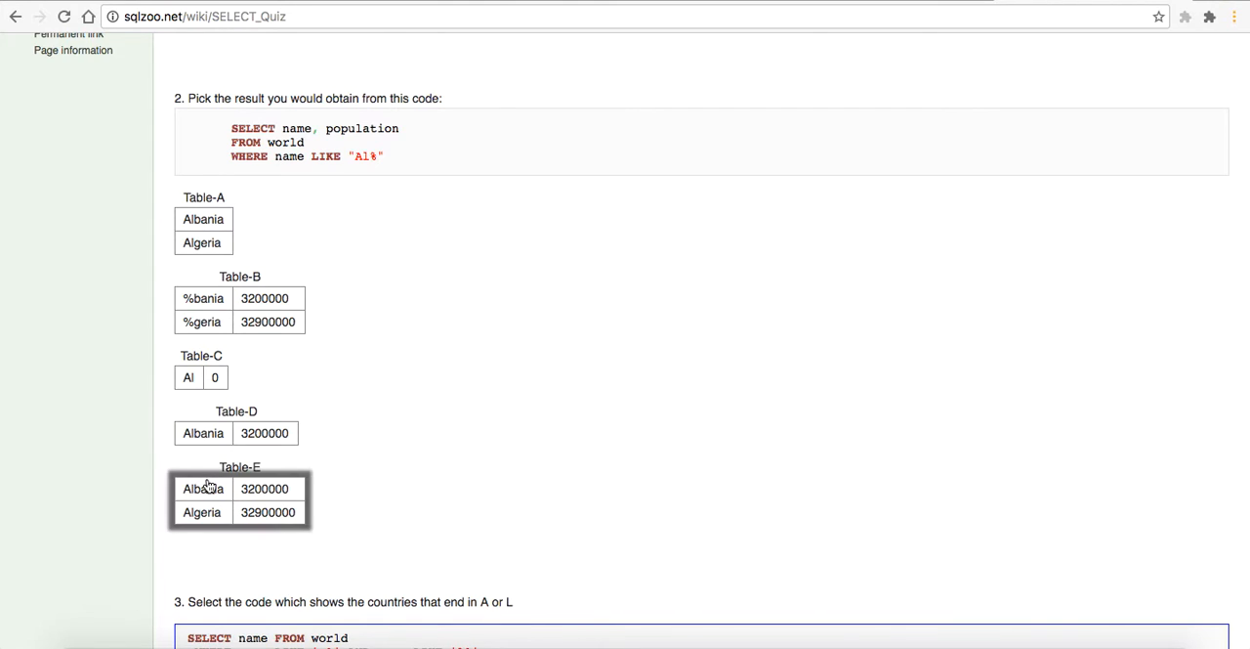
scroll("down", 3)
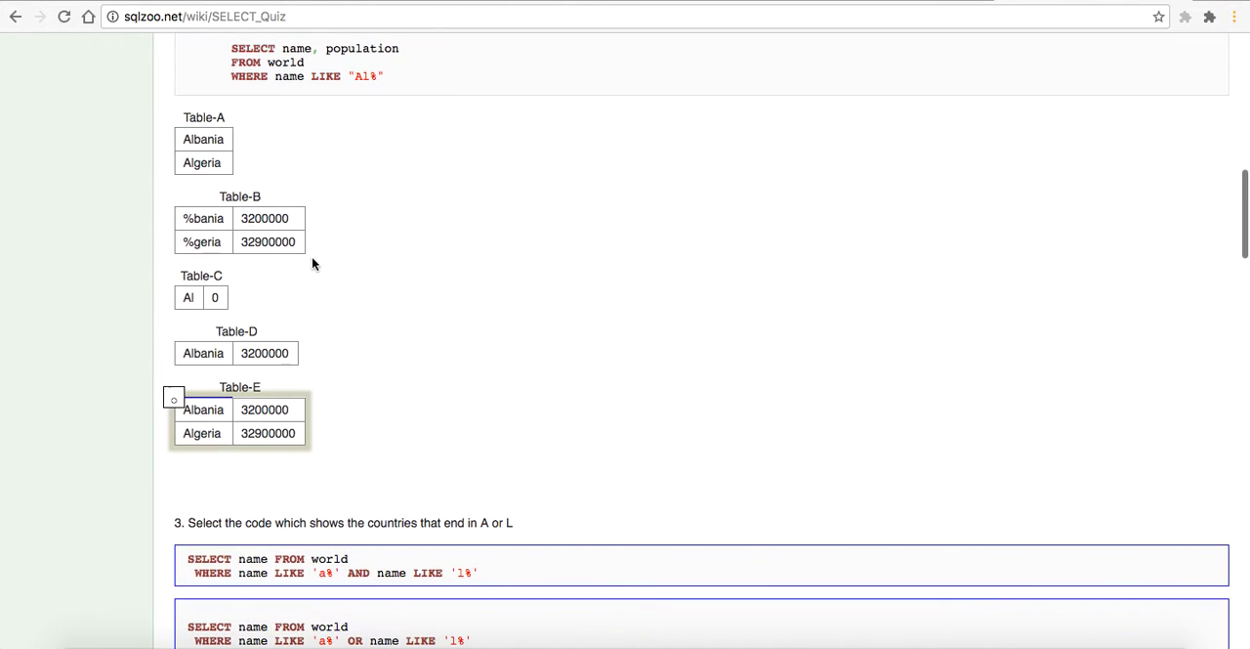
scroll("down", 3)
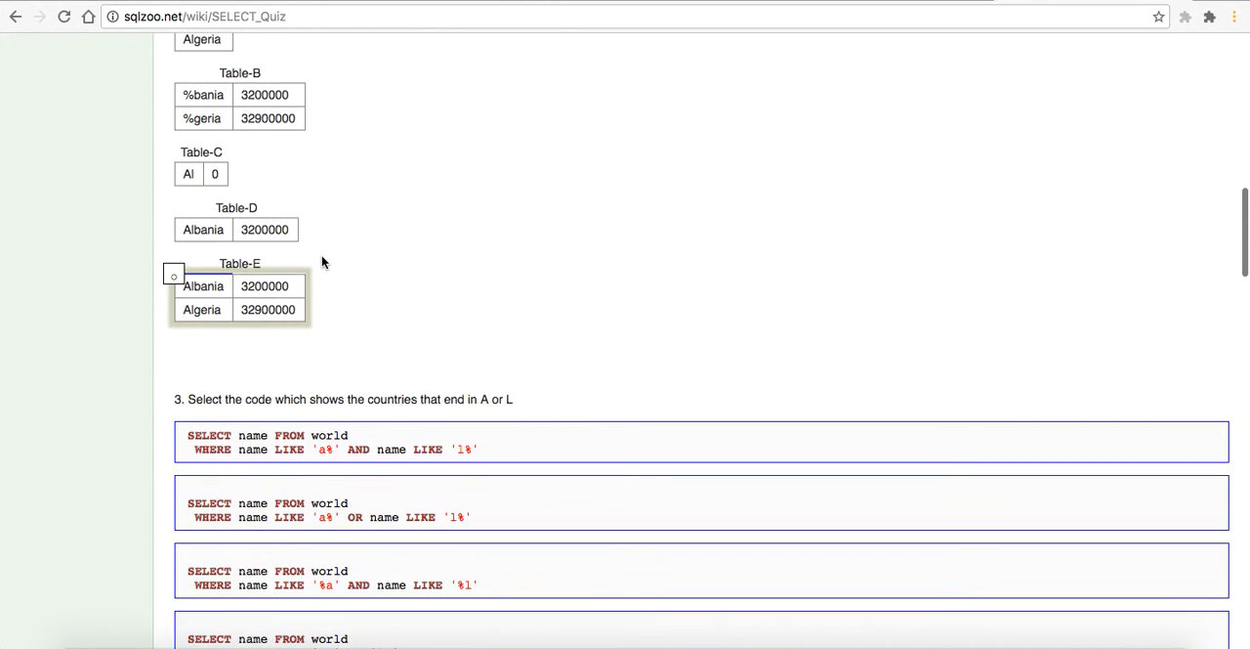
scroll("down", 3)
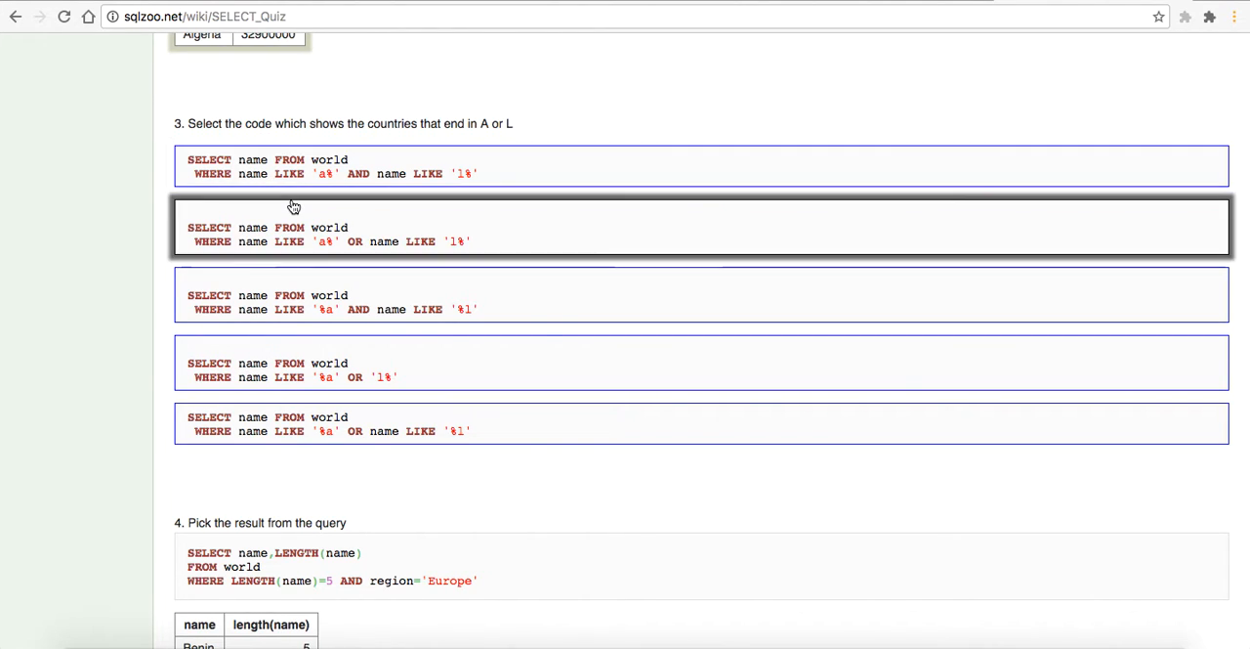
Step: Choose the WHERE name LIKE 'a%' OR name LIKE 'l%' query for question 3
left_click(684, 166)
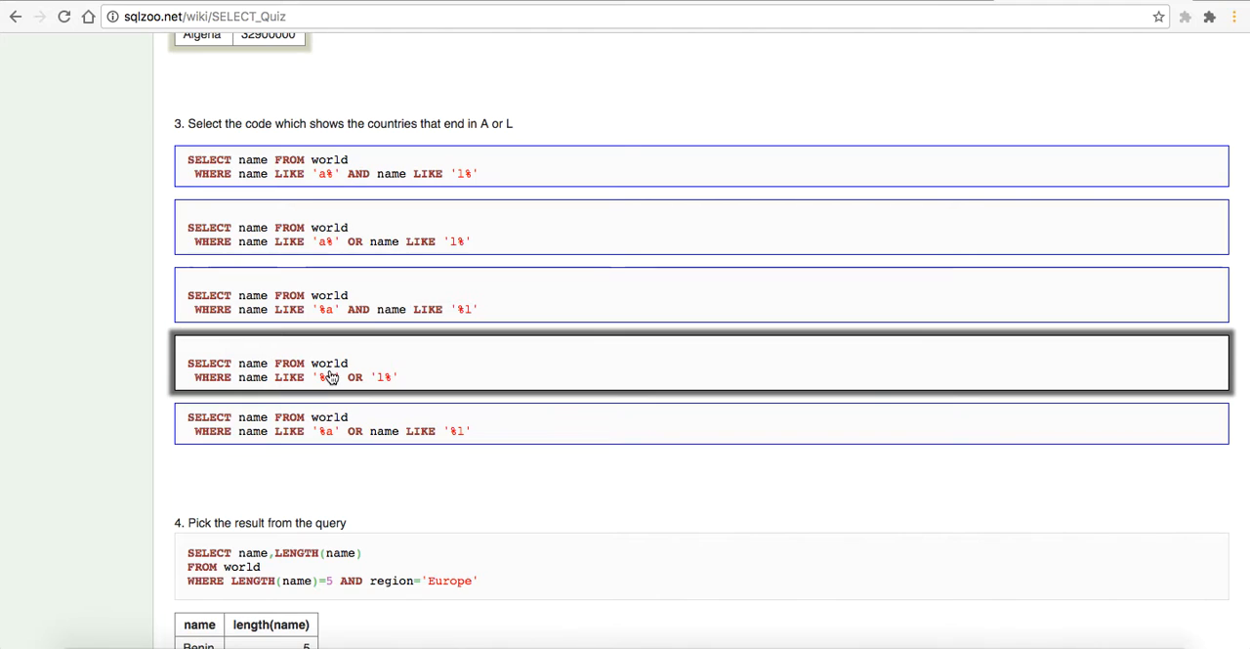
scroll("up", 3)
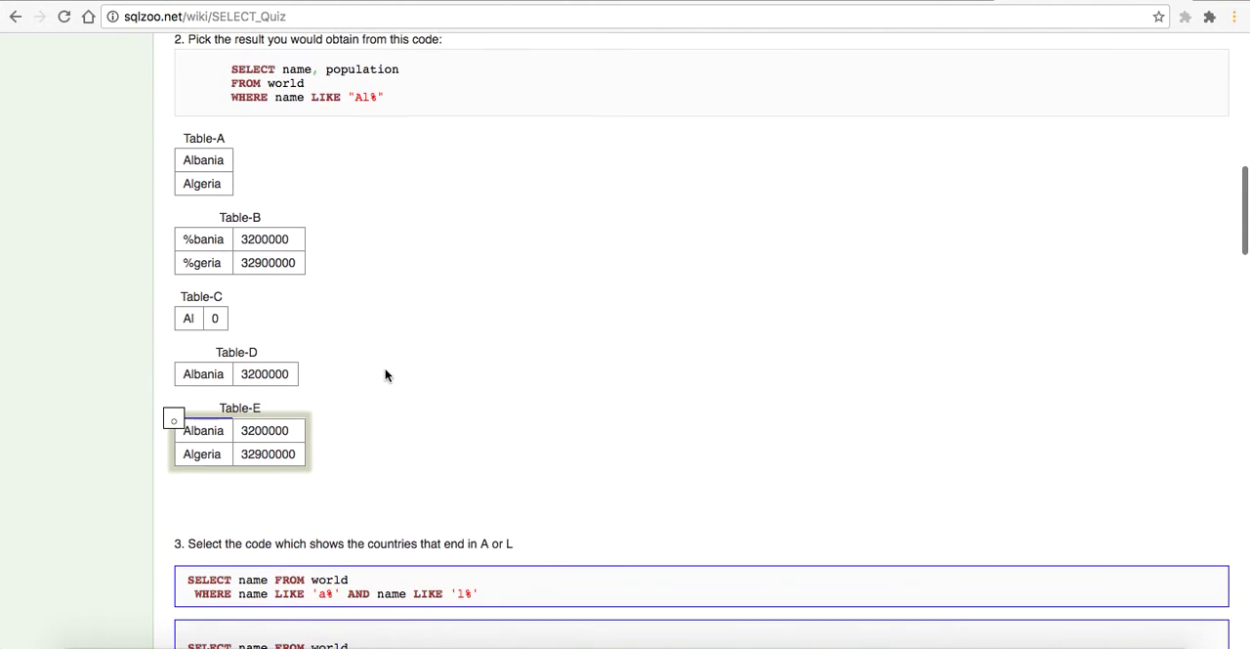
scroll("down", 3)
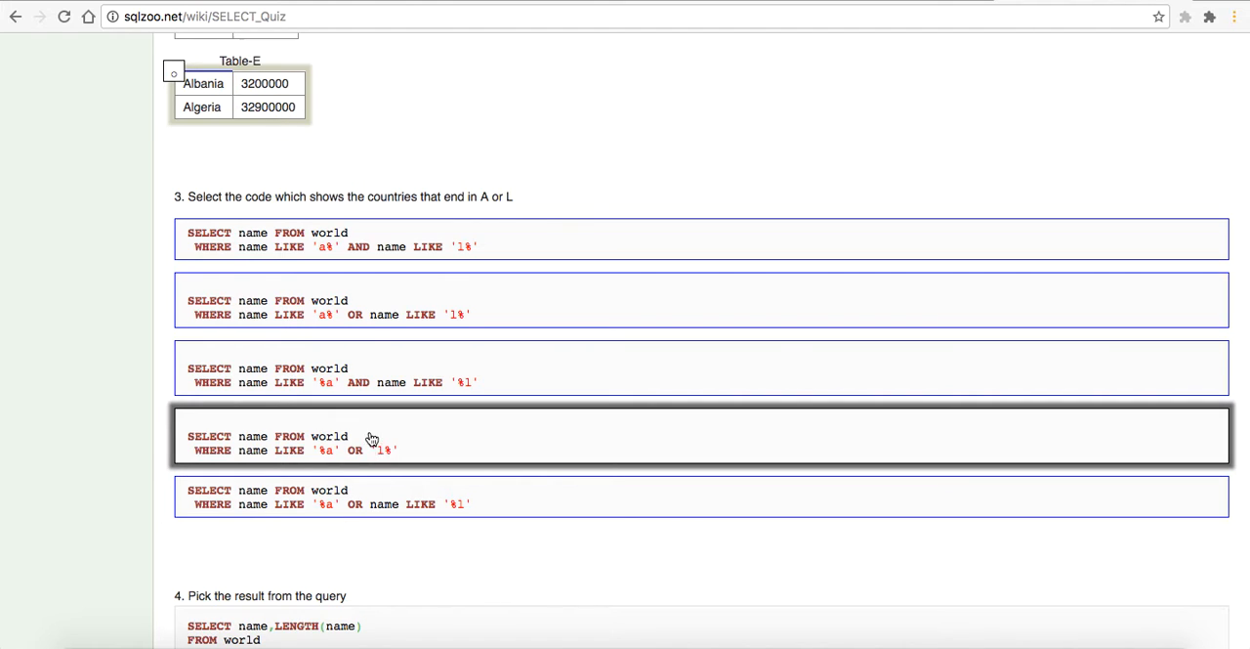
left_click(174, 280)
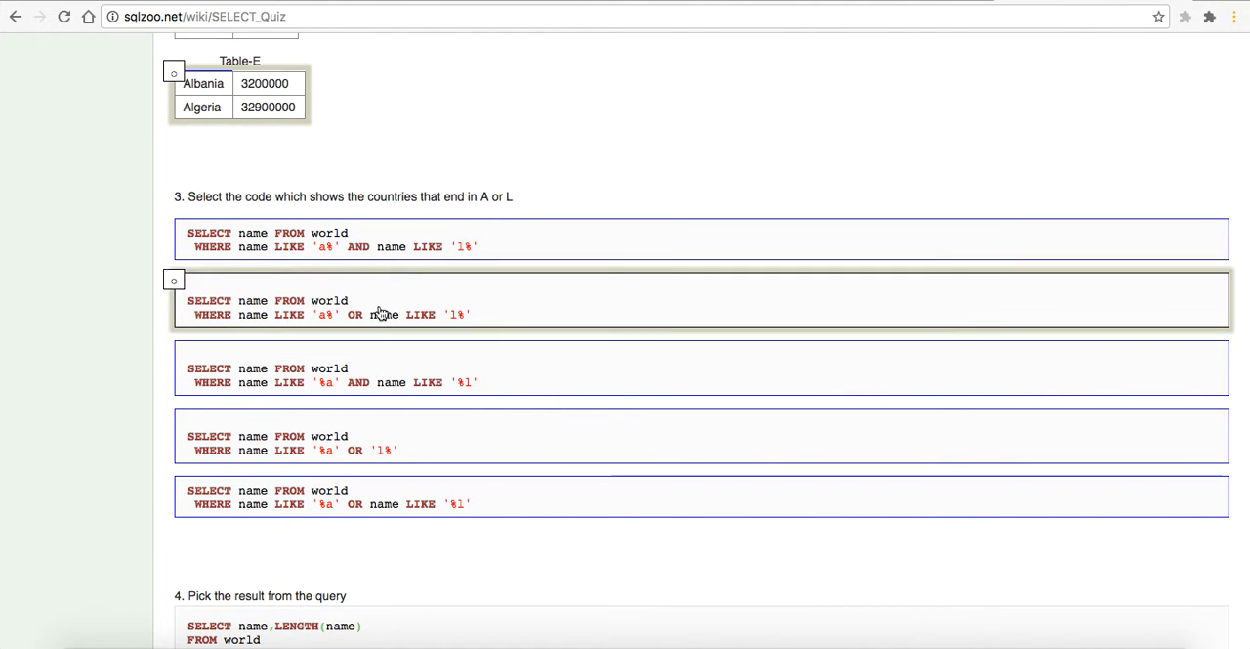
scroll("down", 3)
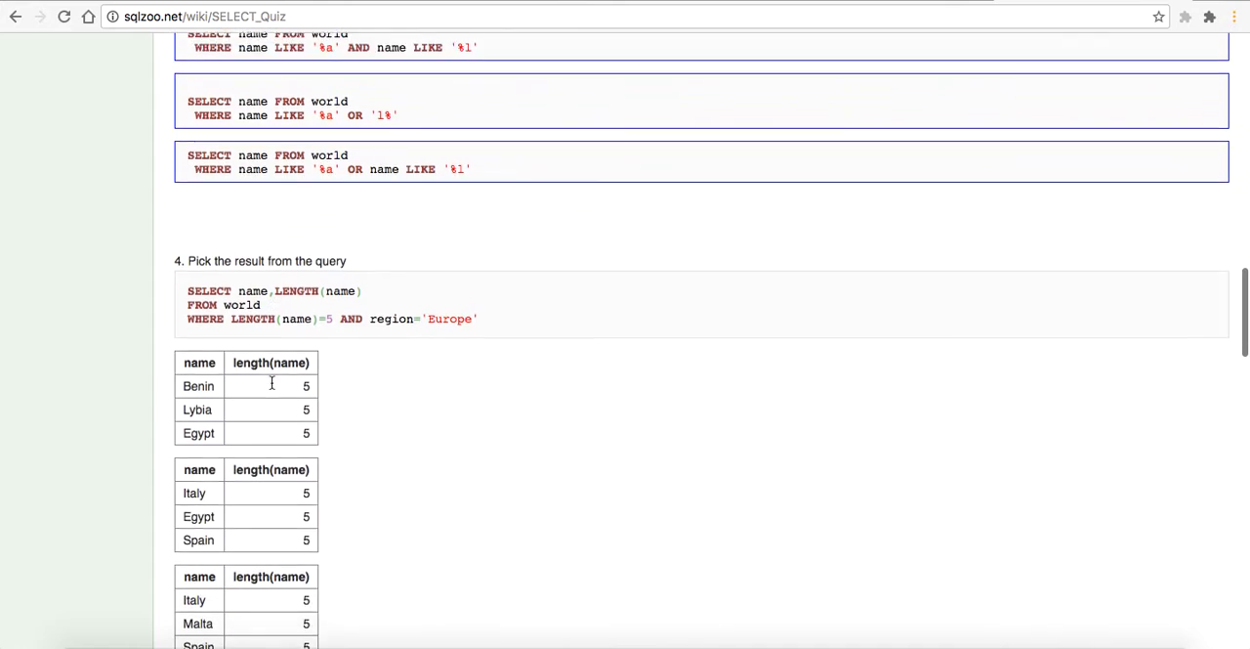
Step: Choose the Italy, Malta, Spain result table for question 4
scroll("down", 3)
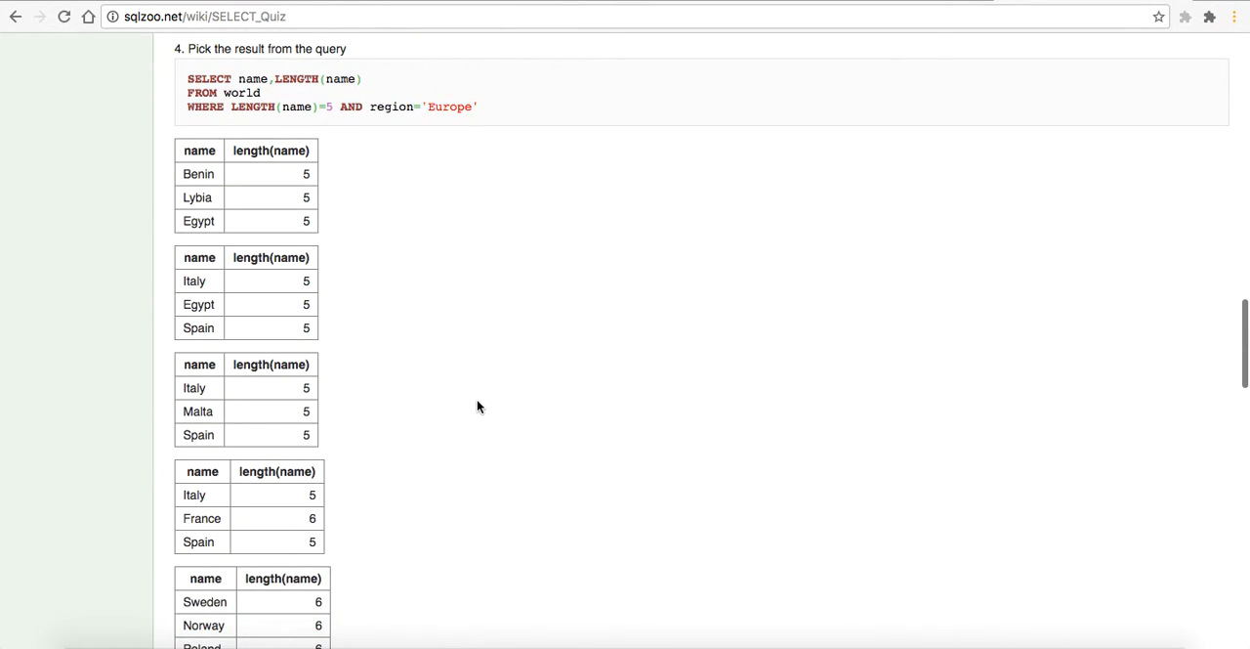
mouse_move(506, 406)
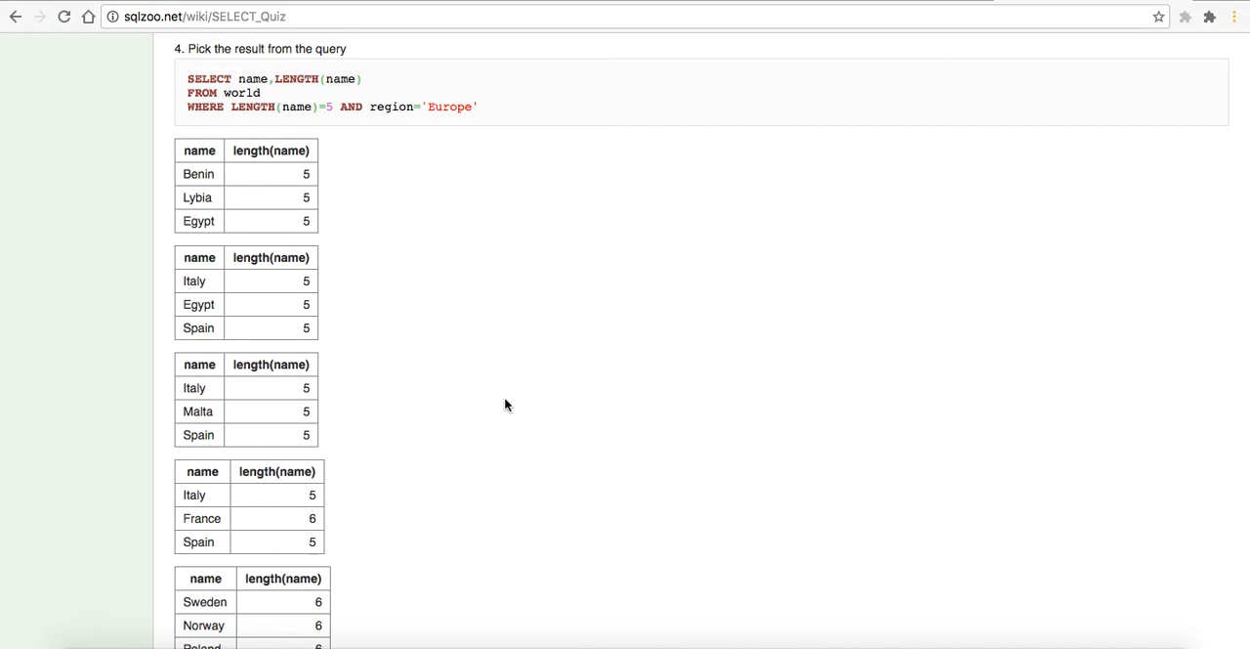
mouse_move(472, 379)
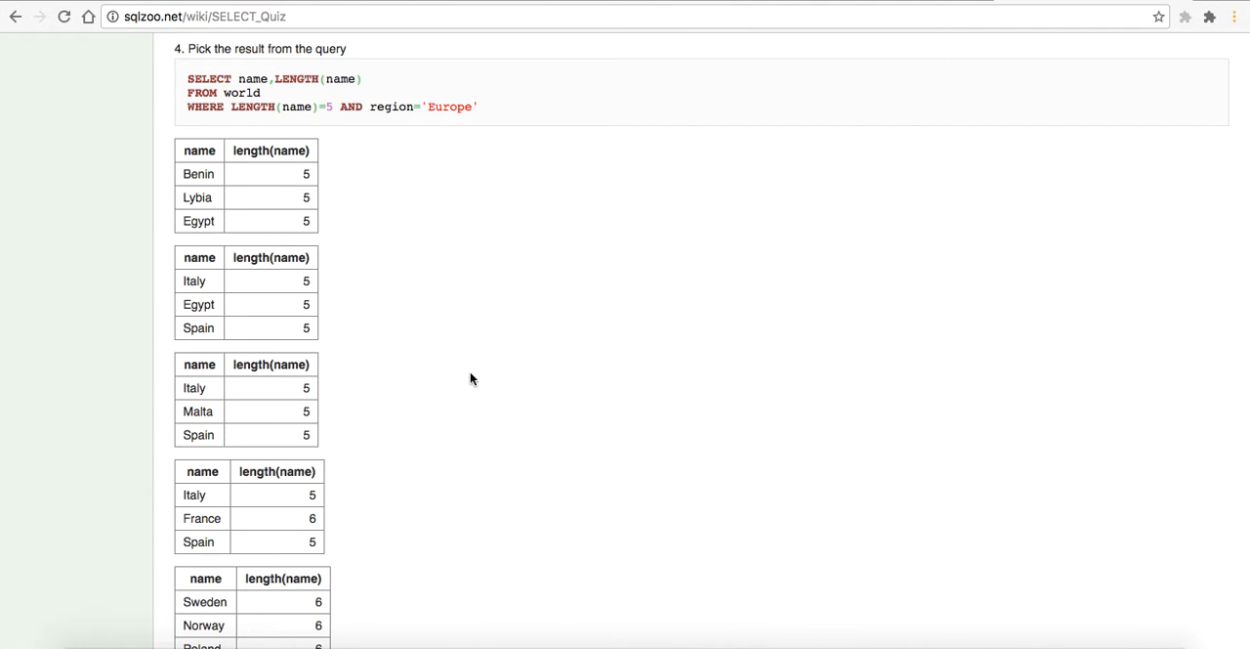
left_click(247, 186)
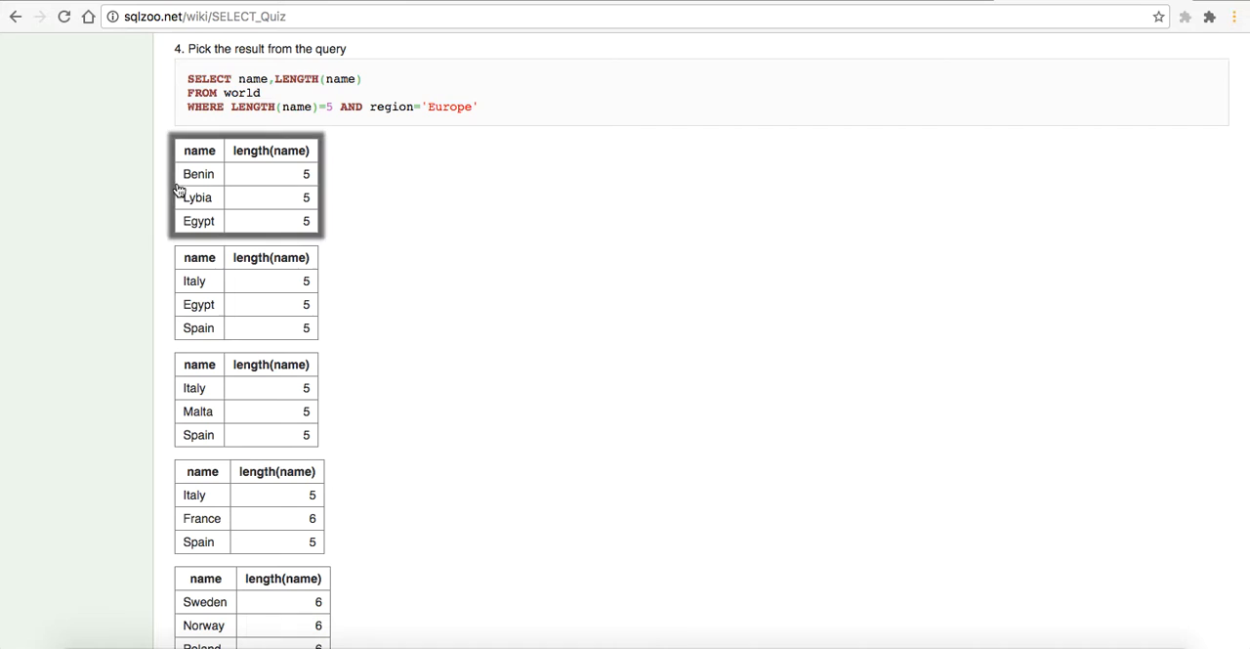
mouse_move(168, 223)
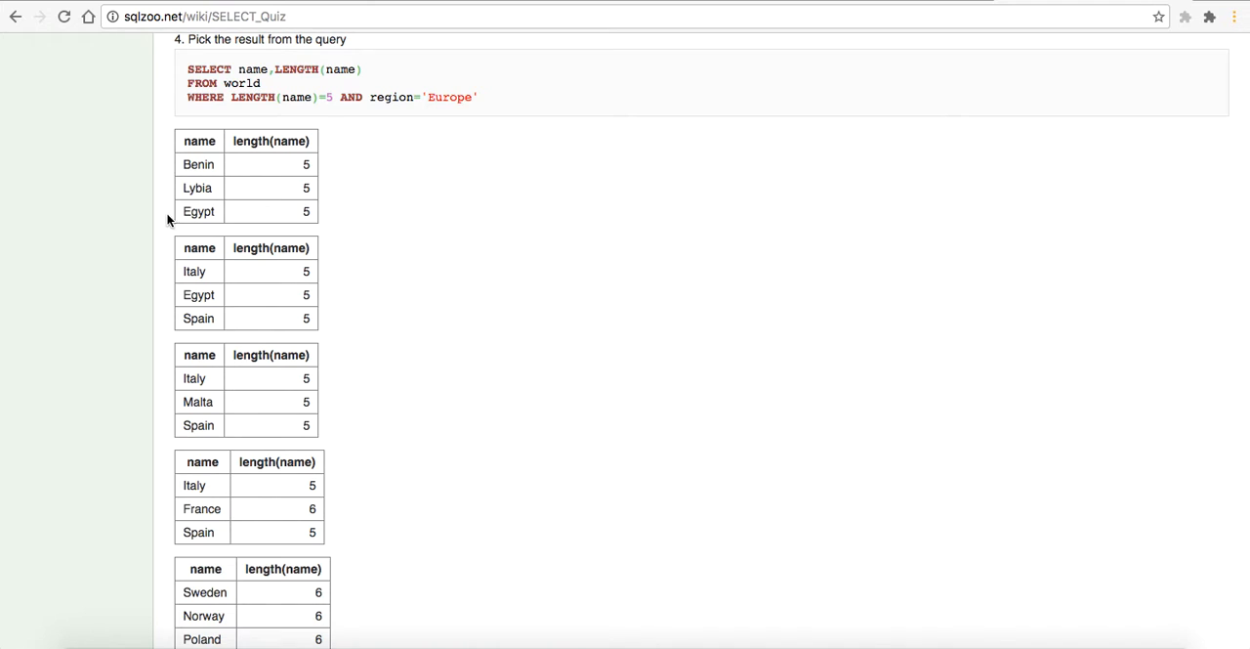
scroll("down", 3)
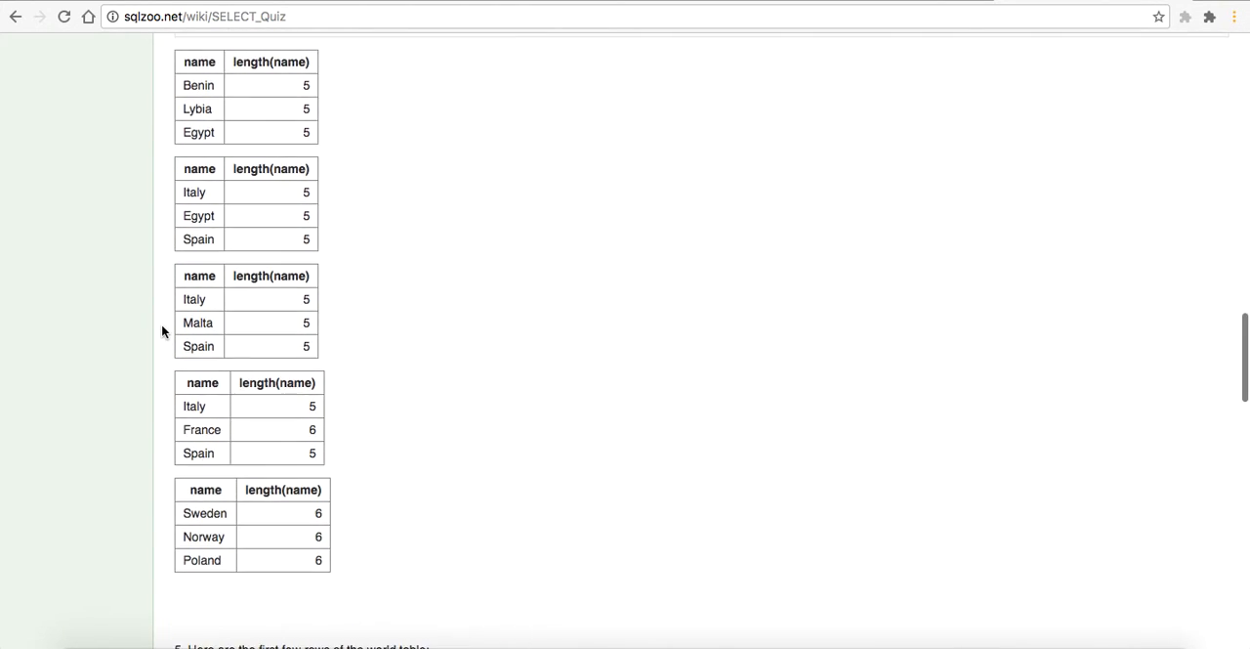
scroll("up", 3)
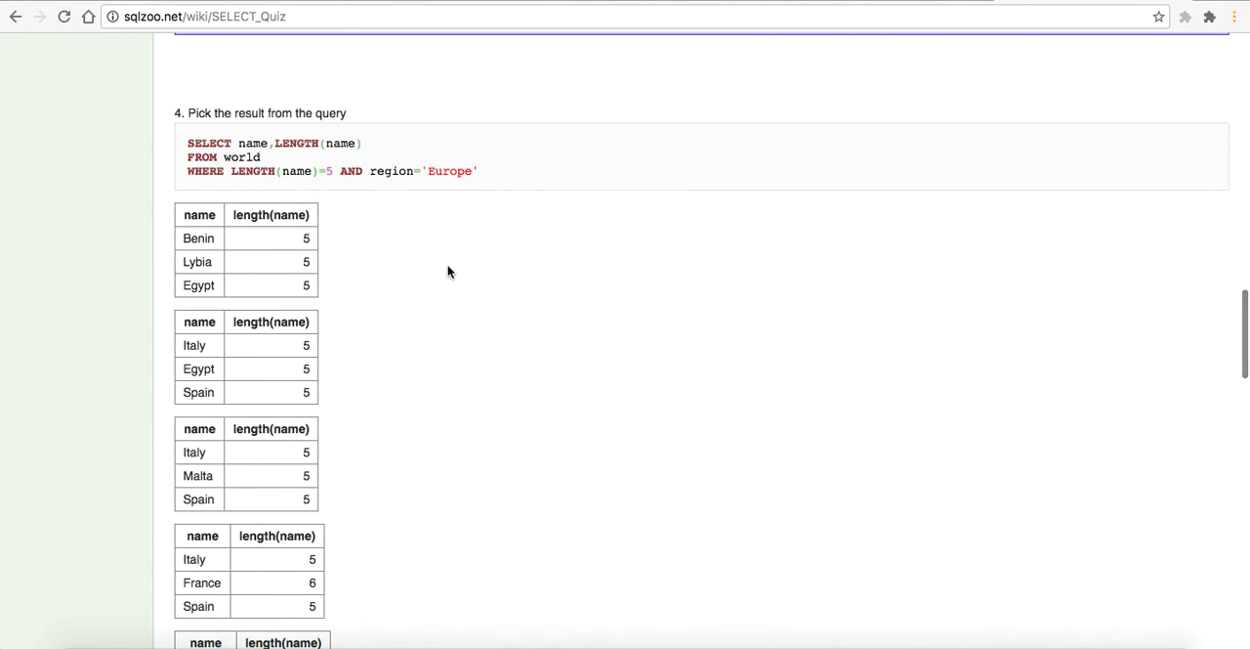
left_click(247, 356)
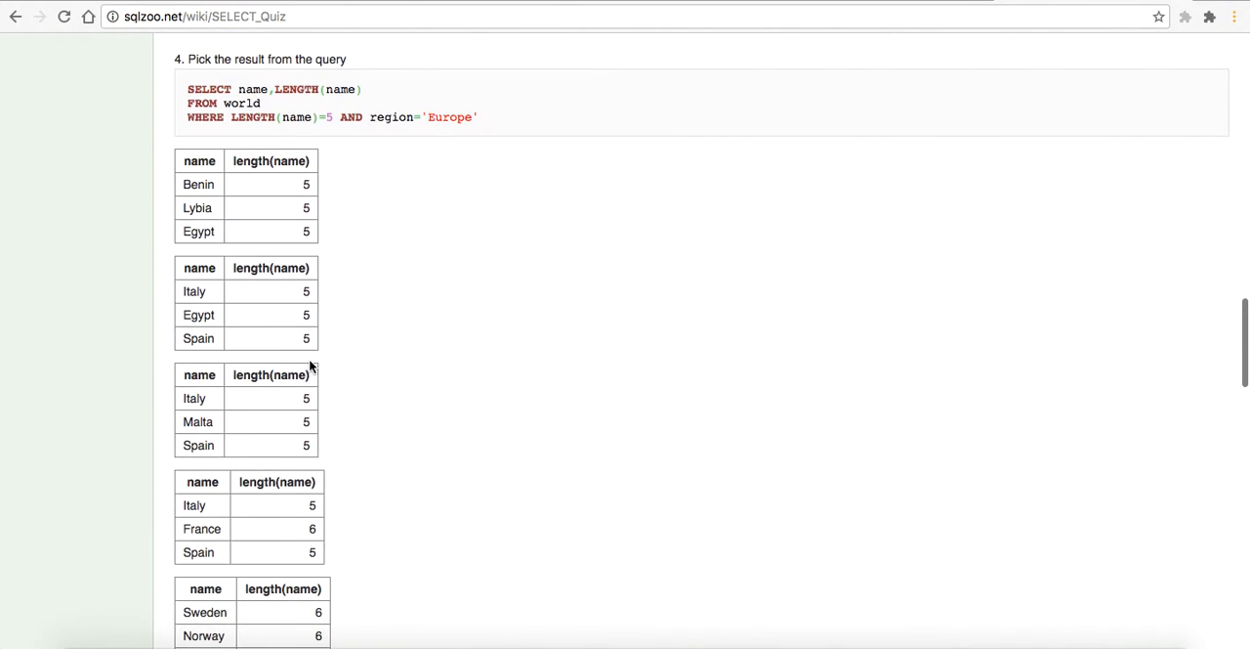
left_click(198, 315)
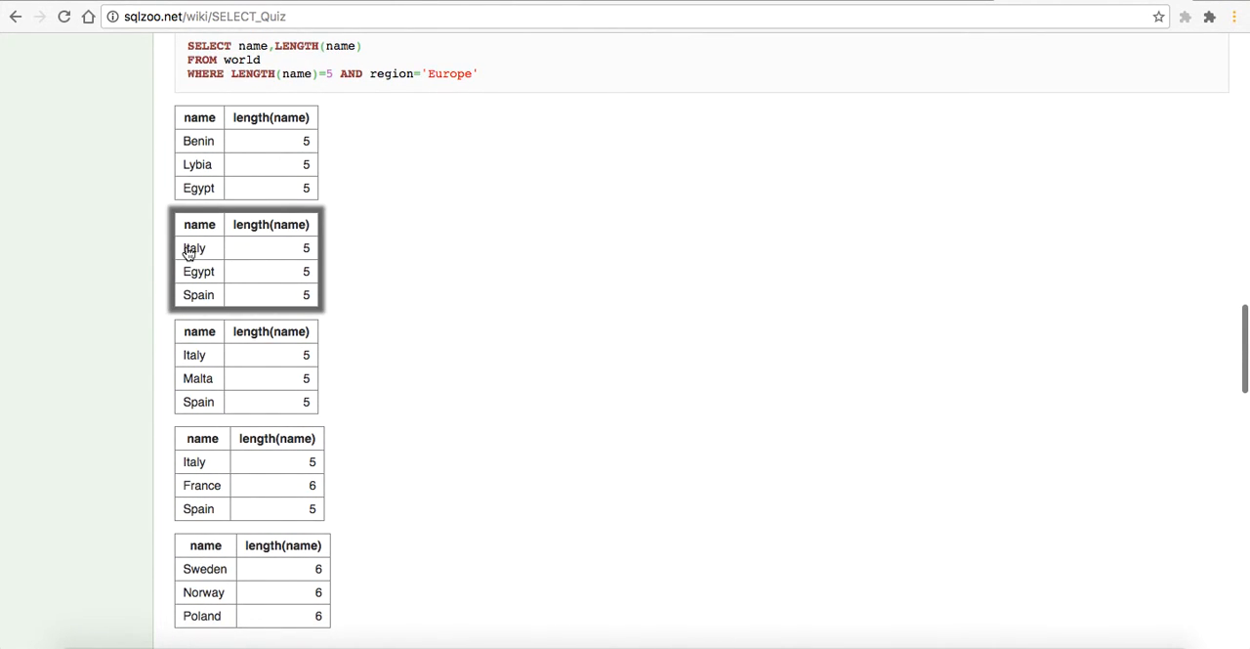
mouse_move(232, 432)
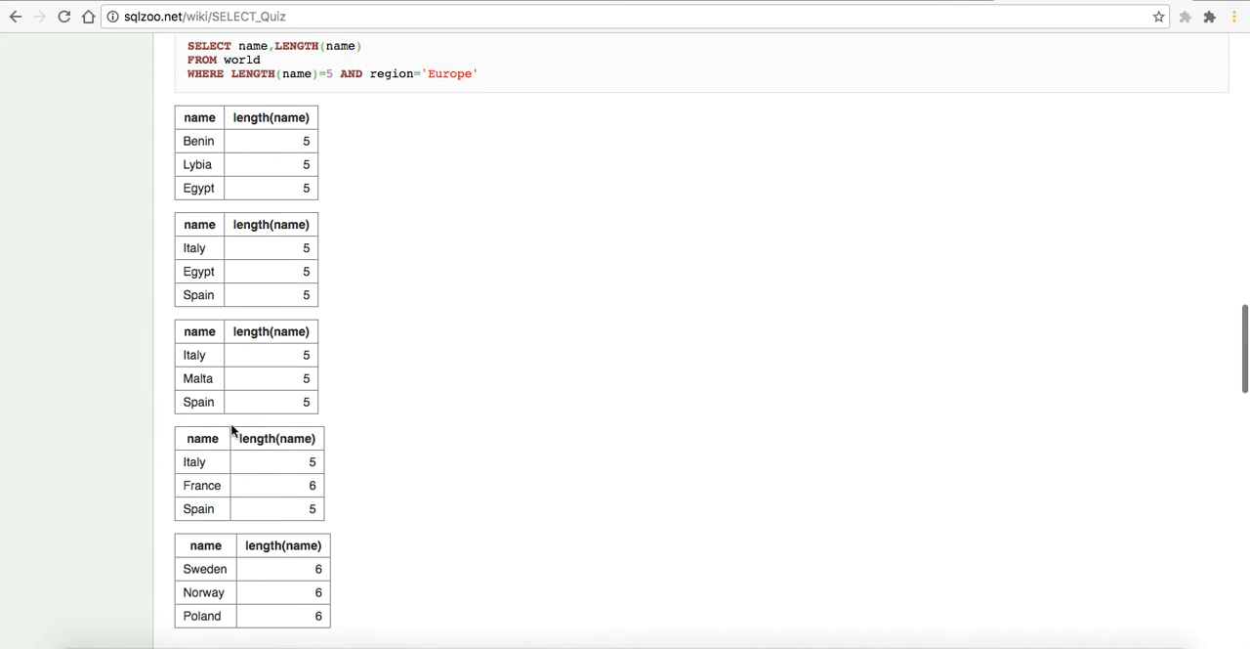
left_click(271, 493)
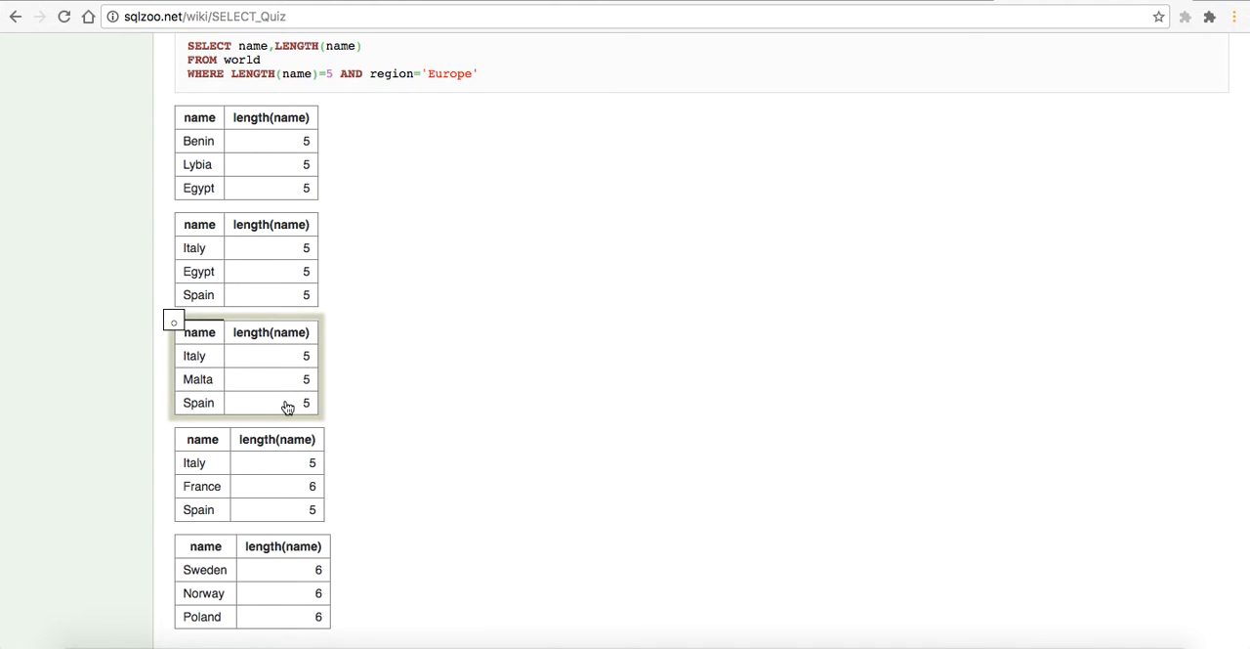
Step: Pick the Andorra 936 result for question 5
scroll("down", 3)
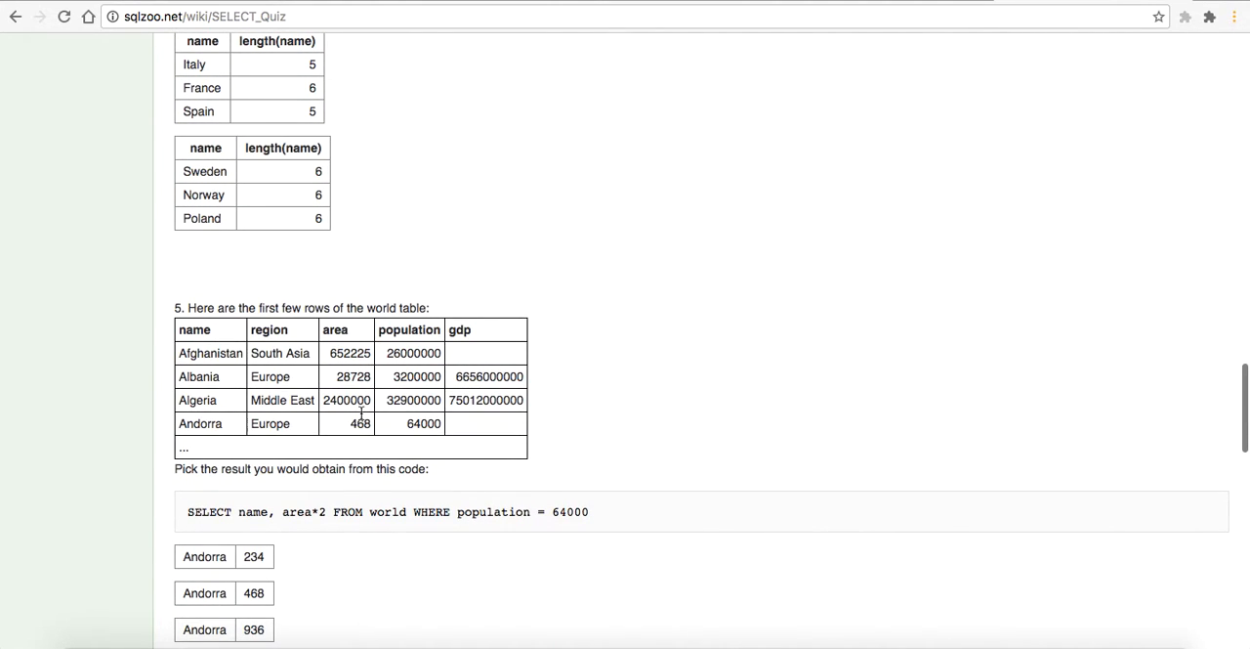
scroll("down", 3)
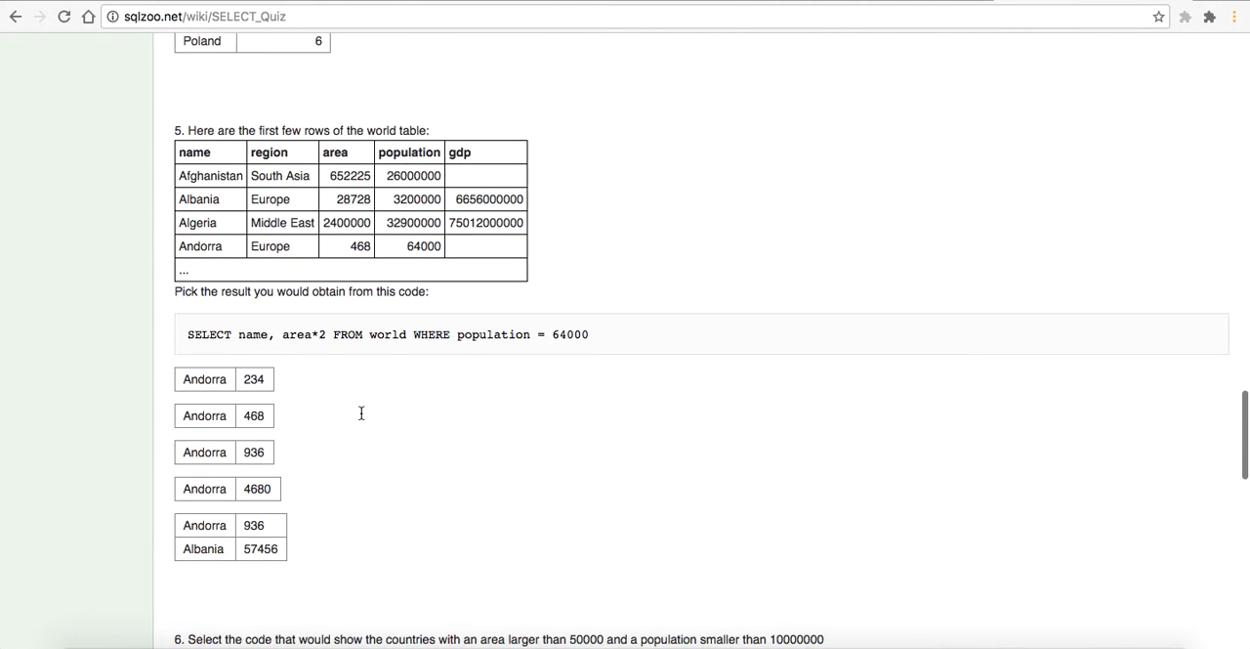
mouse_move(337, 357)
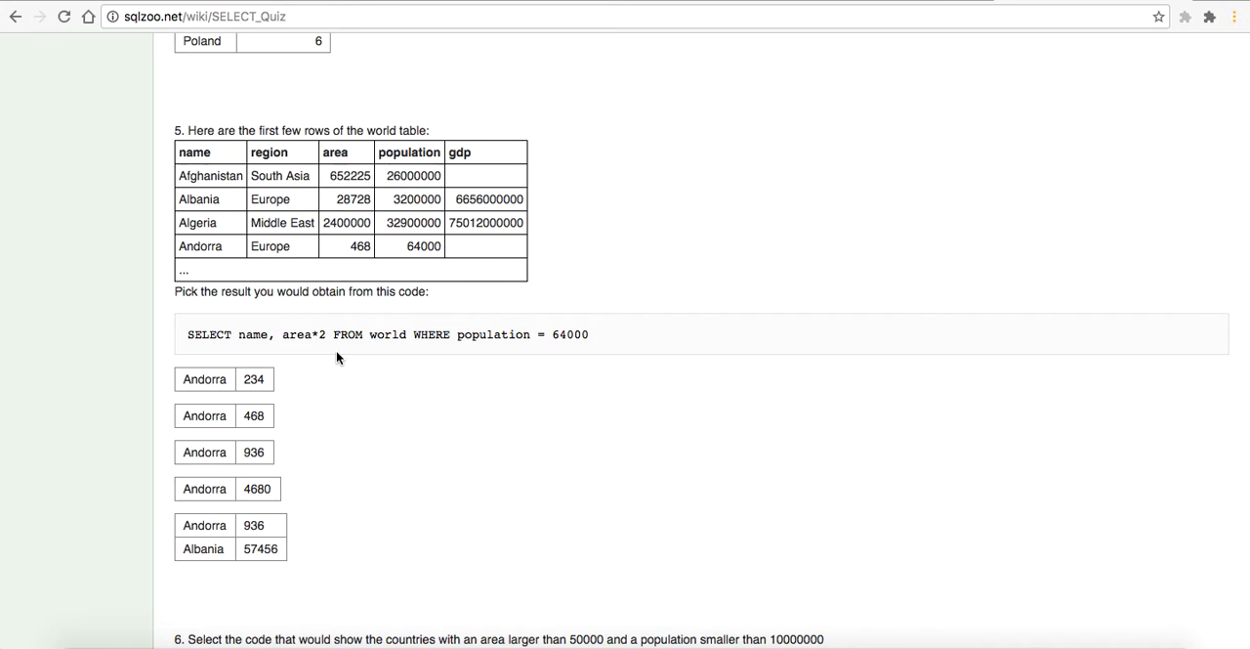
mouse_move(337, 329)
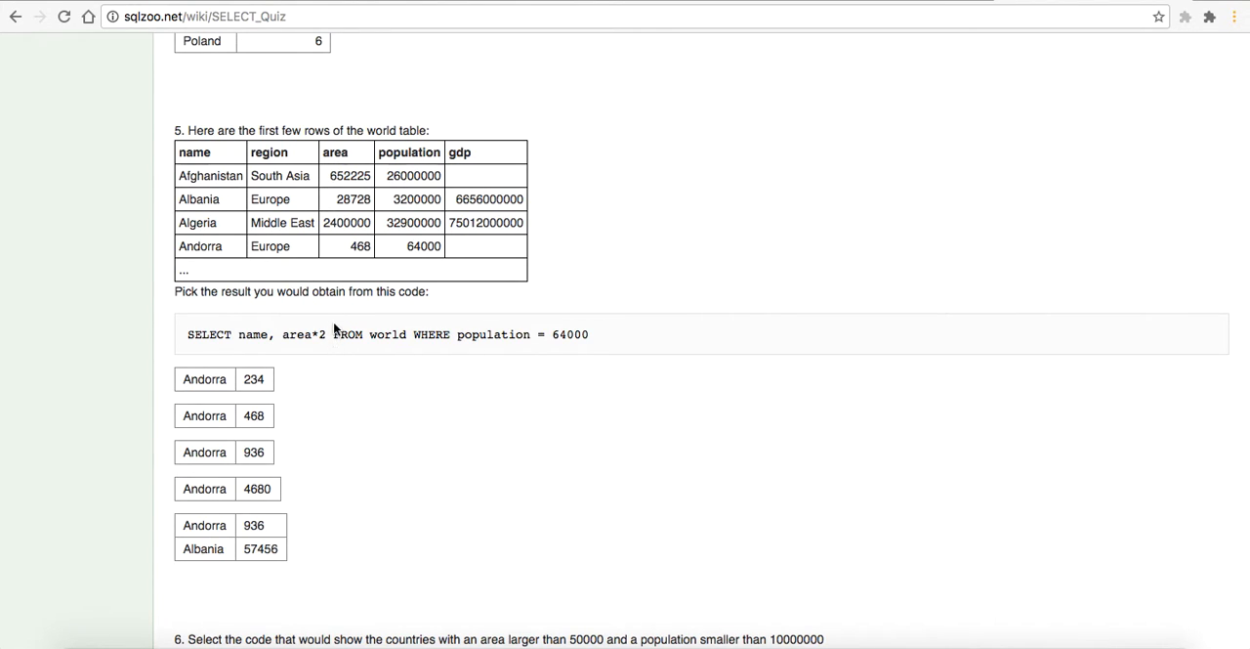
mouse_move(423, 283)
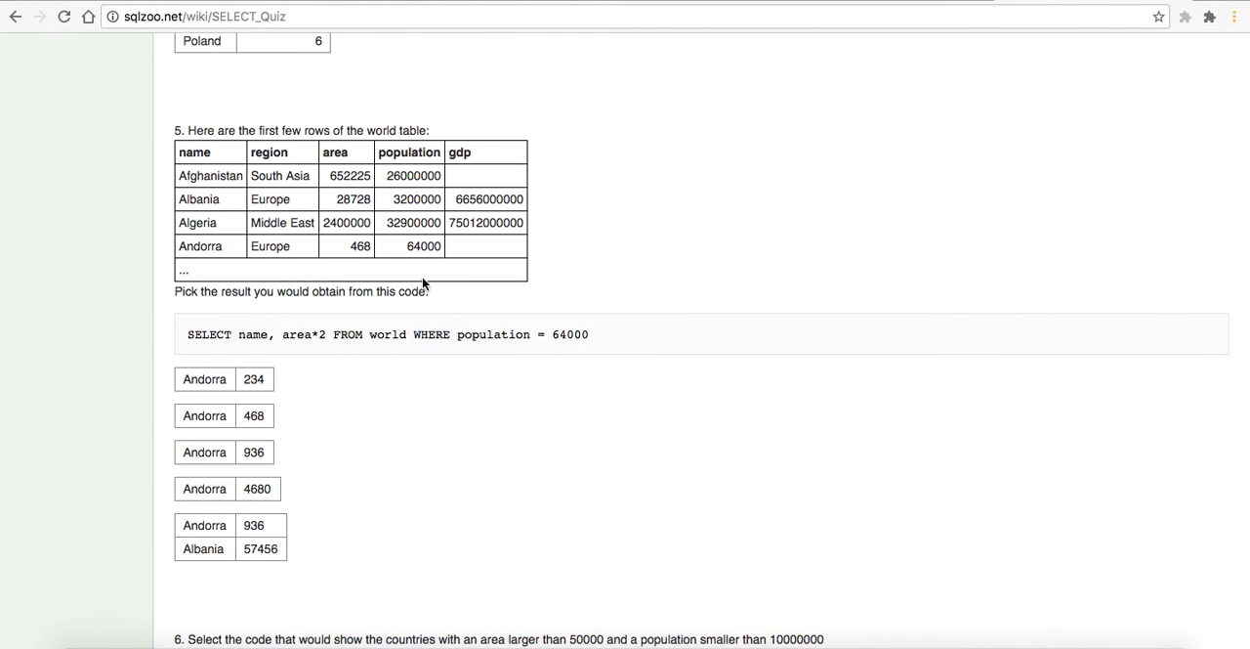
mouse_move(413, 245)
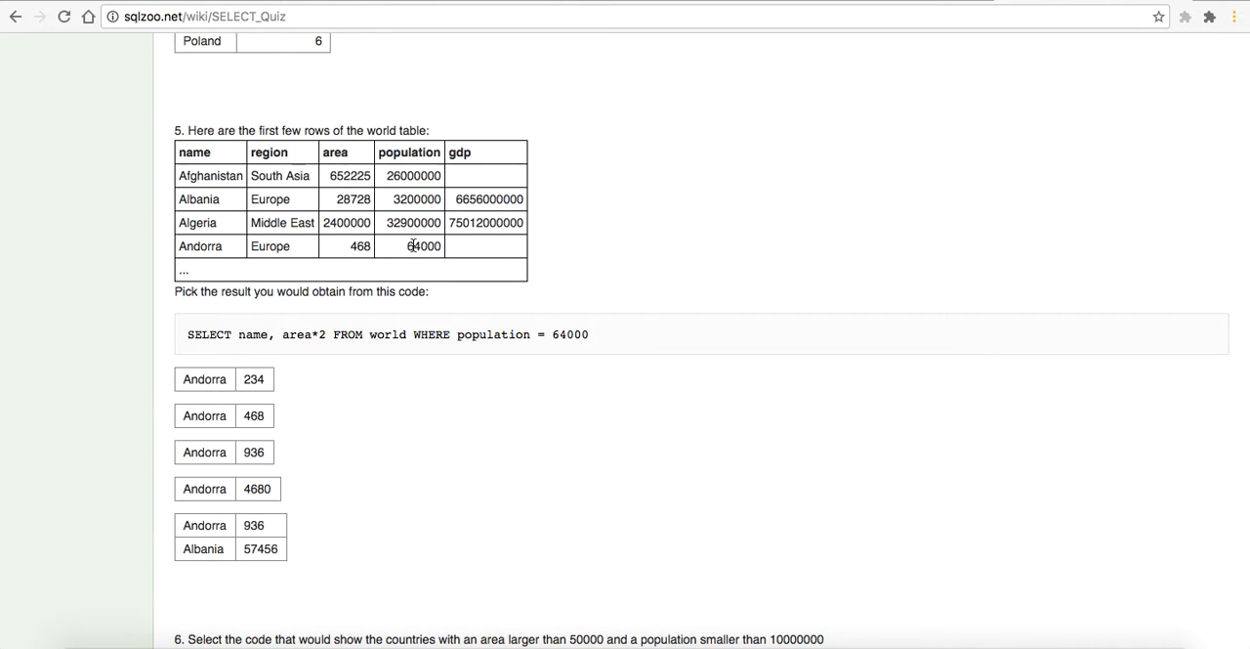
mouse_move(189, 262)
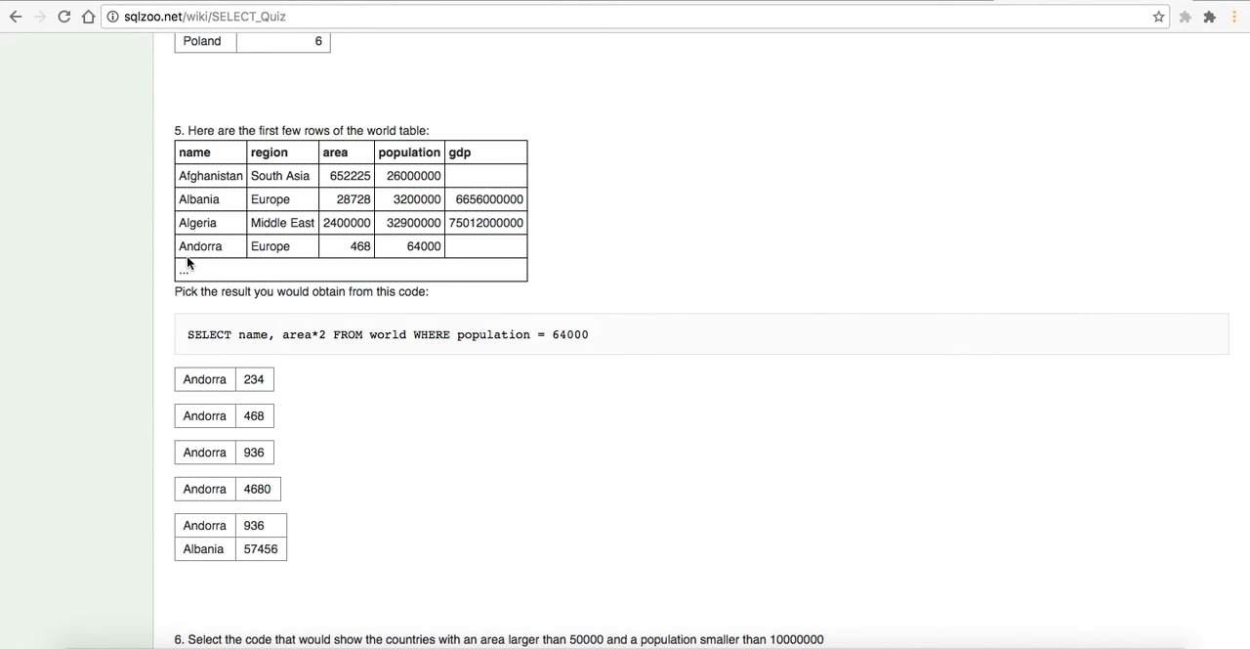
mouse_move(350, 254)
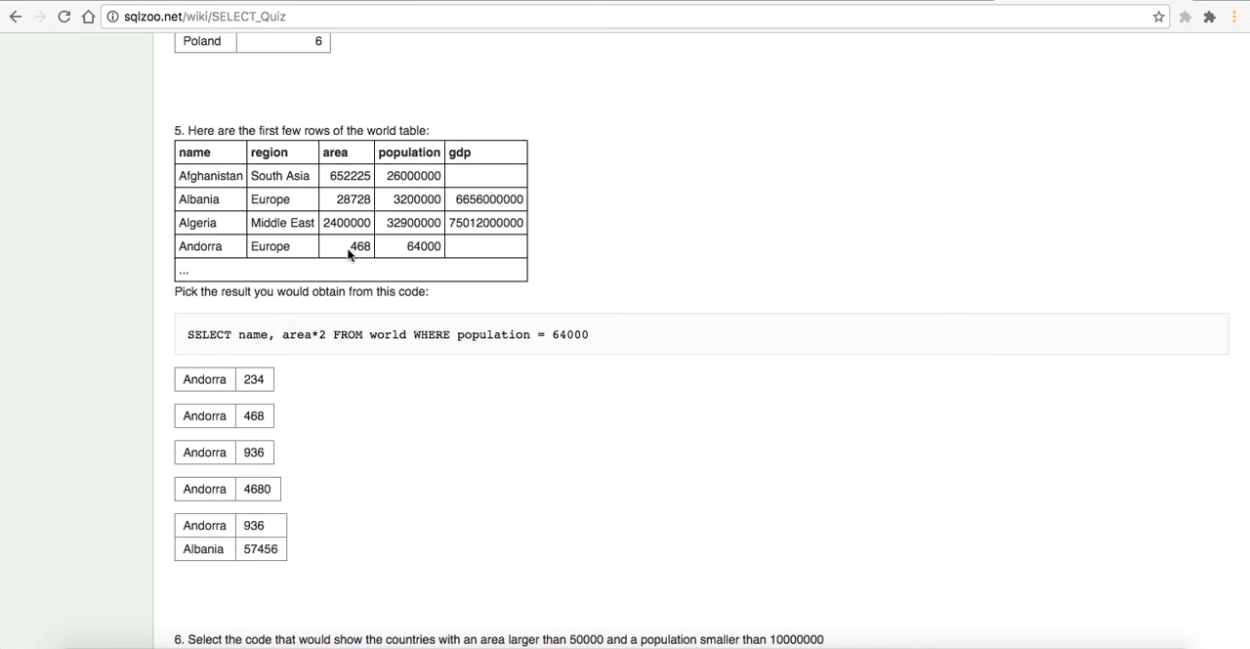
mouse_move(311, 324)
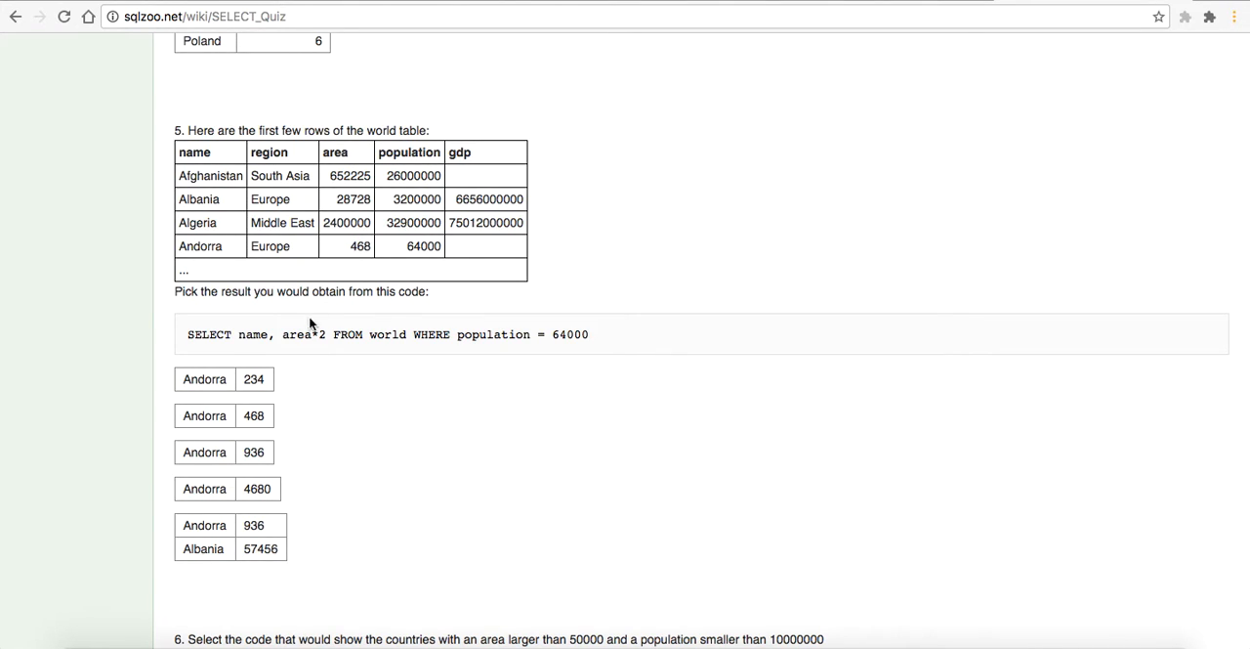
left_click(224, 452)
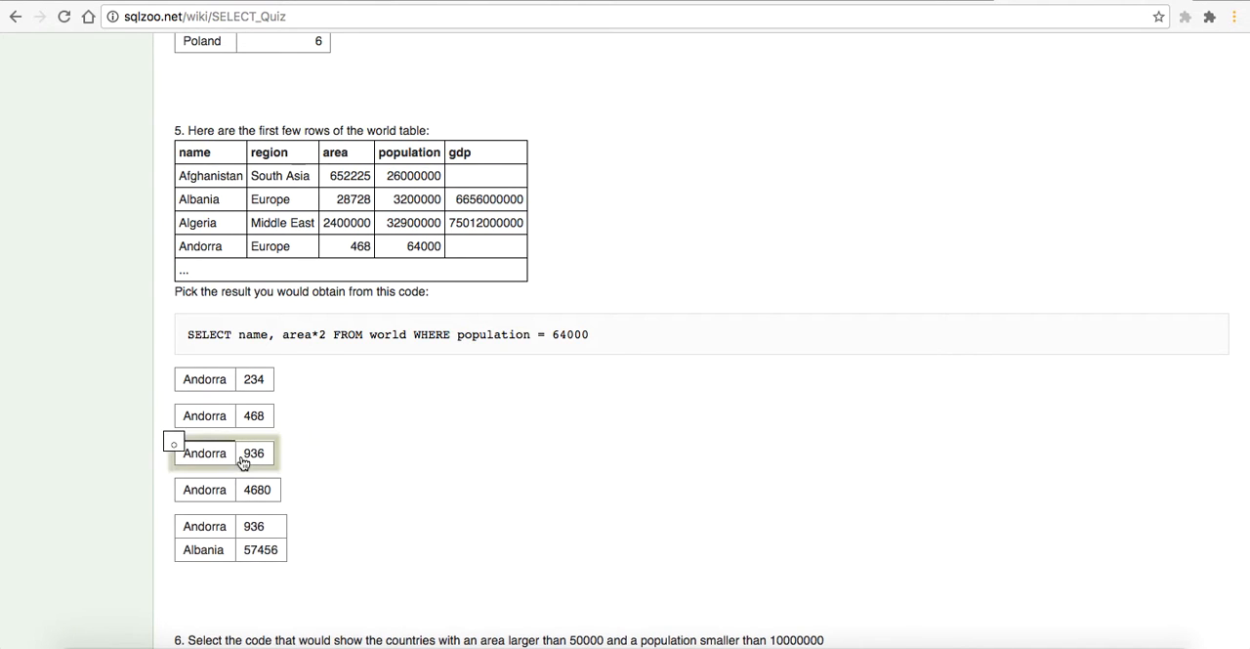
Step: Choose the WHERE area > 50000 AND population < 10000000 query for question 6
scroll("down", 3)
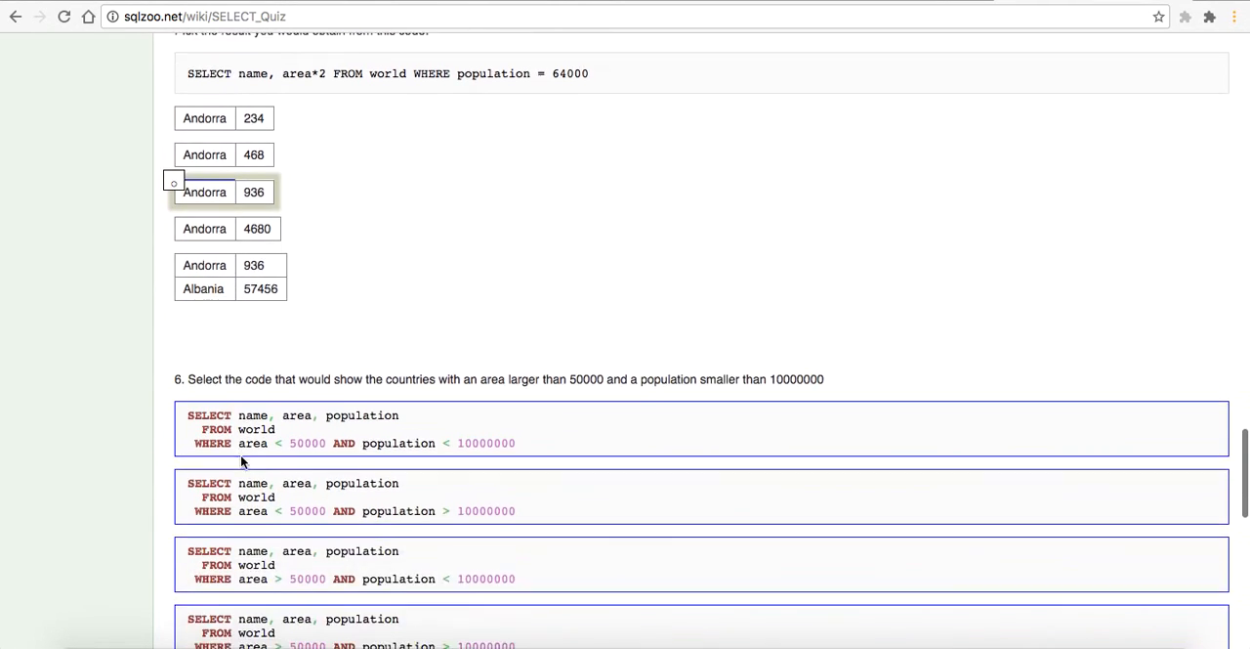
scroll("down", 3)
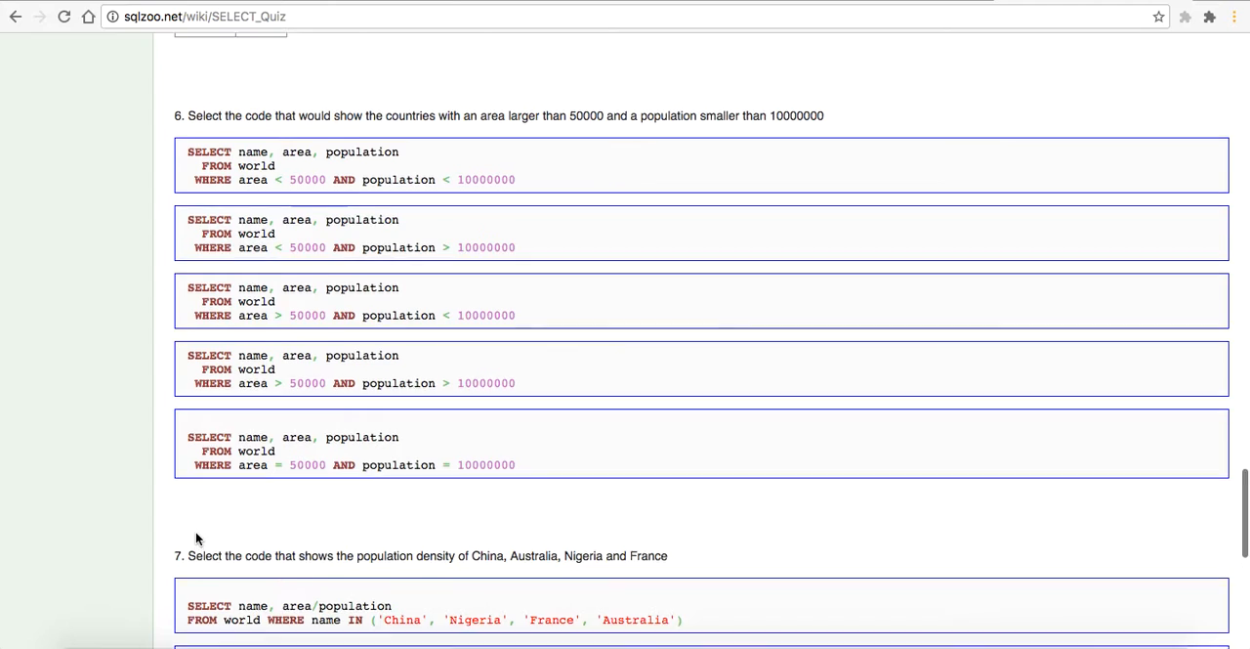
scroll("down", 3)
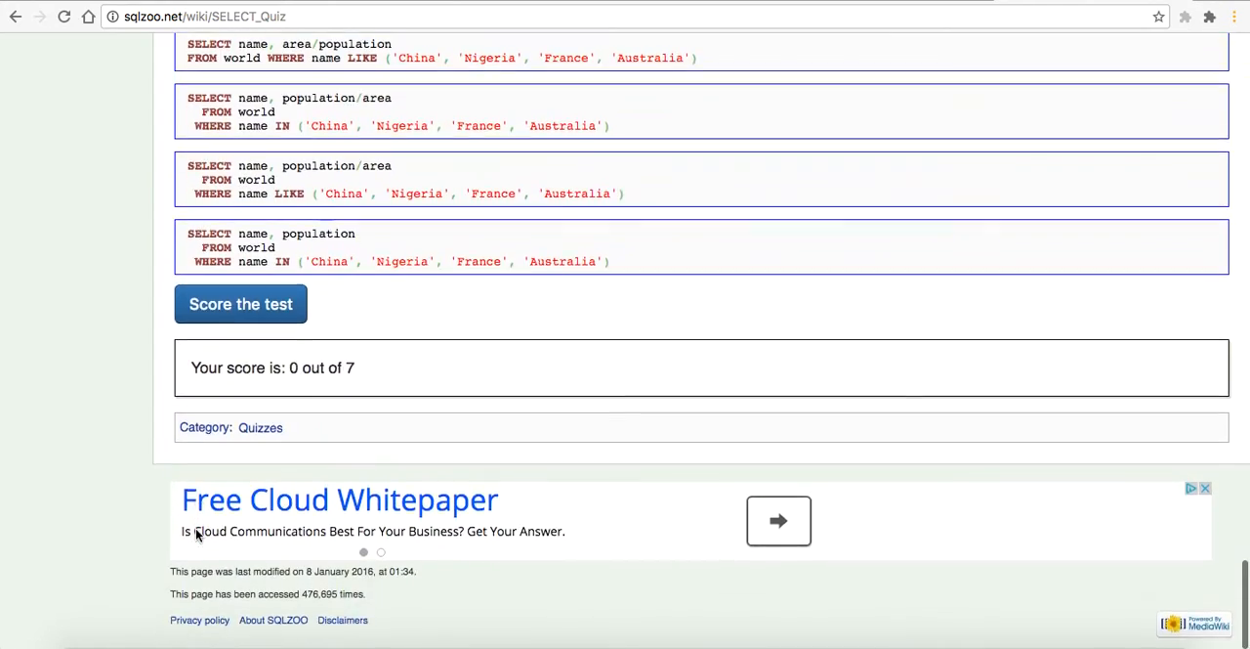
scroll("up", 3)
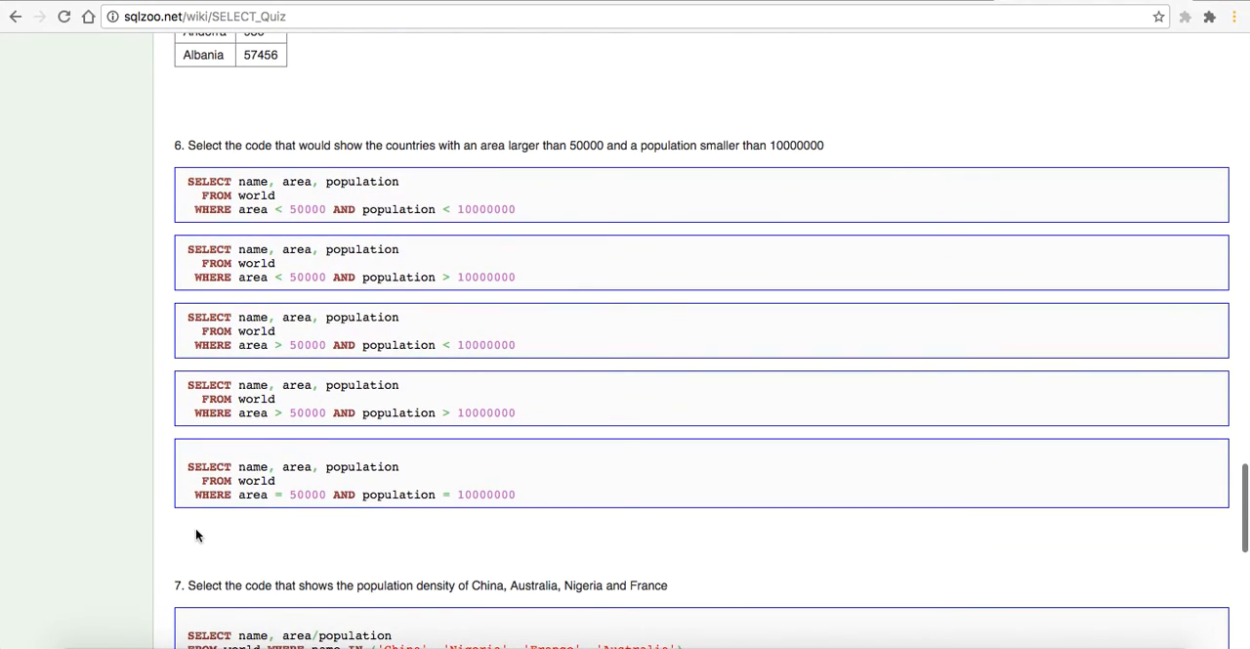
left_click(537, 176)
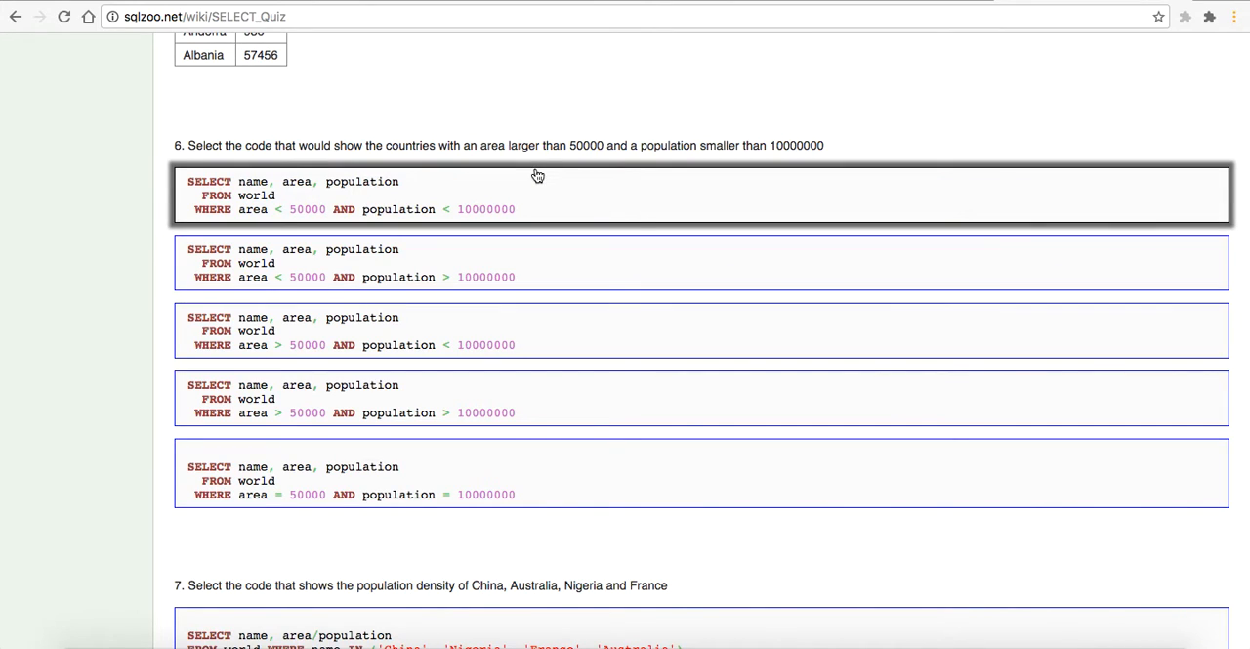
mouse_move(804, 137)
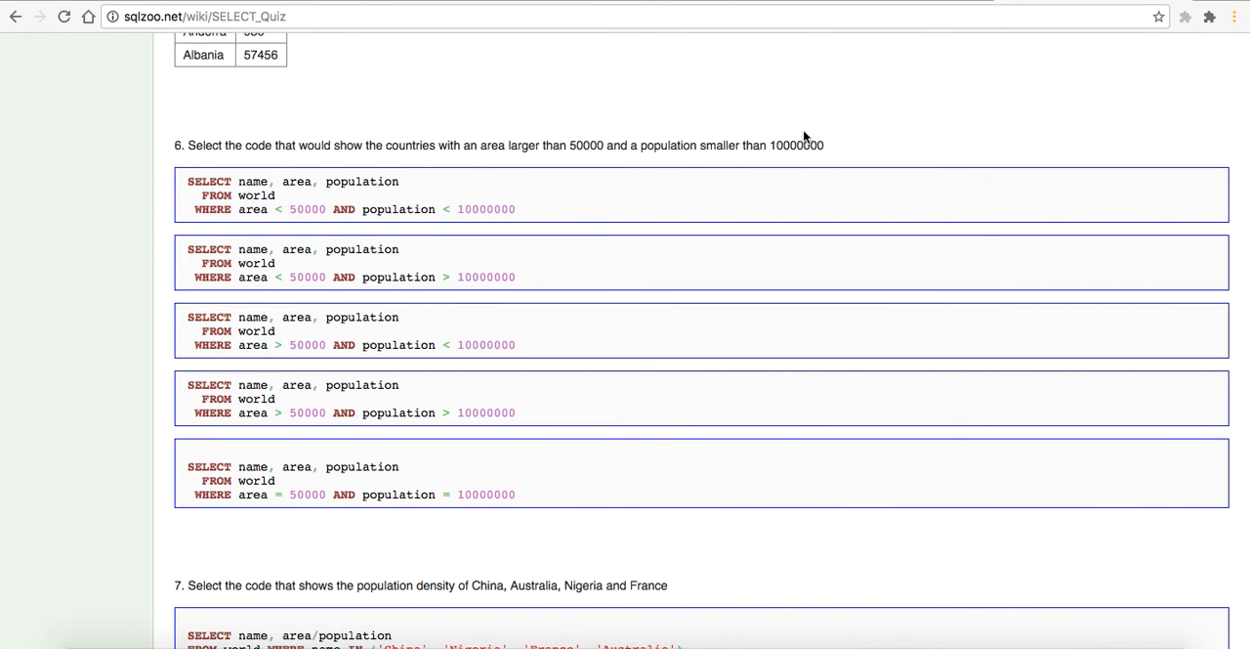
mouse_move(814, 145)
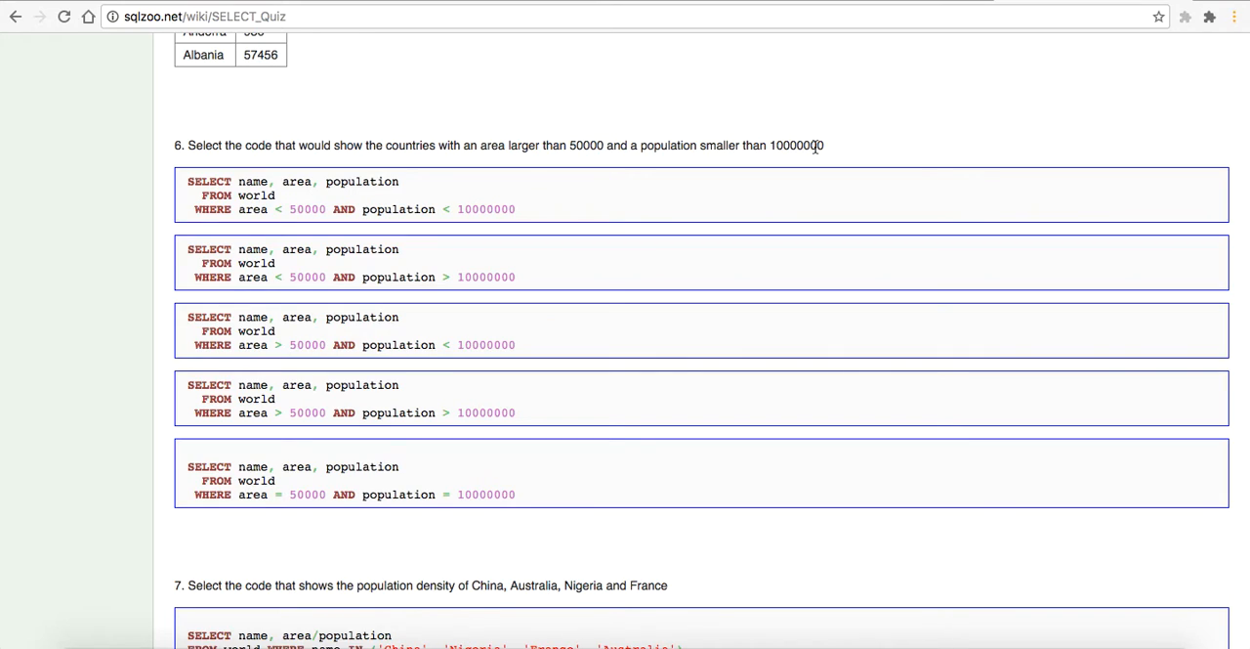
left_click(693, 195)
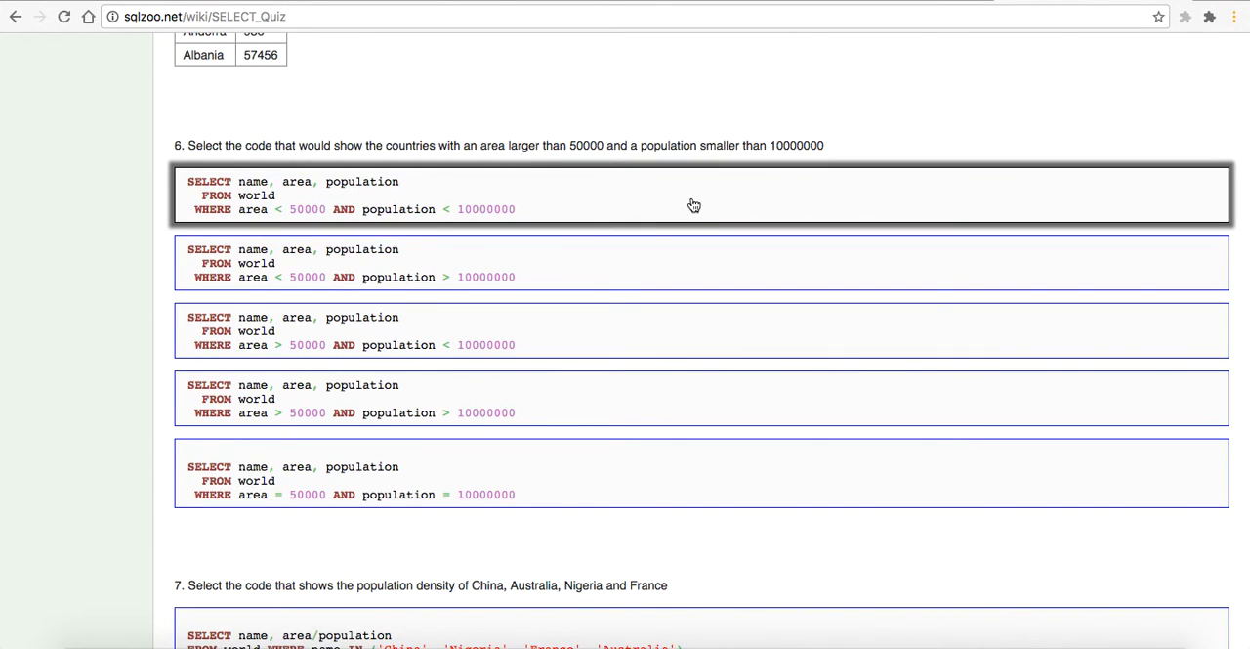
mouse_move(376, 213)
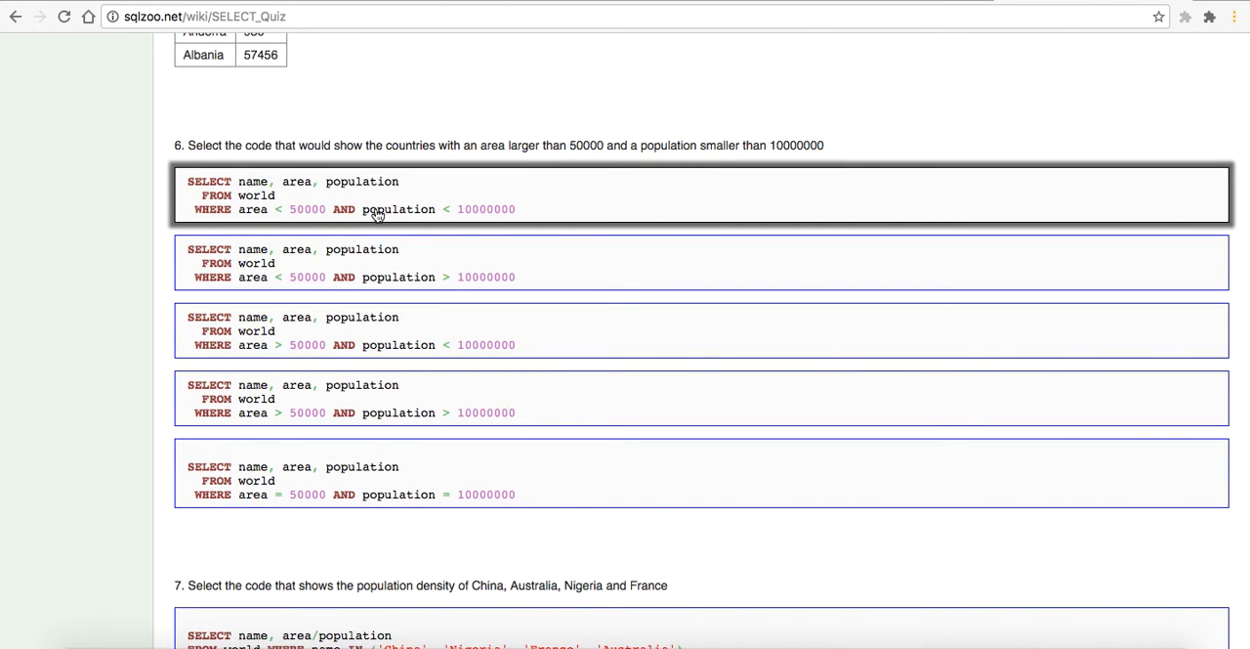
mouse_move(287, 215)
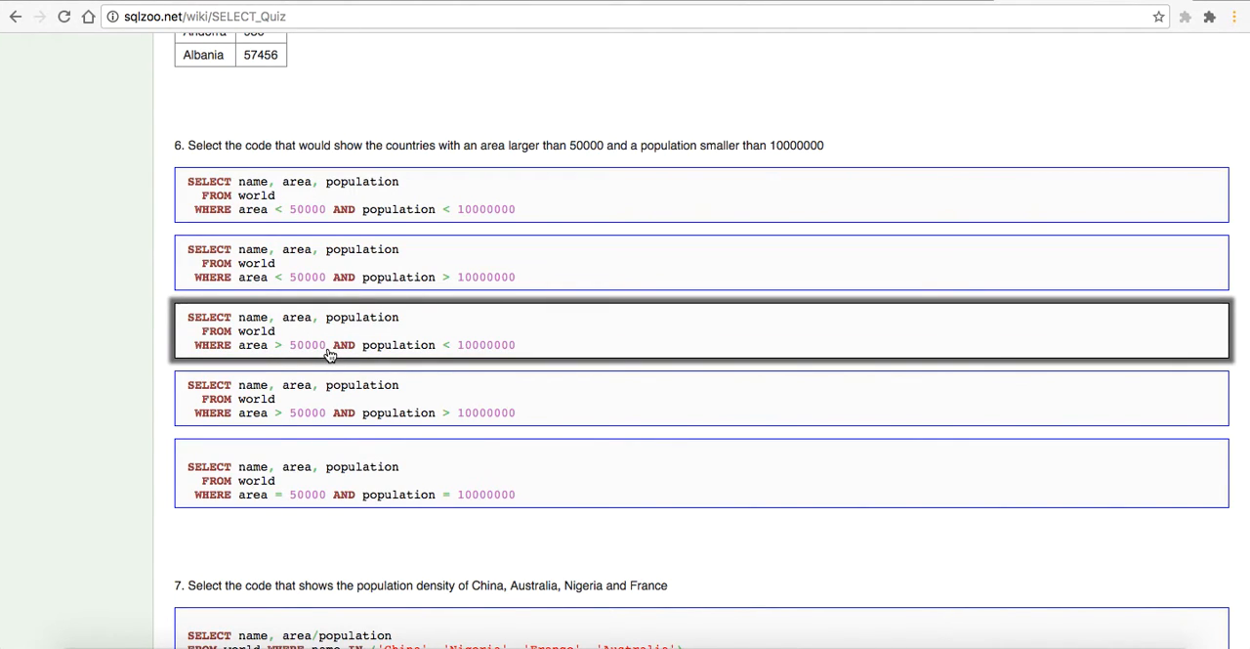
mouse_move(337, 347)
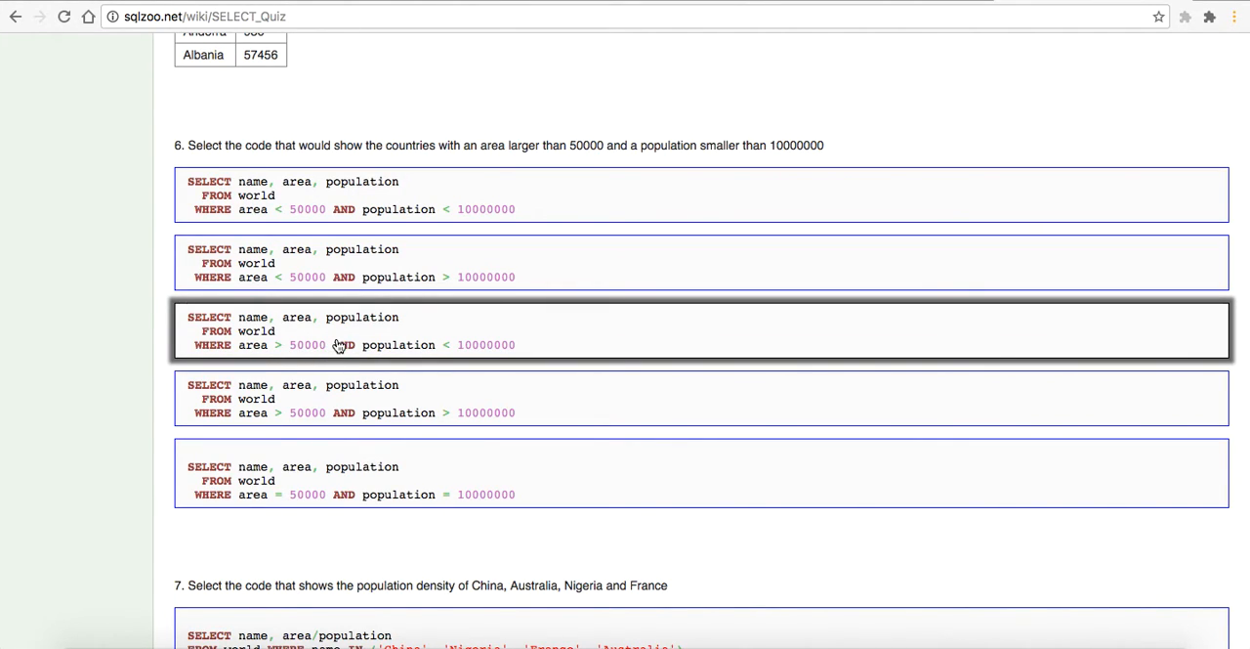
mouse_move(469, 354)
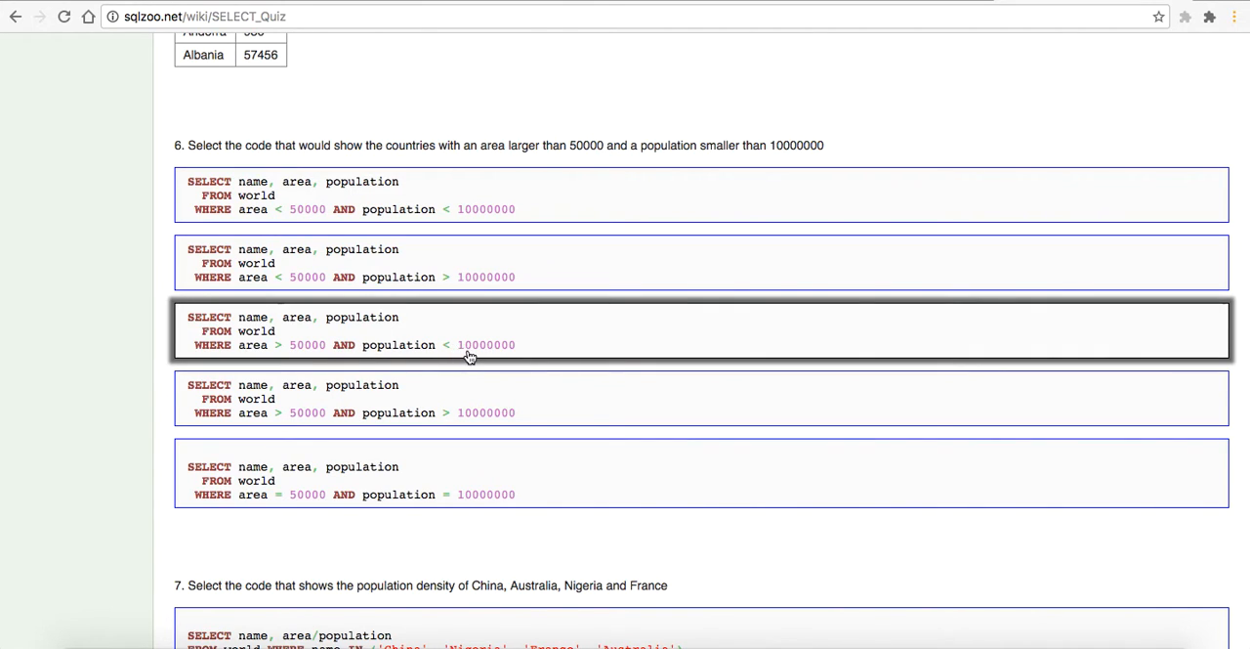
mouse_move(485, 350)
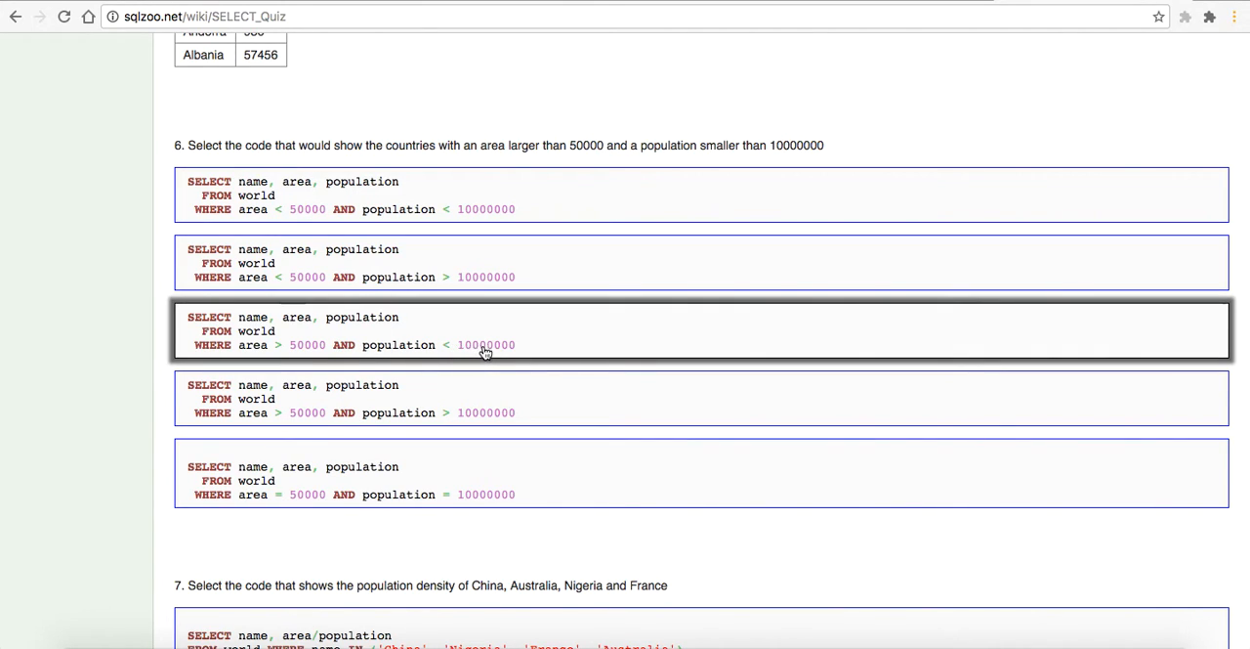
mouse_move(508, 351)
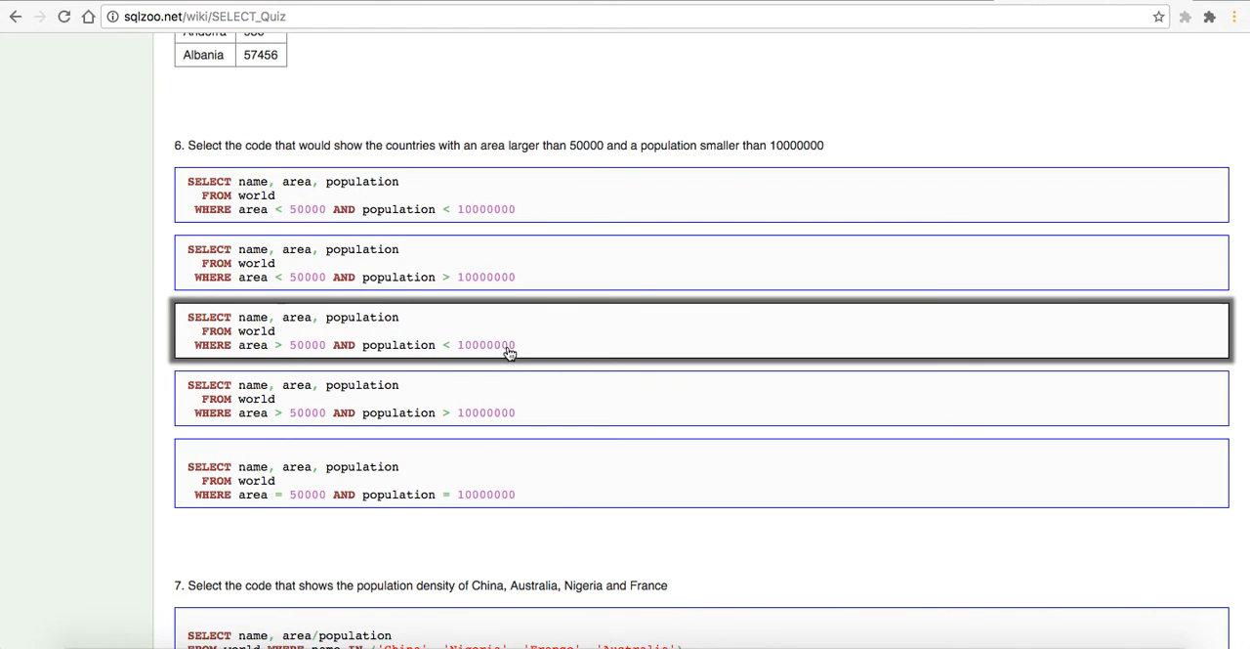
left_click(479, 411)
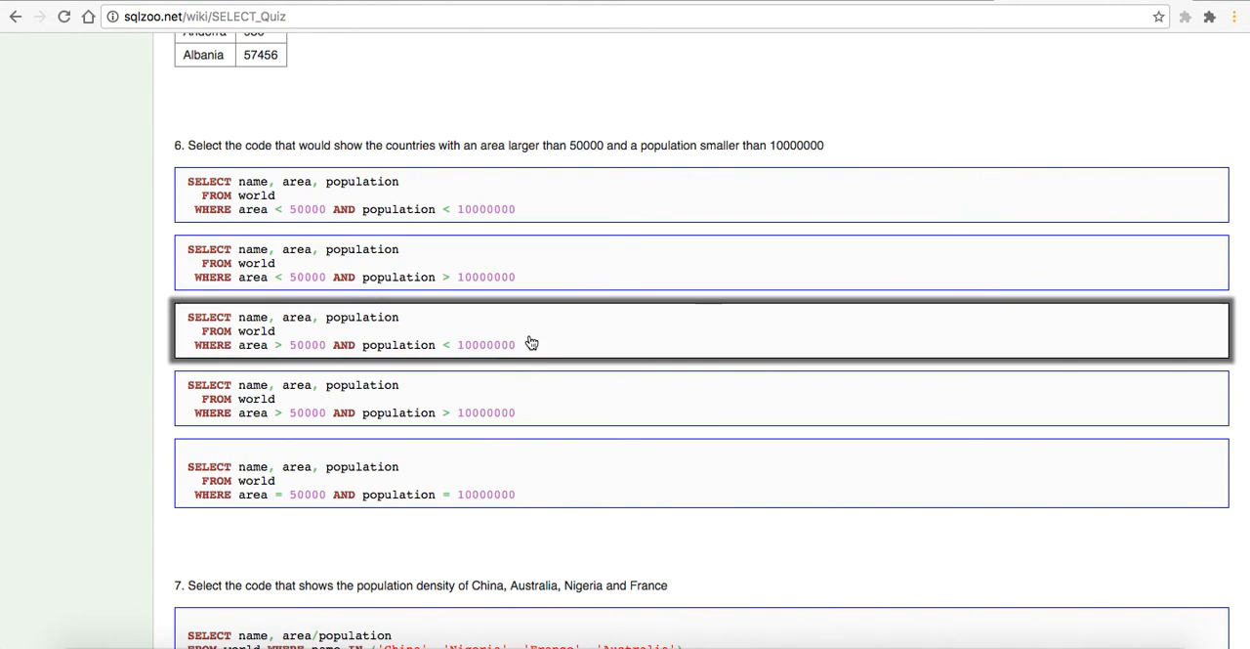
Step: For question 7, pick the first option, SELECT name, area/population ... WHERE name IN (...)
scroll("down", 3)
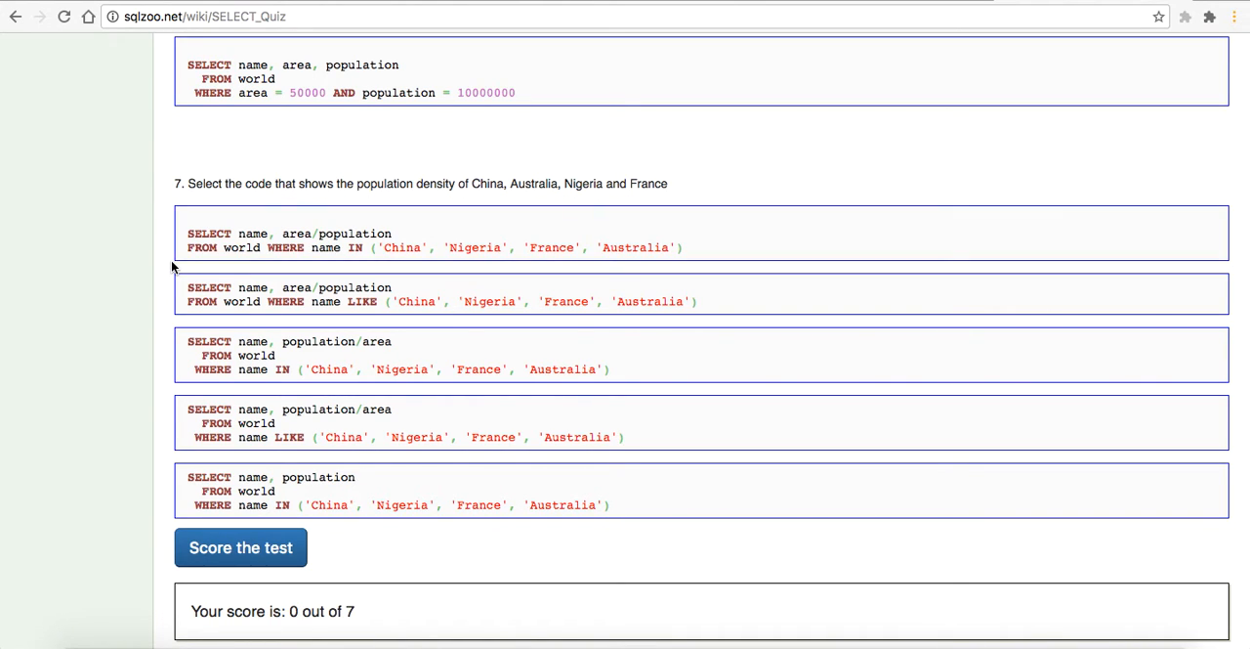
left_click(420, 293)
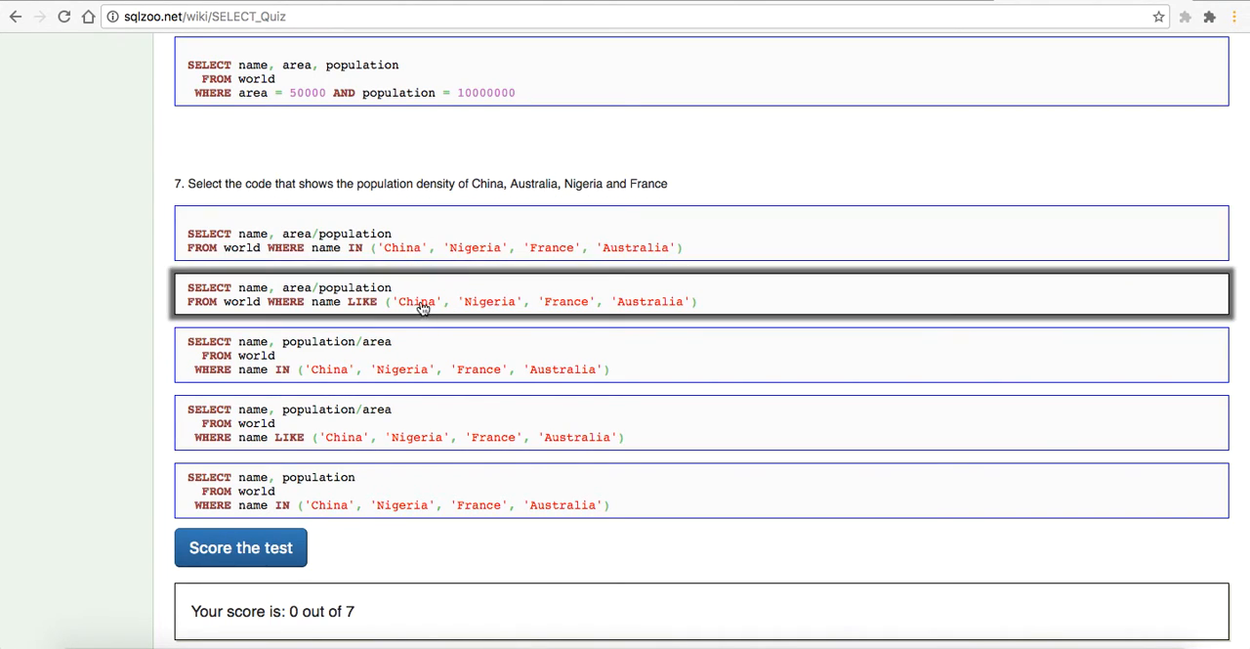
left_click(408, 369)
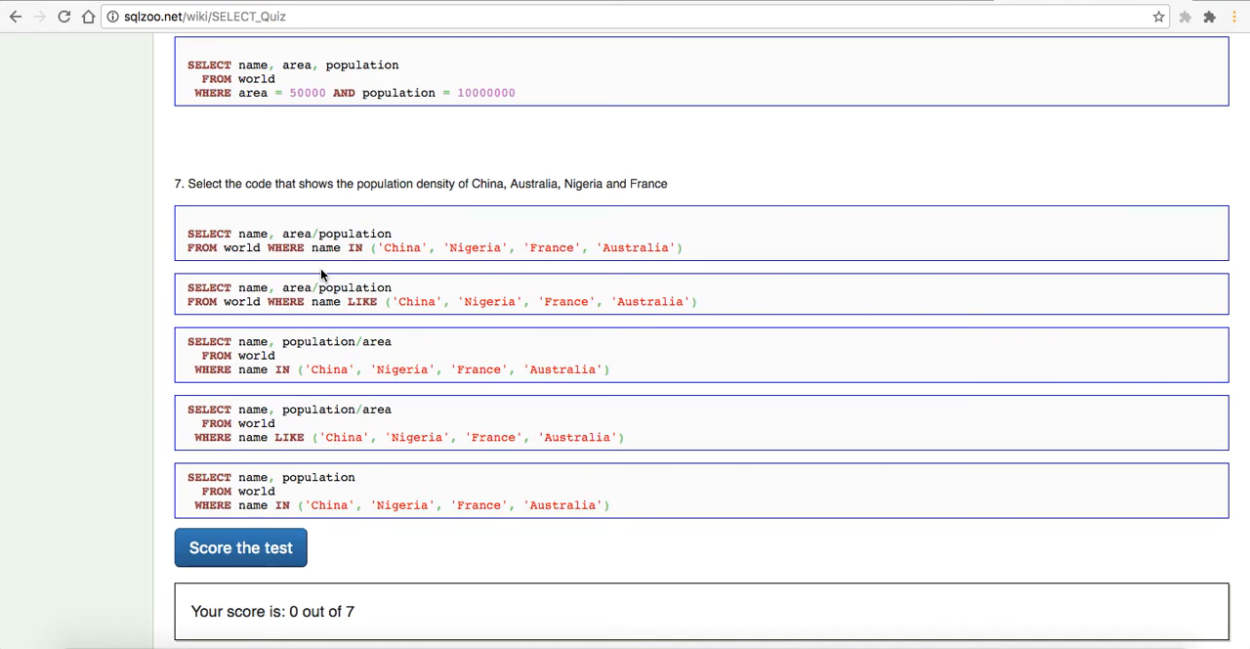
scroll("up", 3)
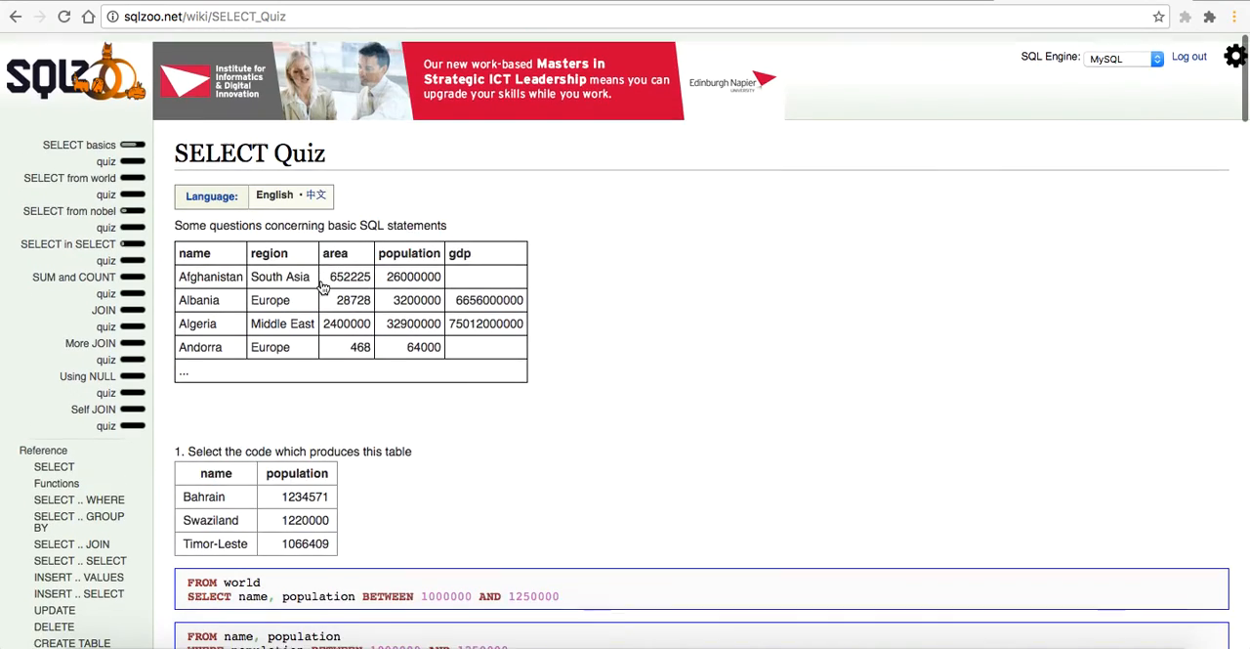
scroll("down", 3)
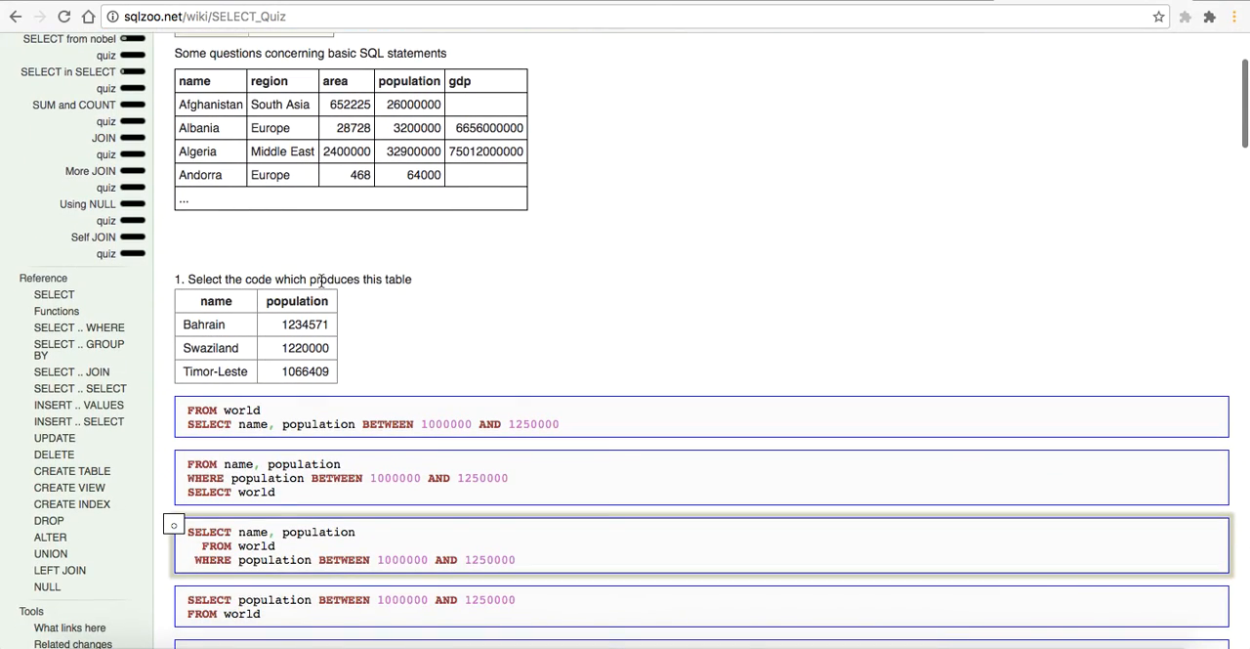
scroll("up", 3)
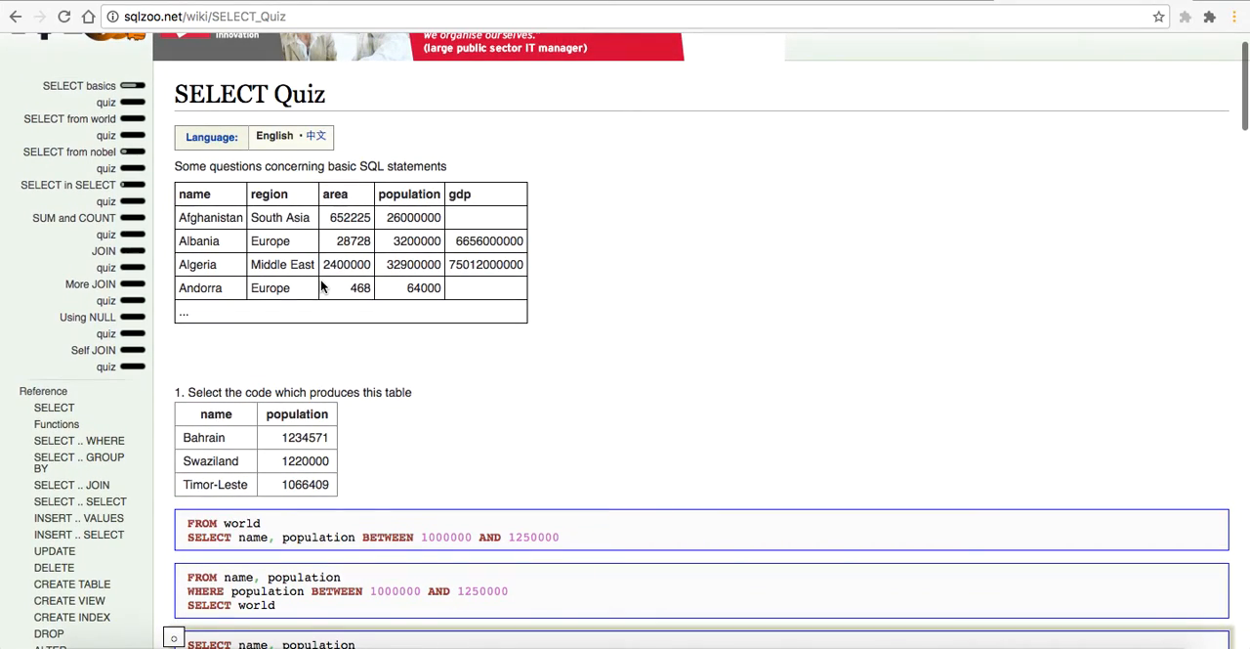
scroll("down", 3)
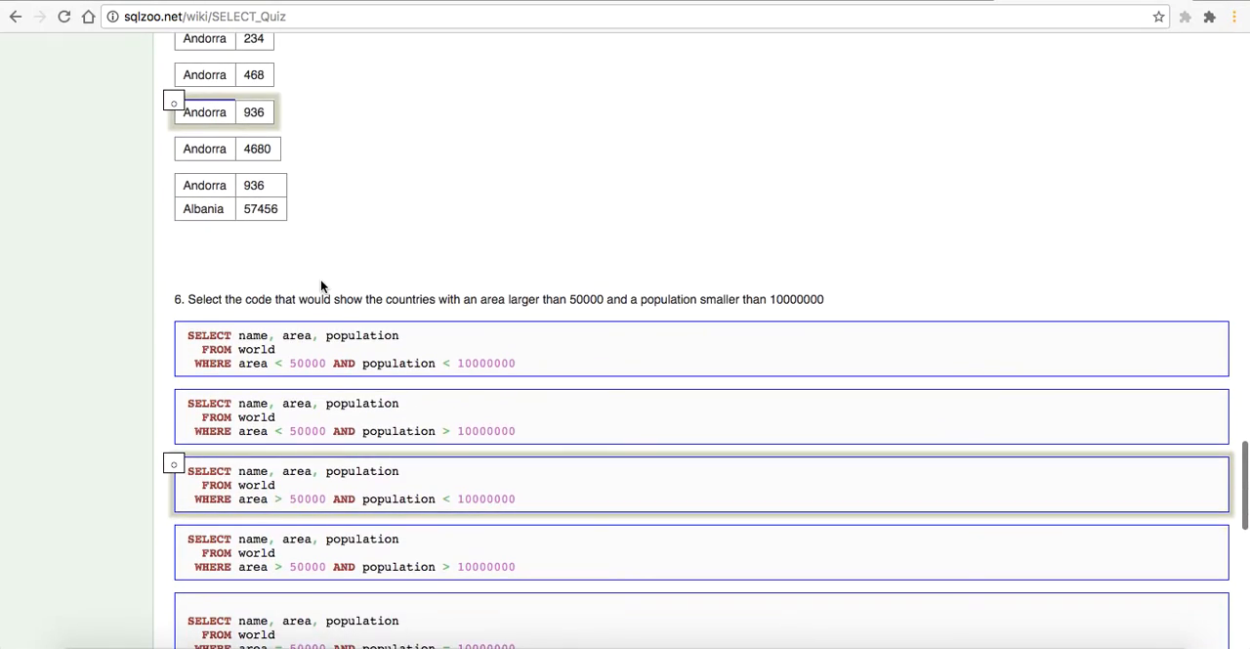
scroll("down", 3)
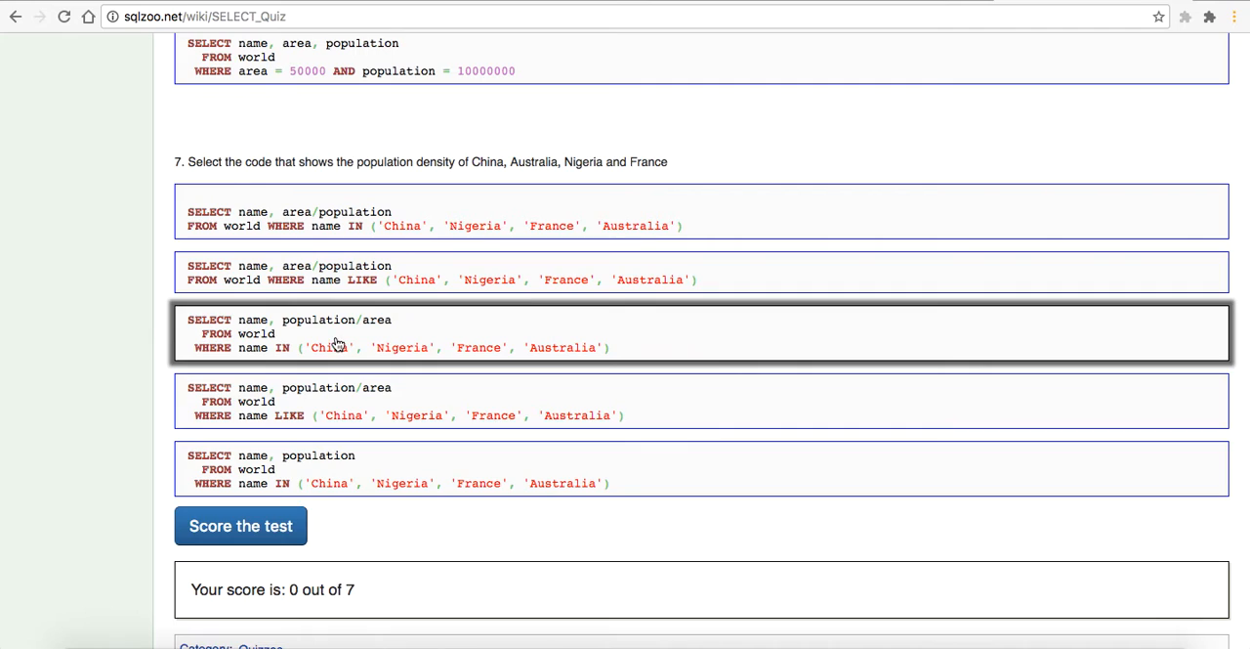
mouse_move(355, 348)
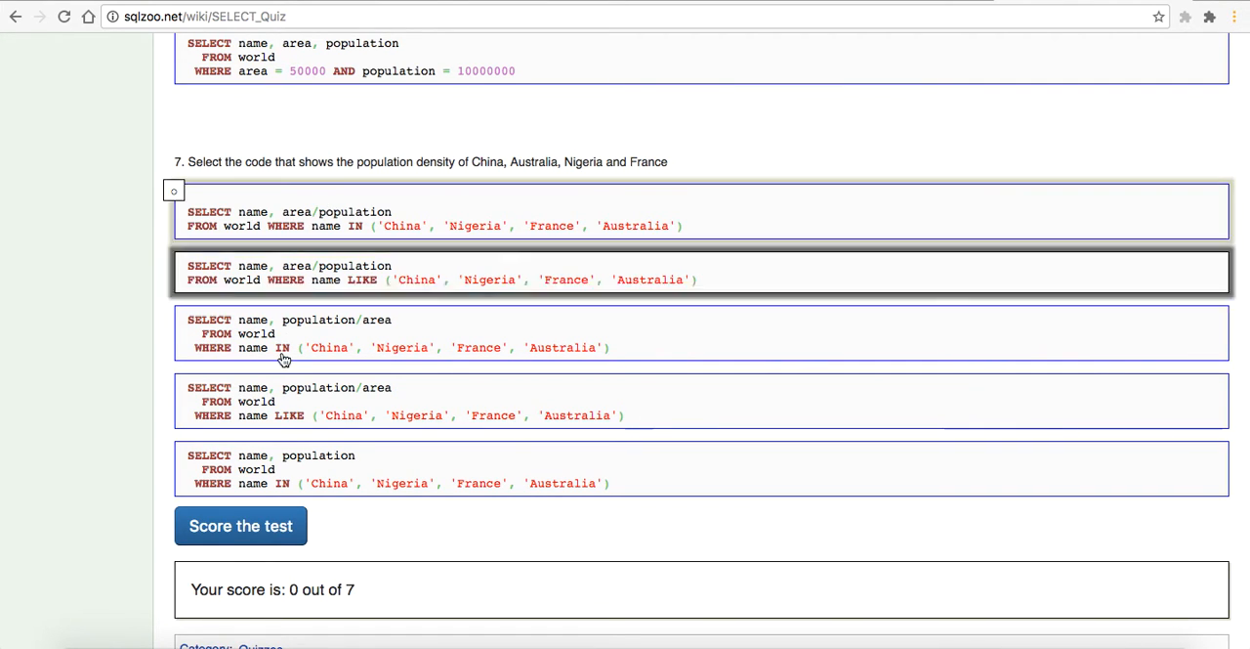
left_click(240, 525)
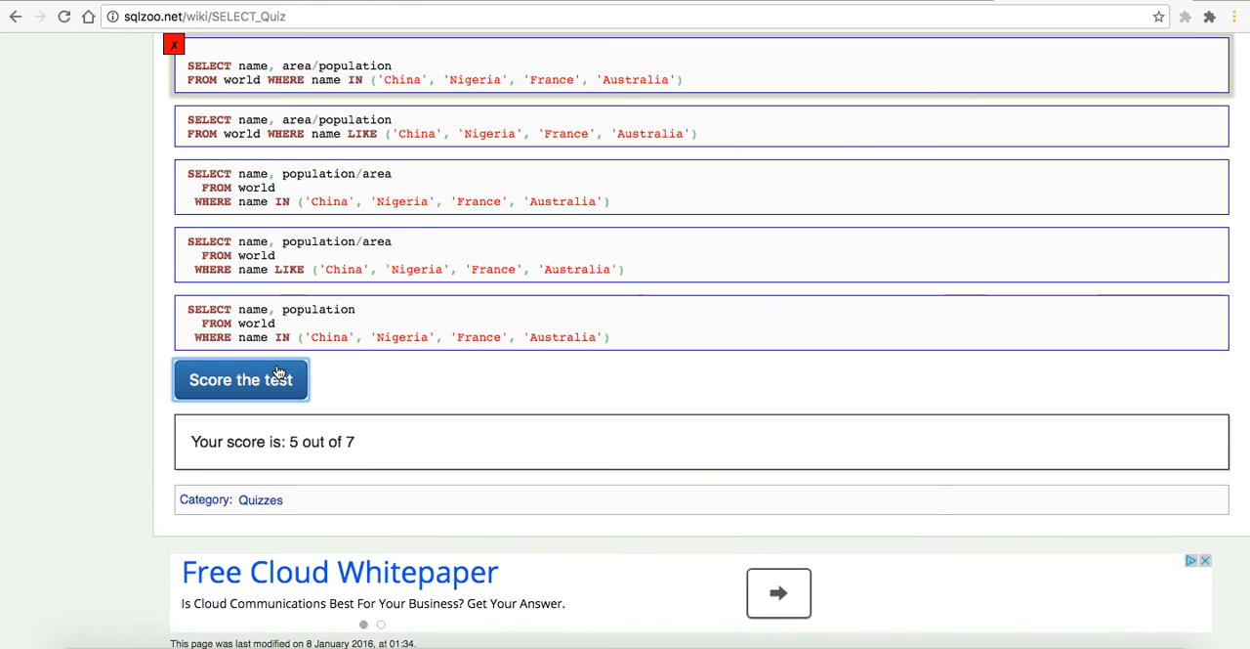
scroll("up", 3)
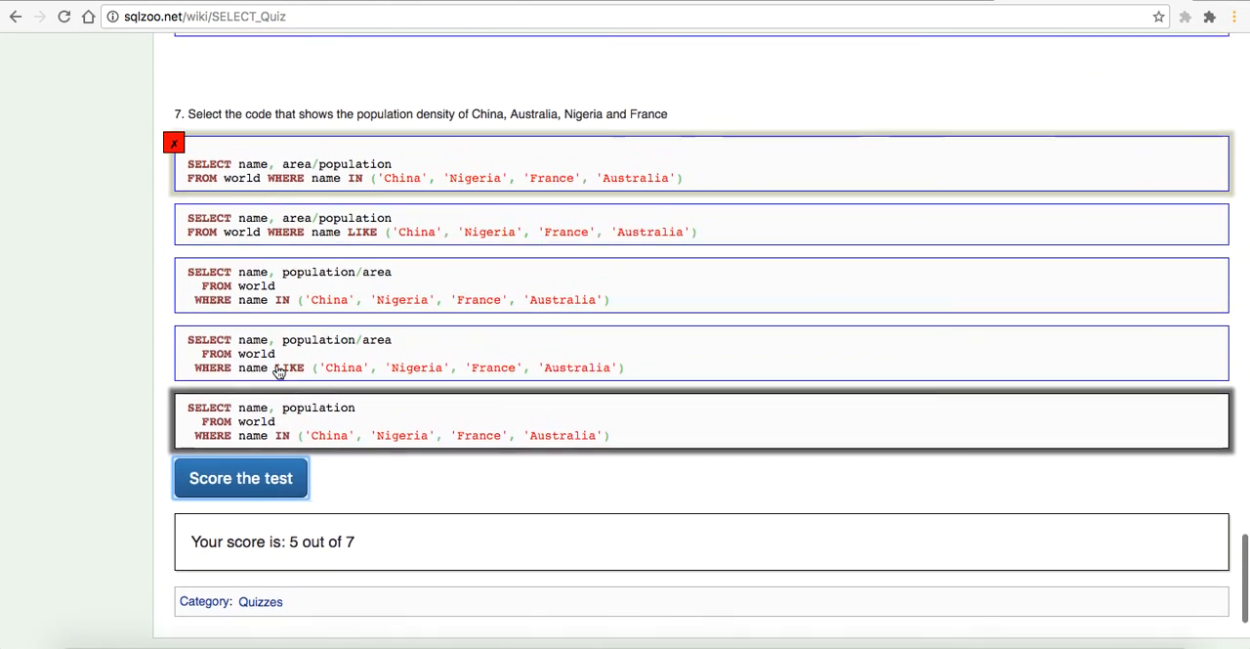
scroll("up", 3)
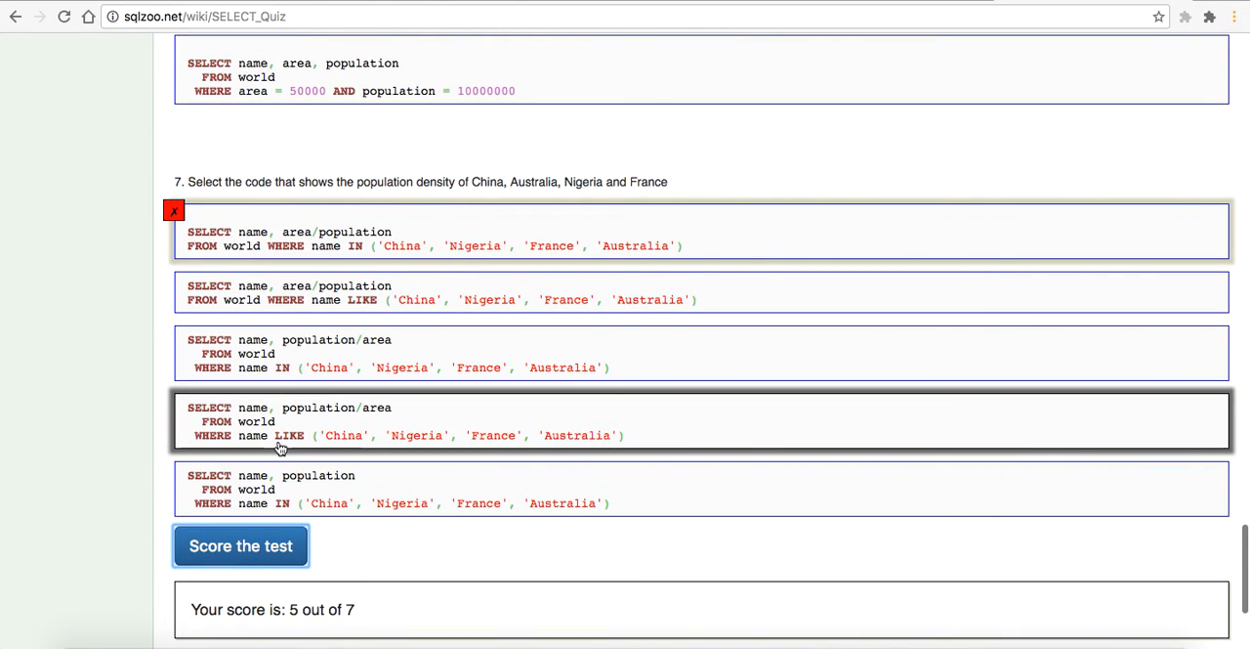
scroll("up", 3)
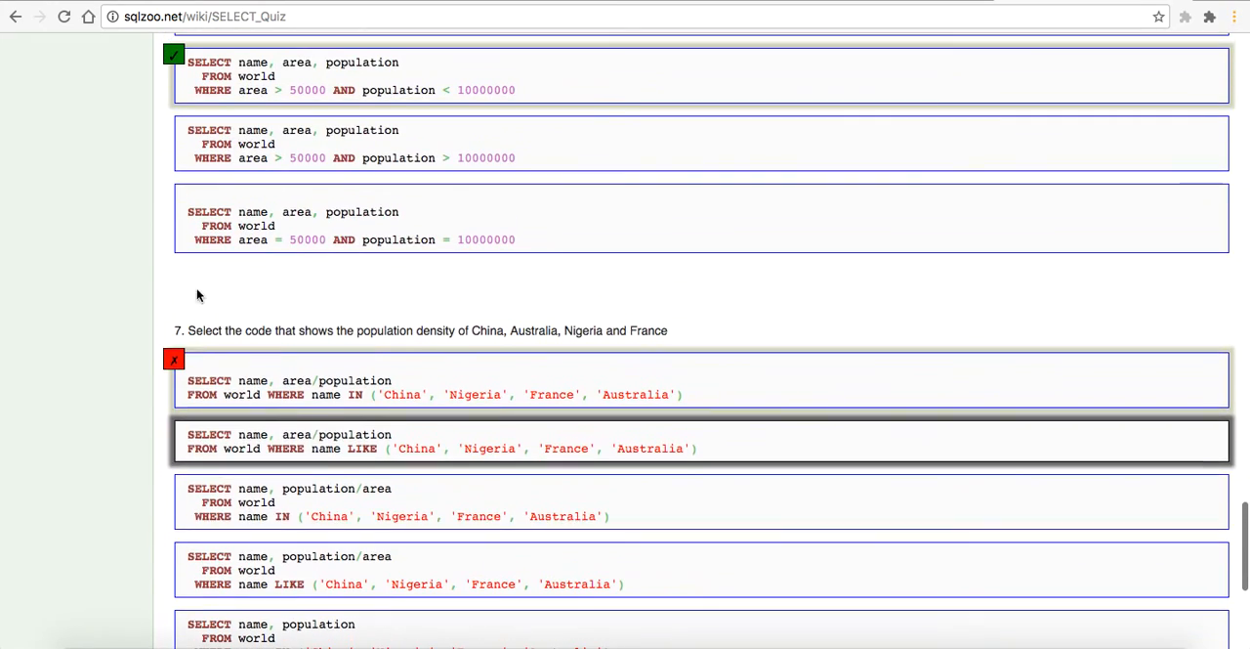
scroll("up", 3)
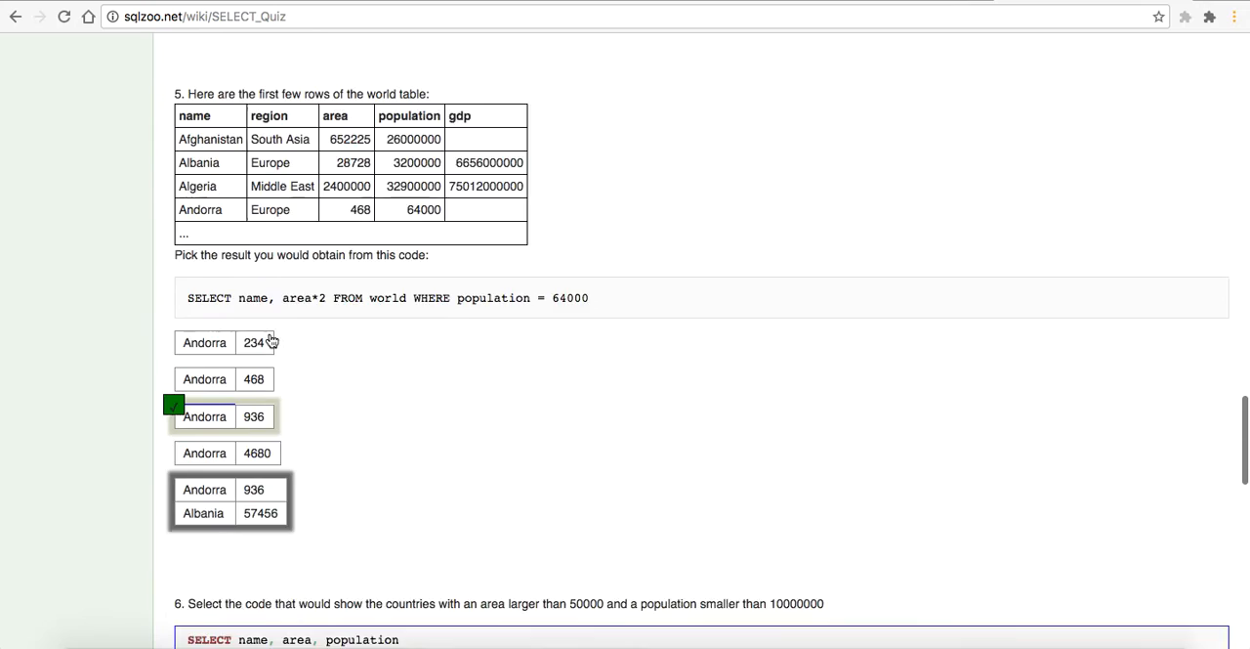
scroll("up", 3)
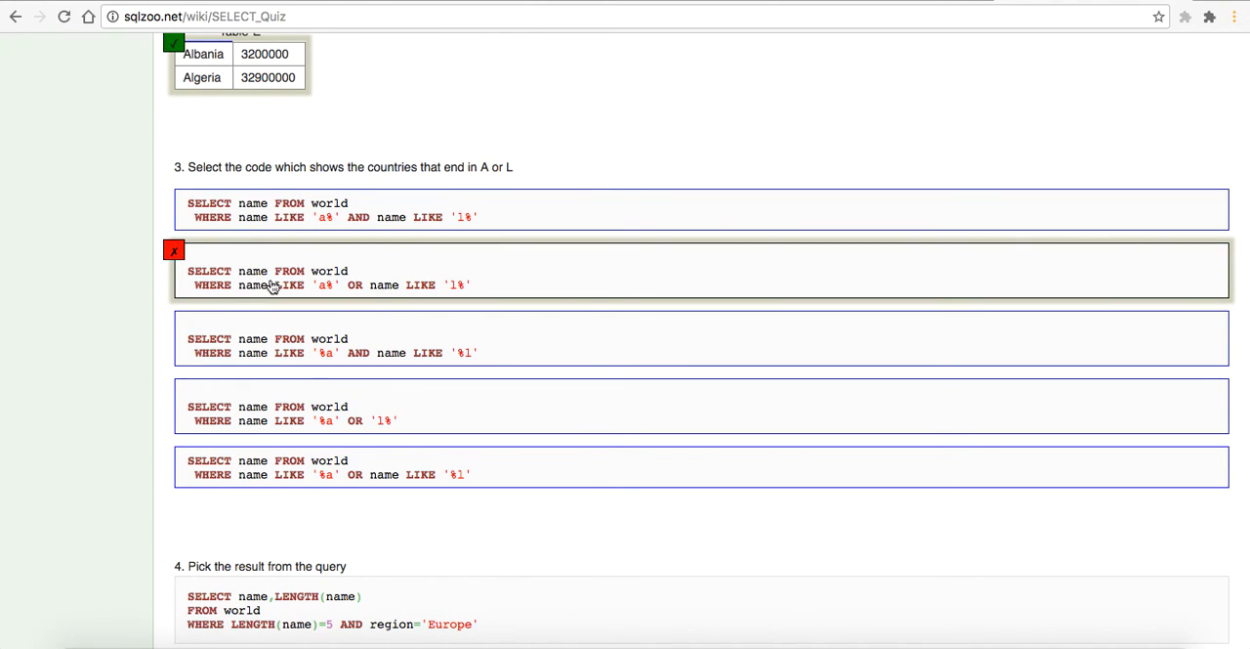
mouse_move(323, 312)
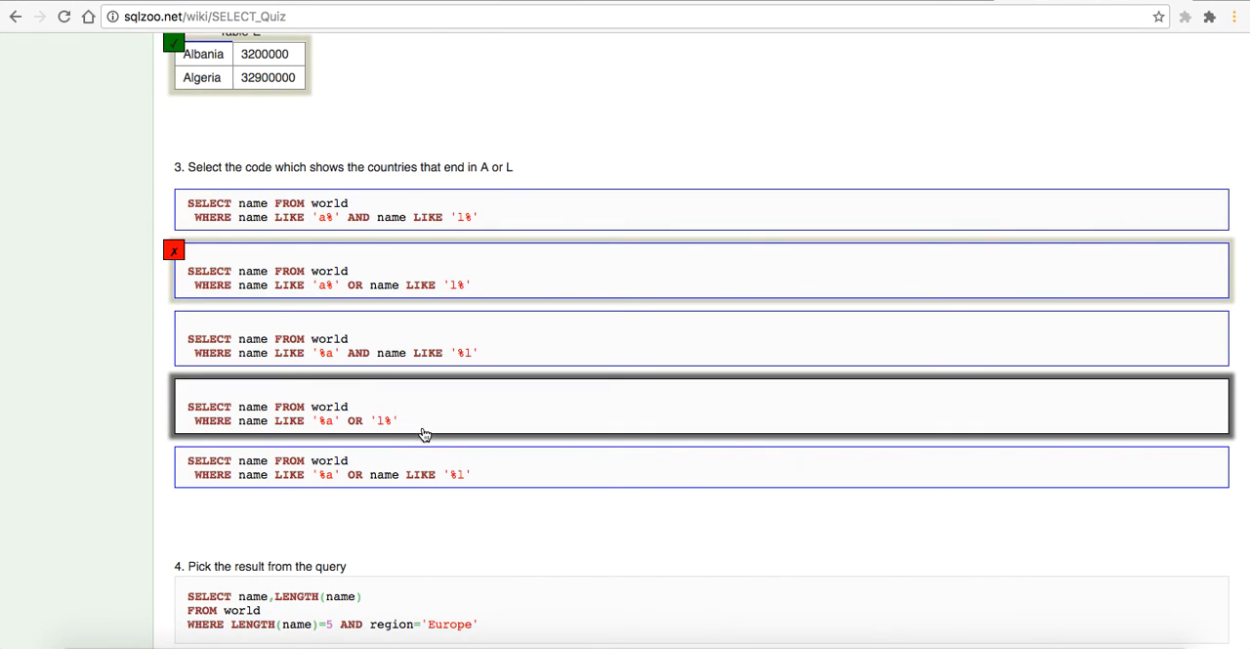
mouse_move(330, 400)
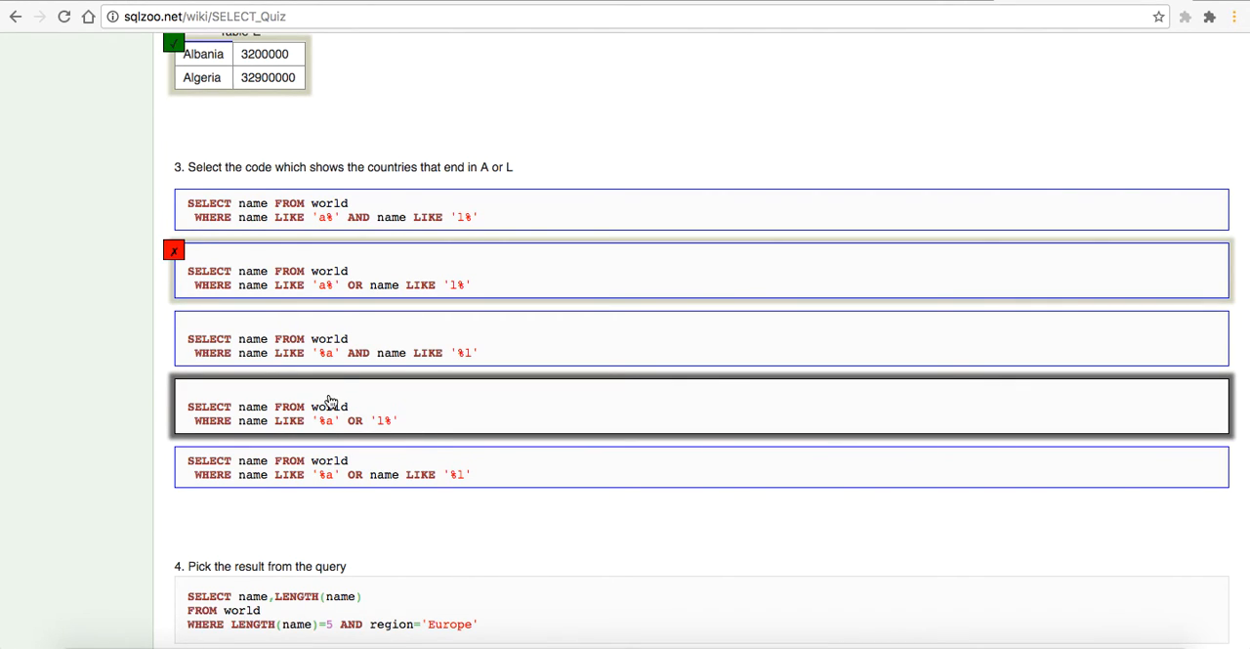
mouse_move(328, 420)
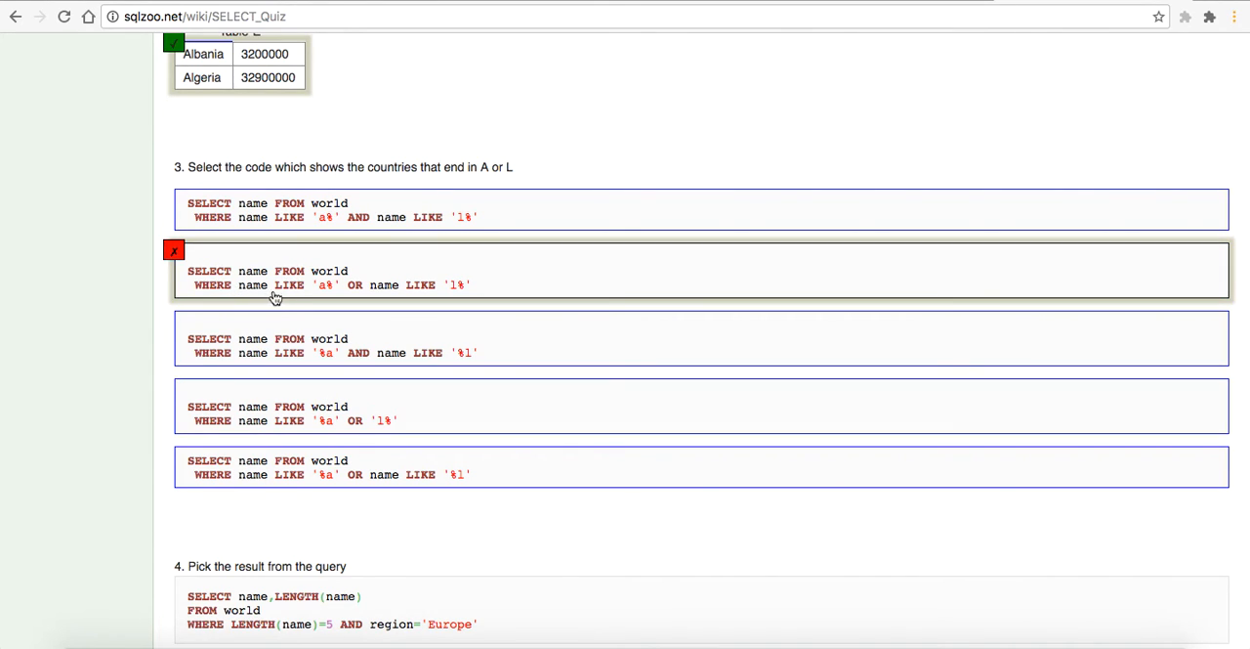
mouse_move(342, 293)
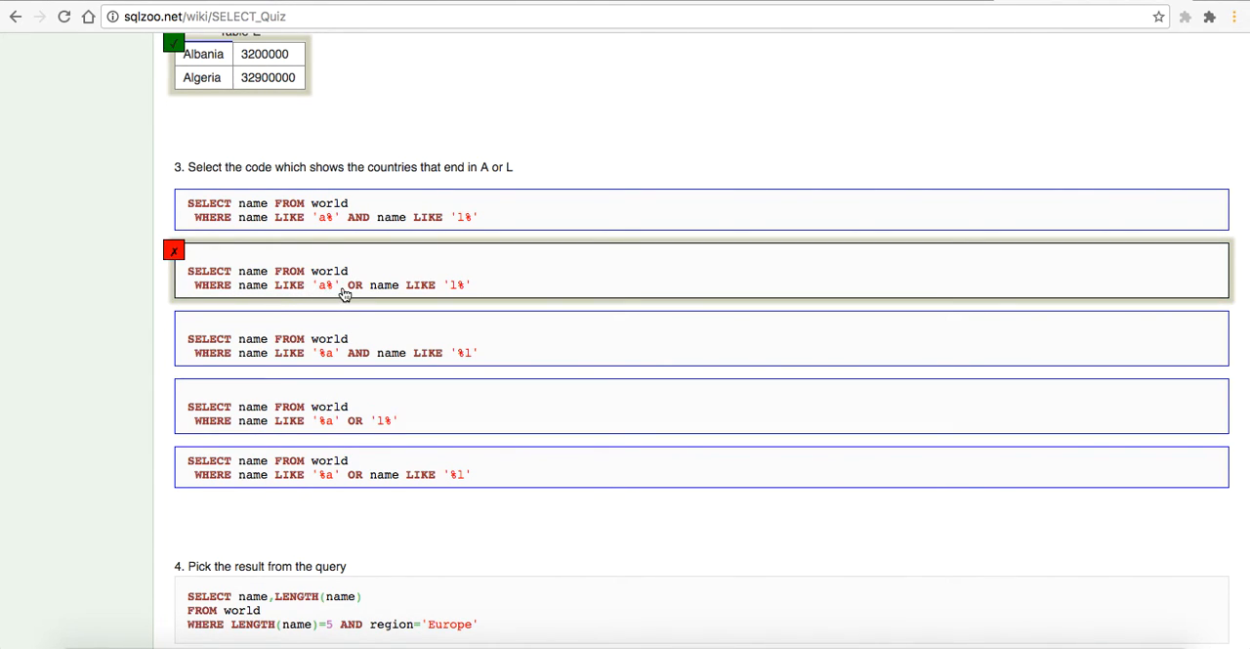
mouse_move(387, 295)
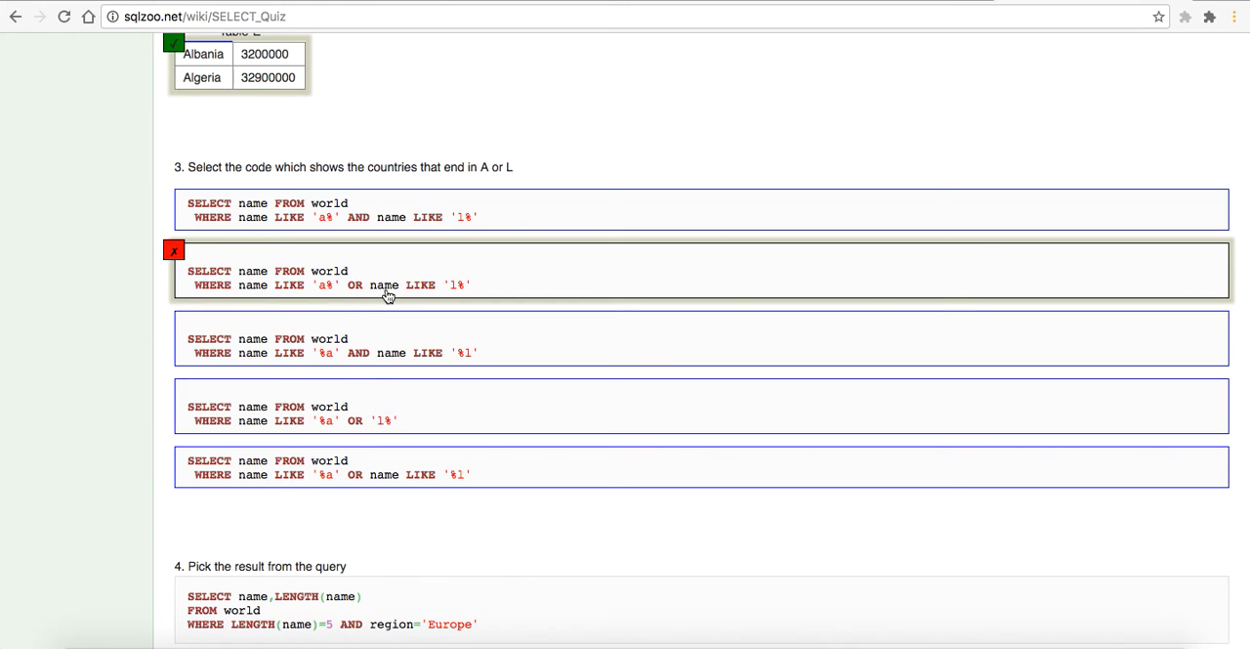
Step: Choose the last option for question 3: name LIKE '%a' OR name LIKE '%l'
left_click(702, 466)
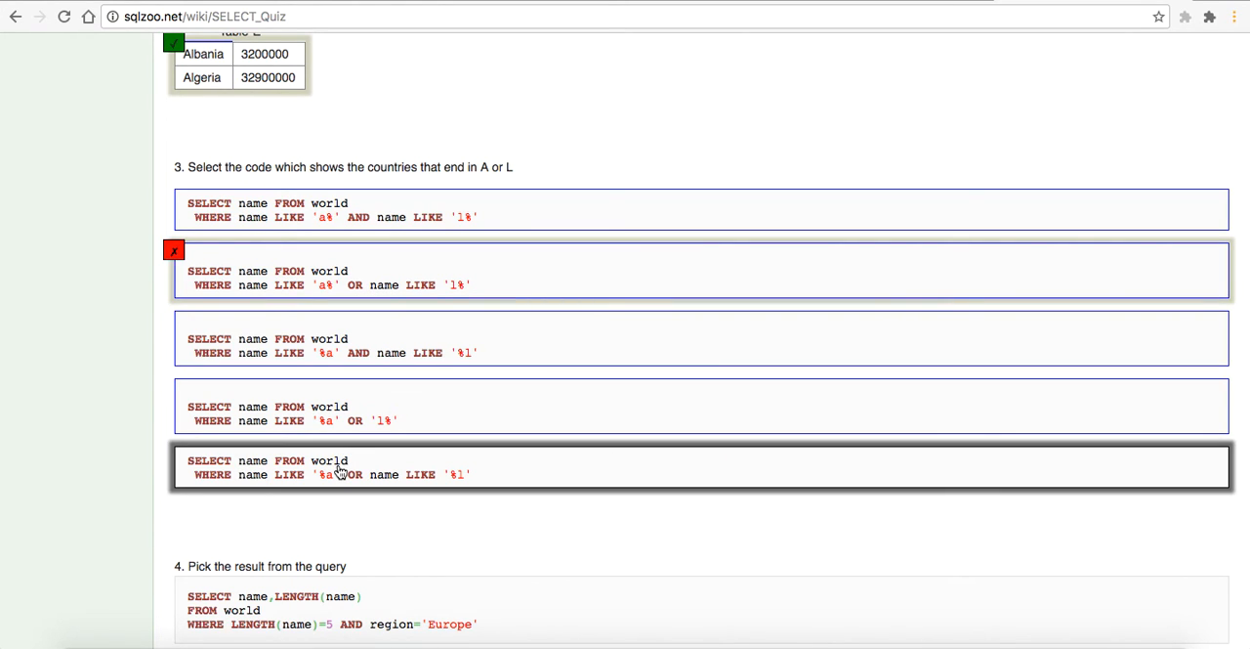
scroll("down", 3)
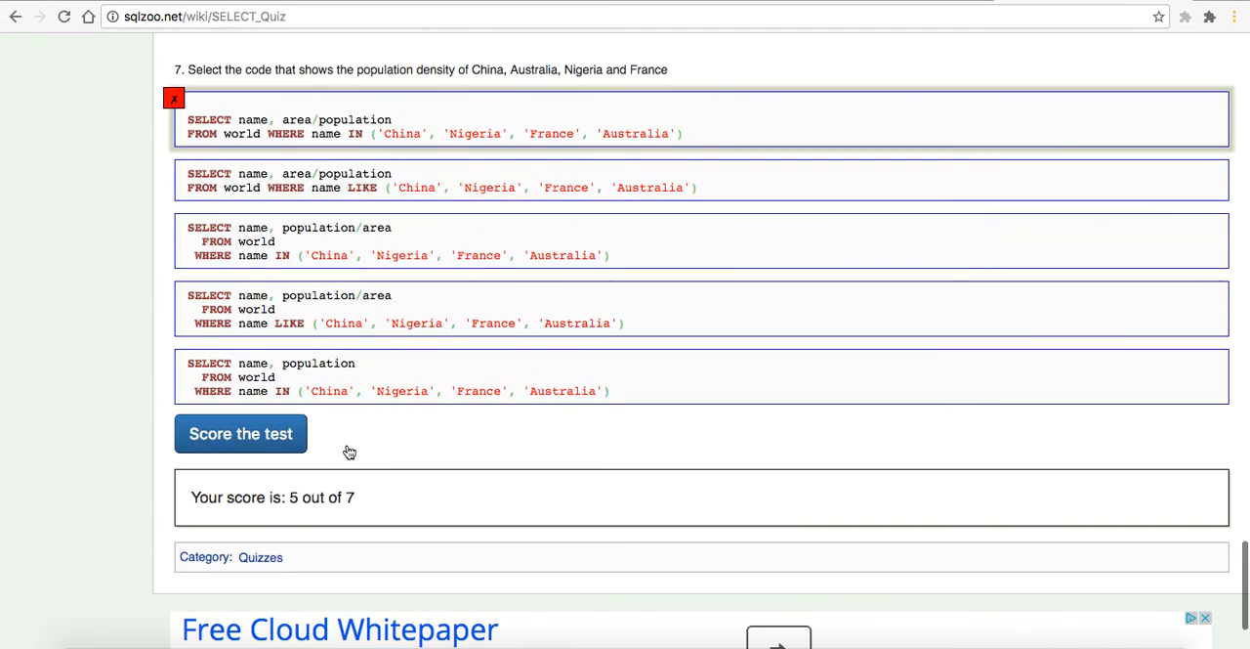
mouse_move(313, 260)
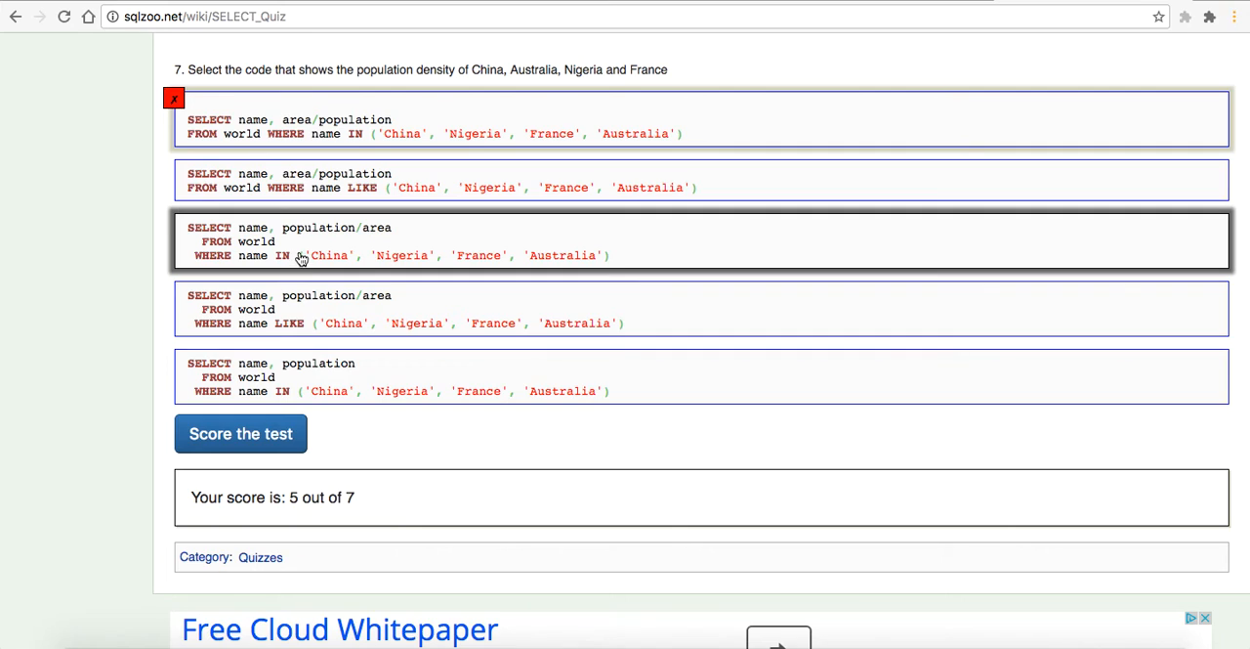
Step: Pick question 7's third option, the population/area query filtering names with IN
left_click(240, 433)
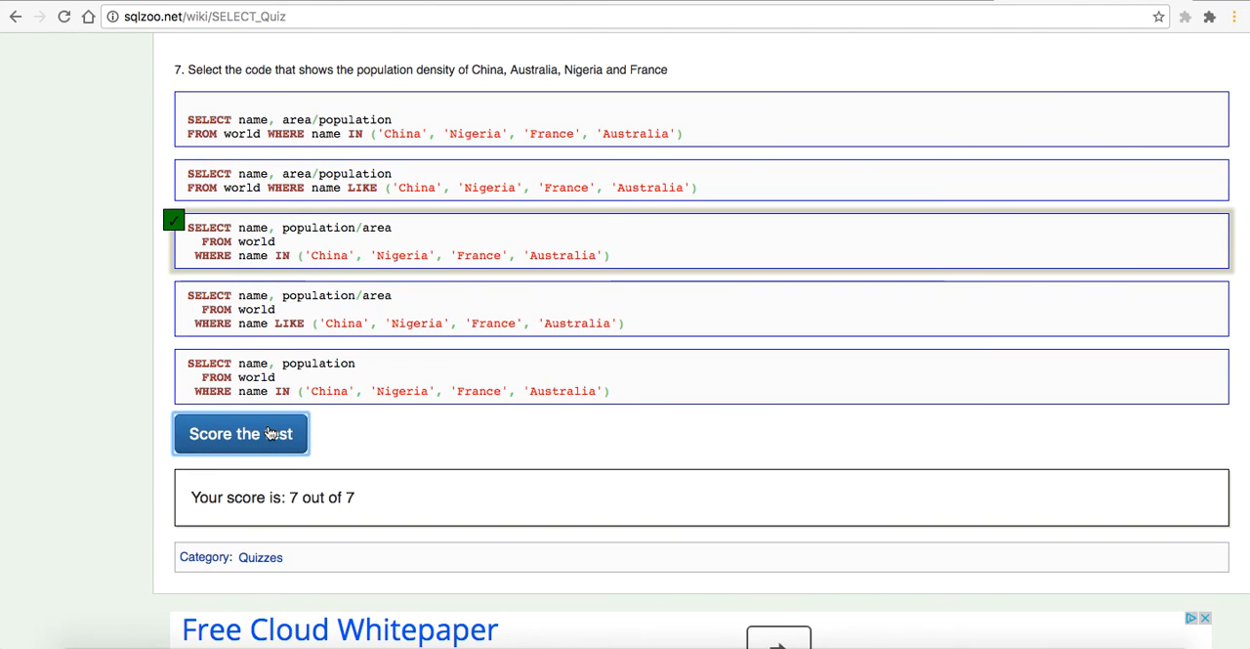
mouse_move(289, 255)
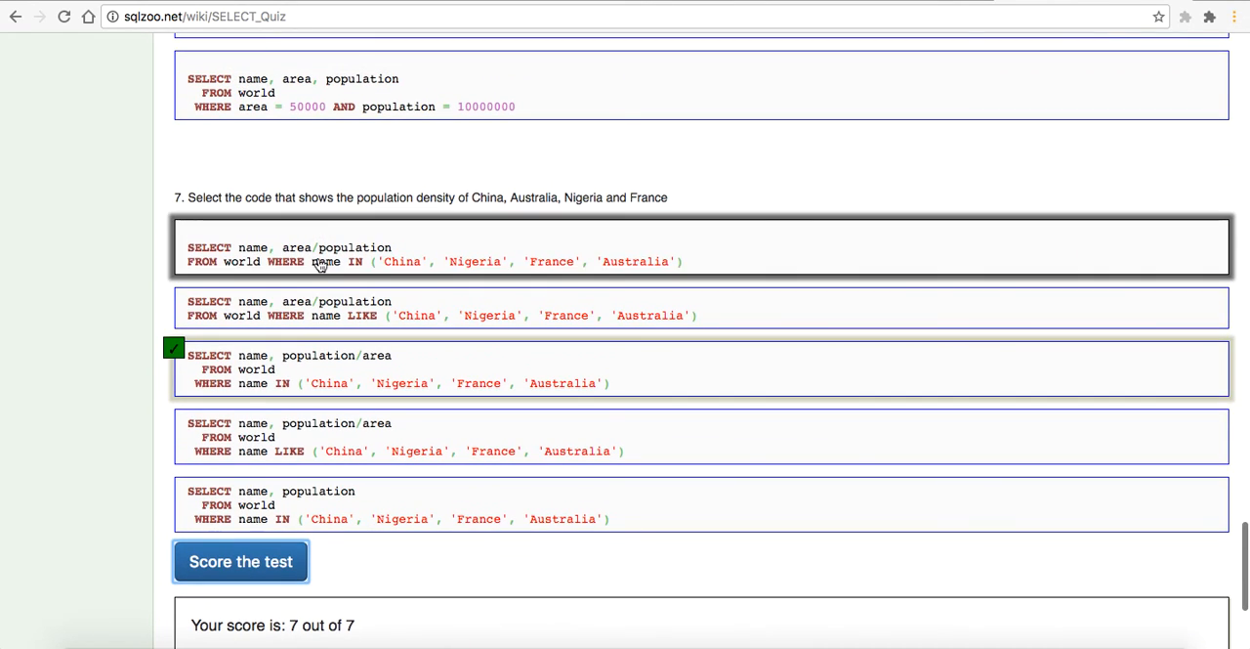
scroll("up", 3)
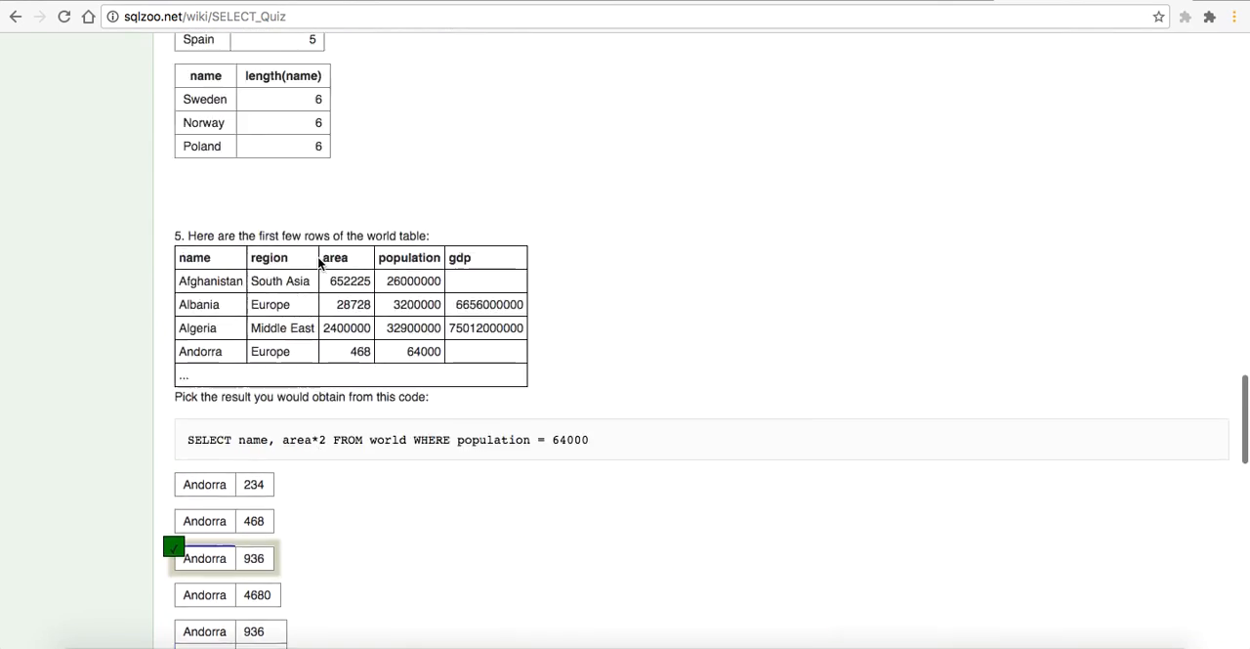
scroll("up", 3)
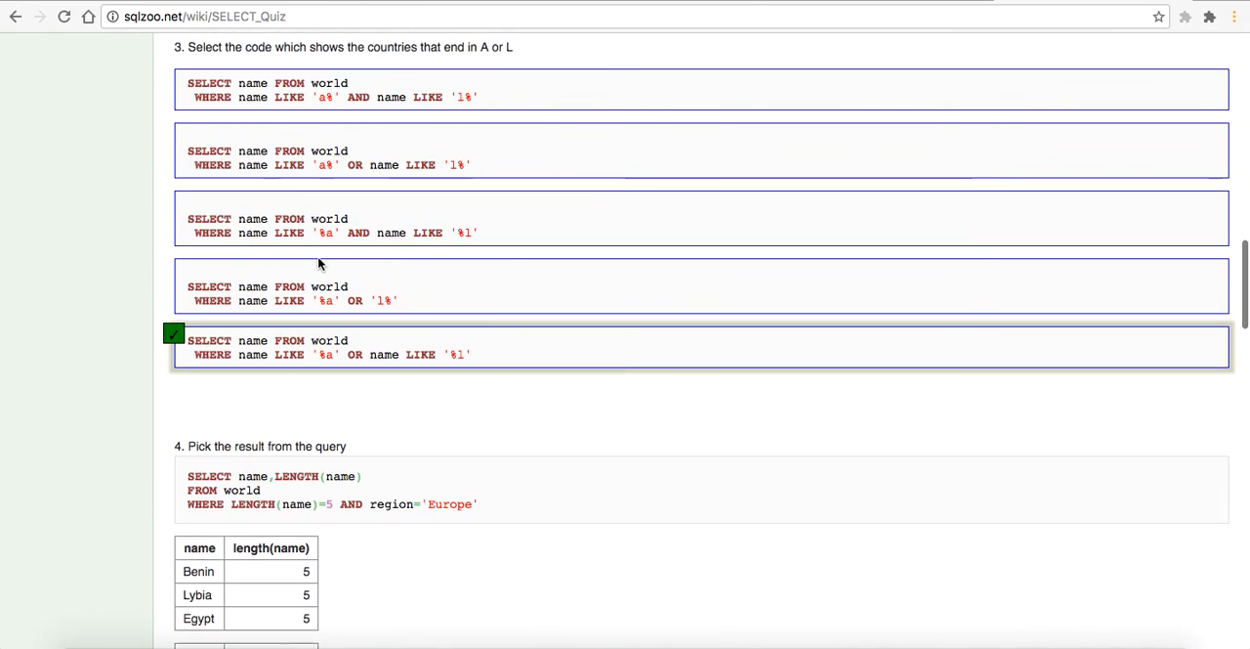
scroll("up", 3)
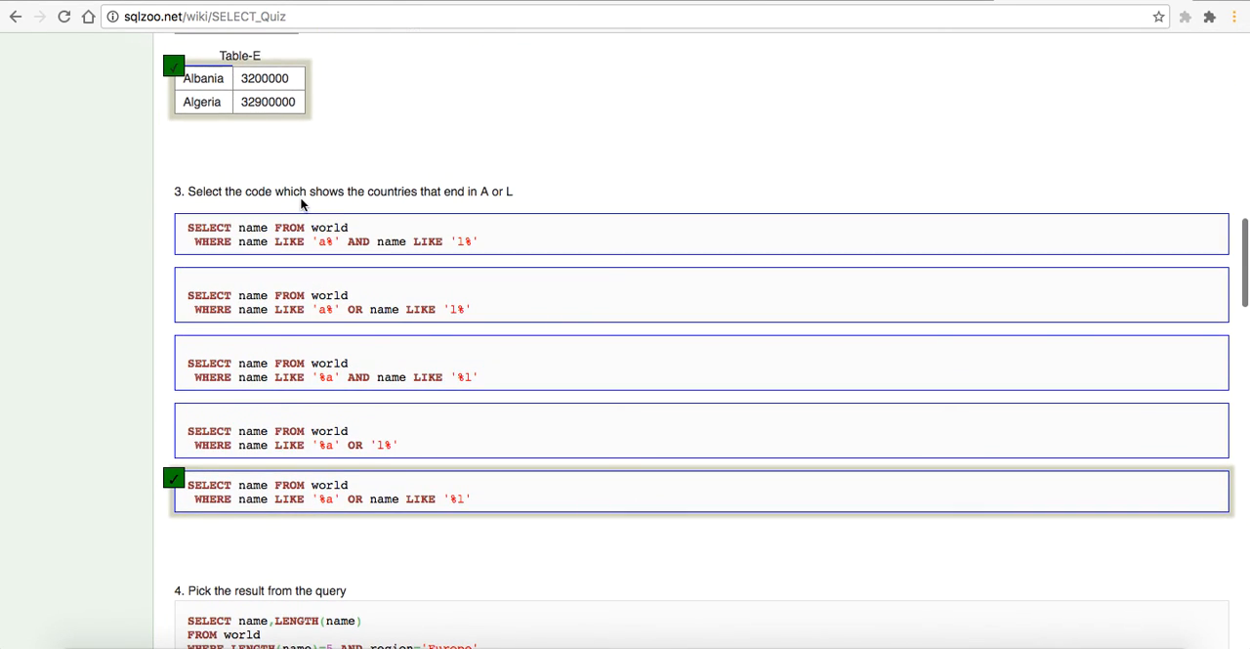
scroll("up", 3)
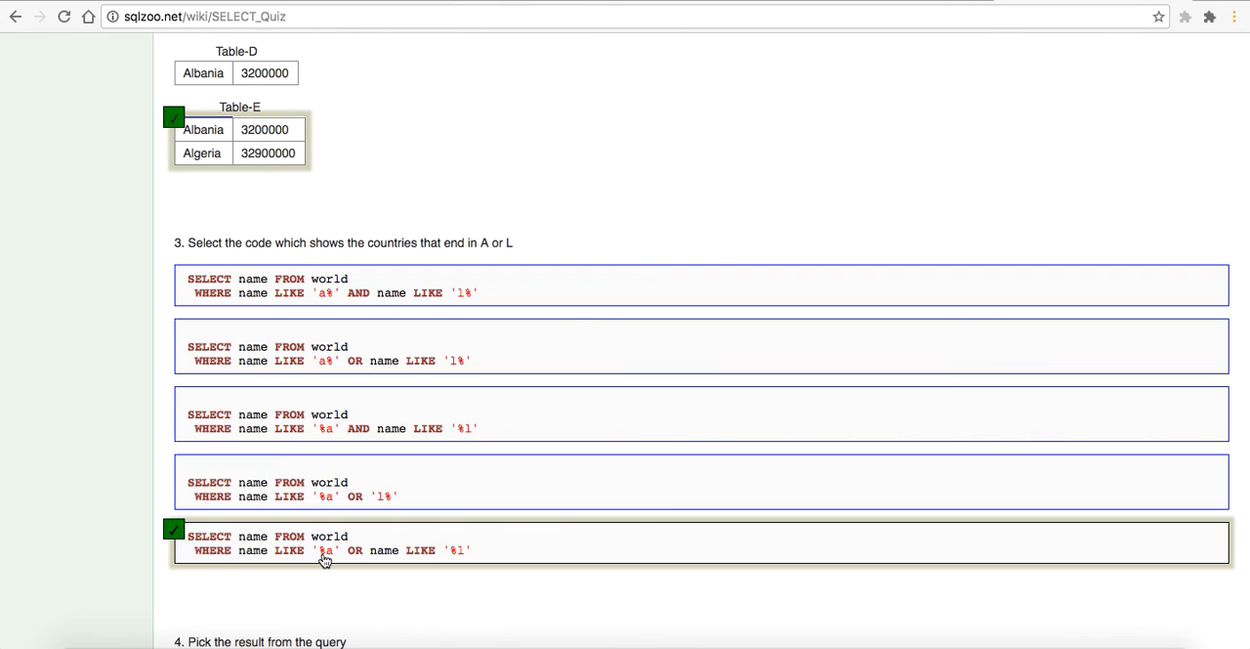
mouse_move(456, 564)
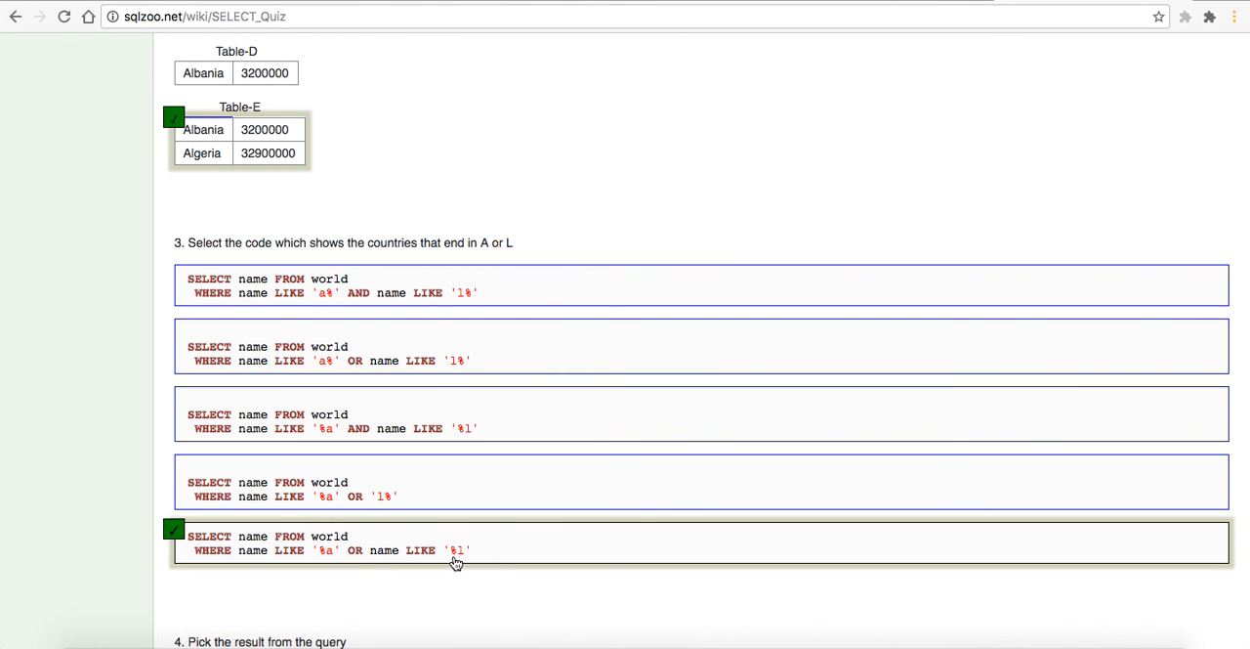
mouse_move(317, 565)
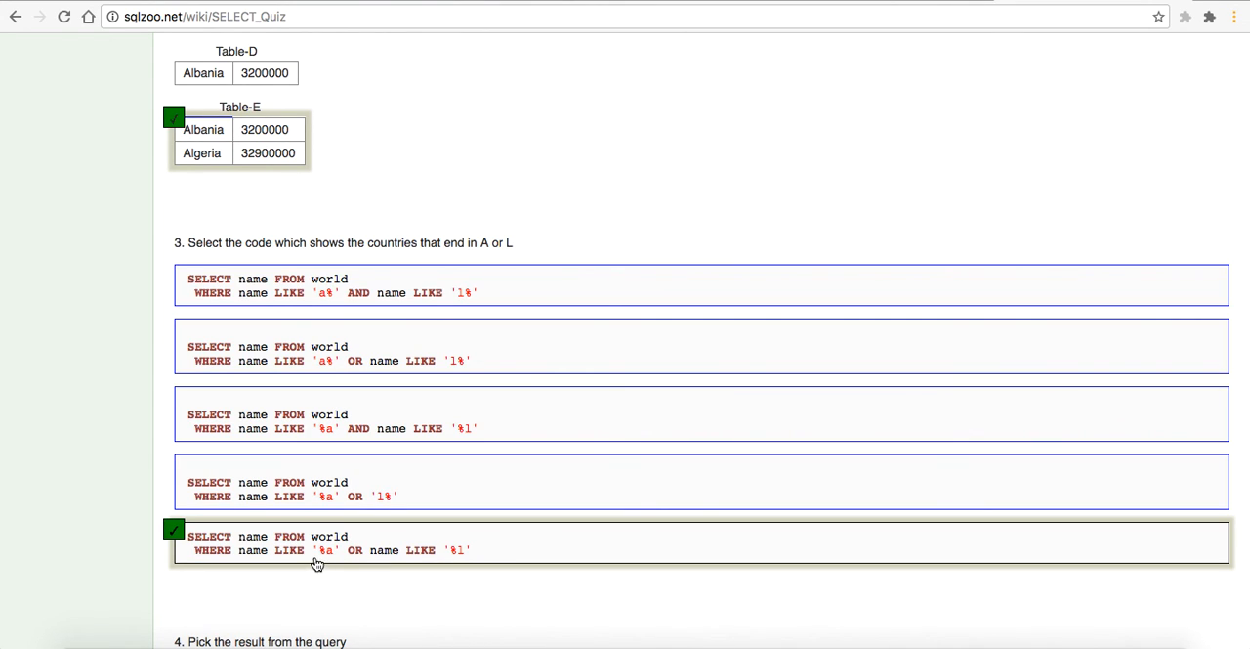
mouse_move(443, 564)
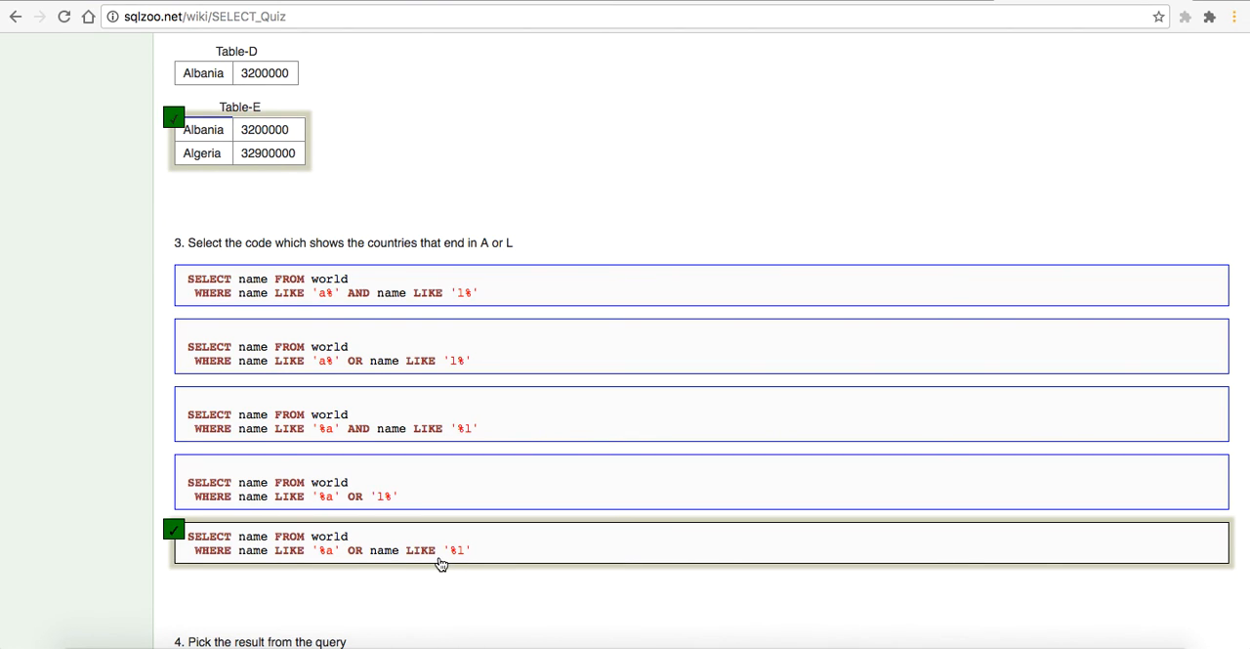
scroll("down", 3)
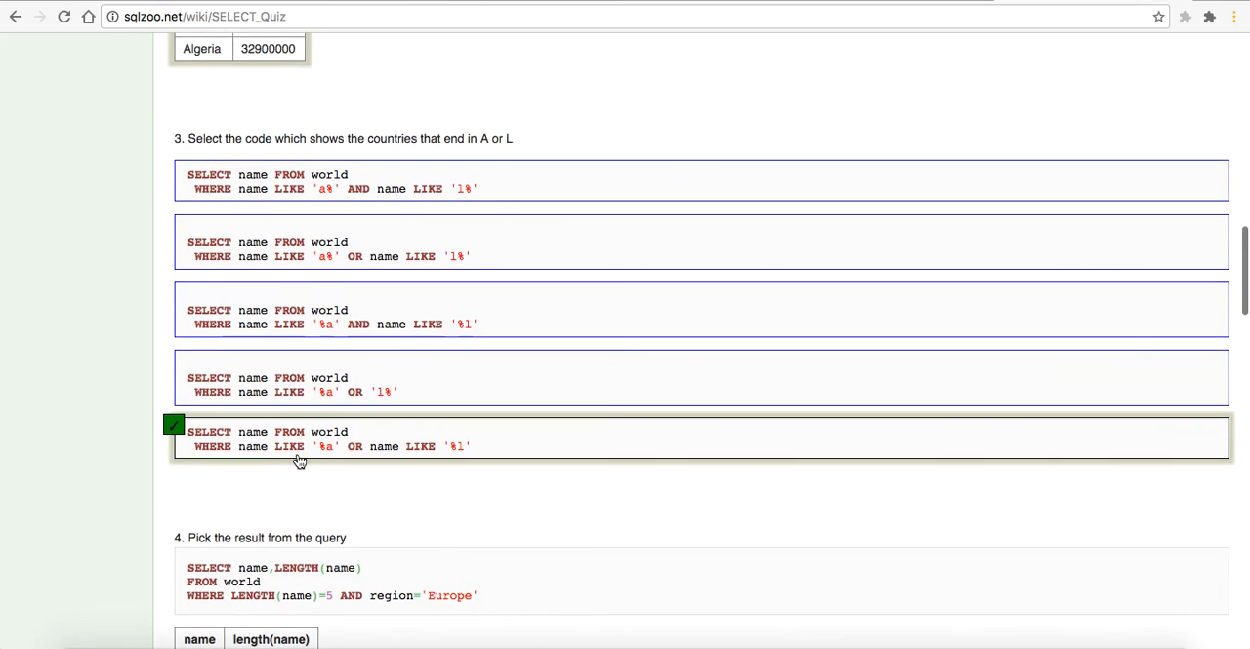
scroll("up", 3)
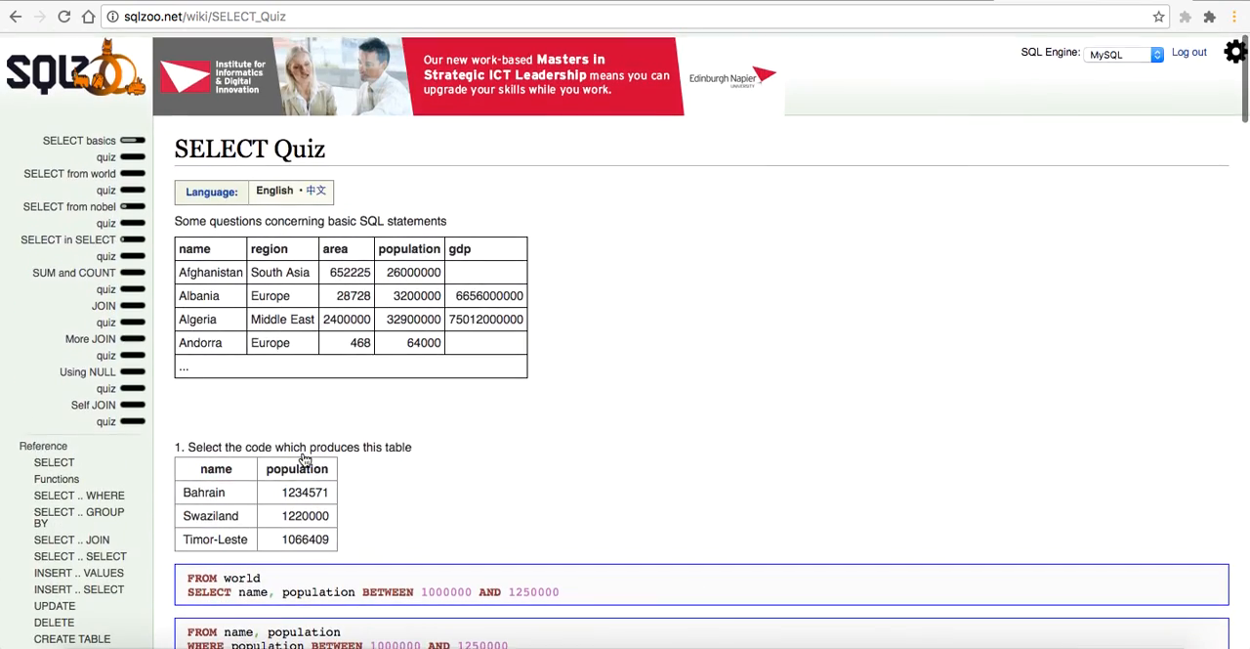
scroll("down", 3)
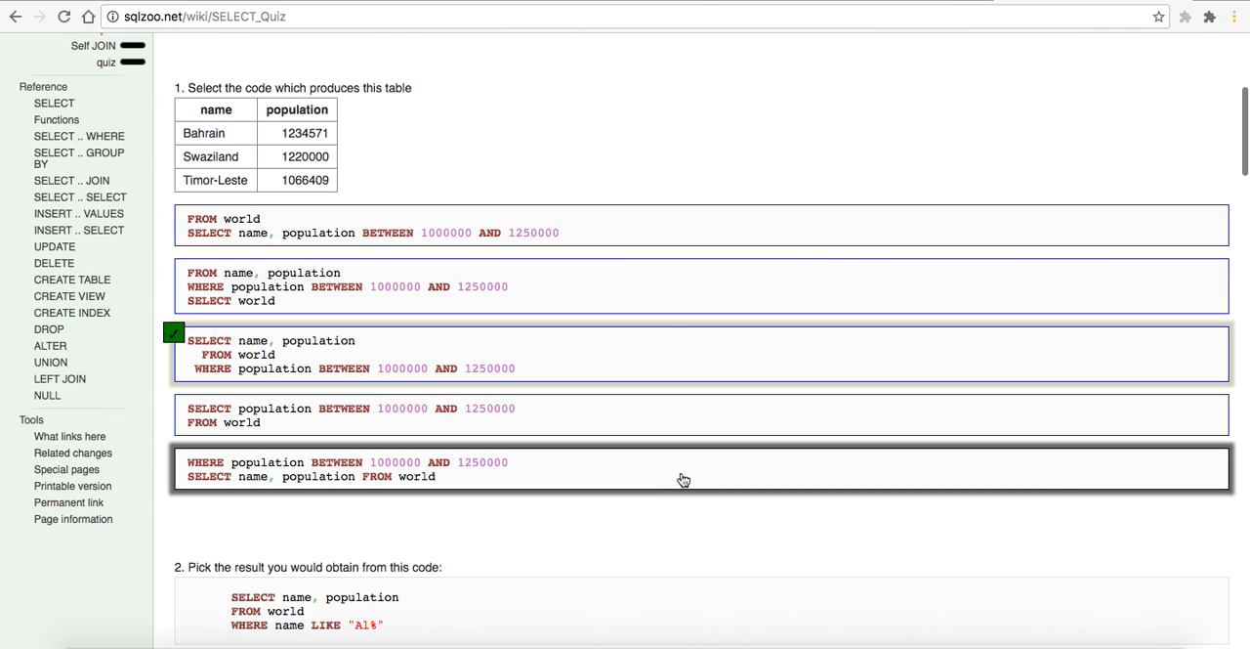
mouse_move(649, 198)
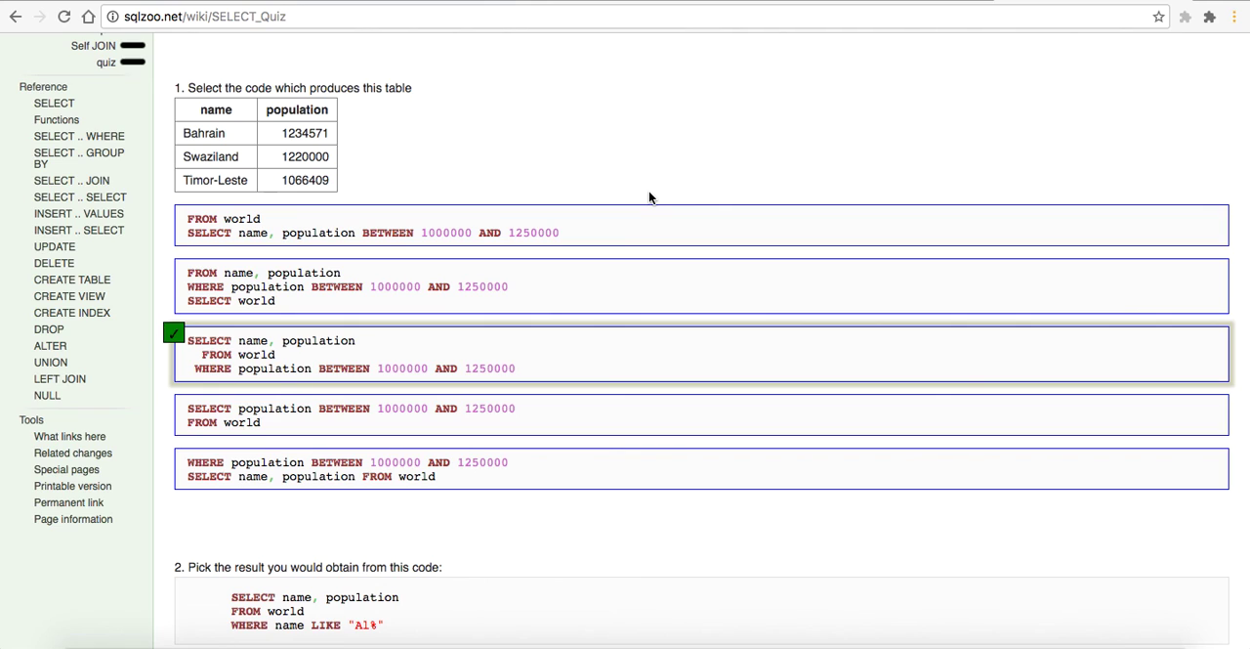
mouse_move(863, 373)
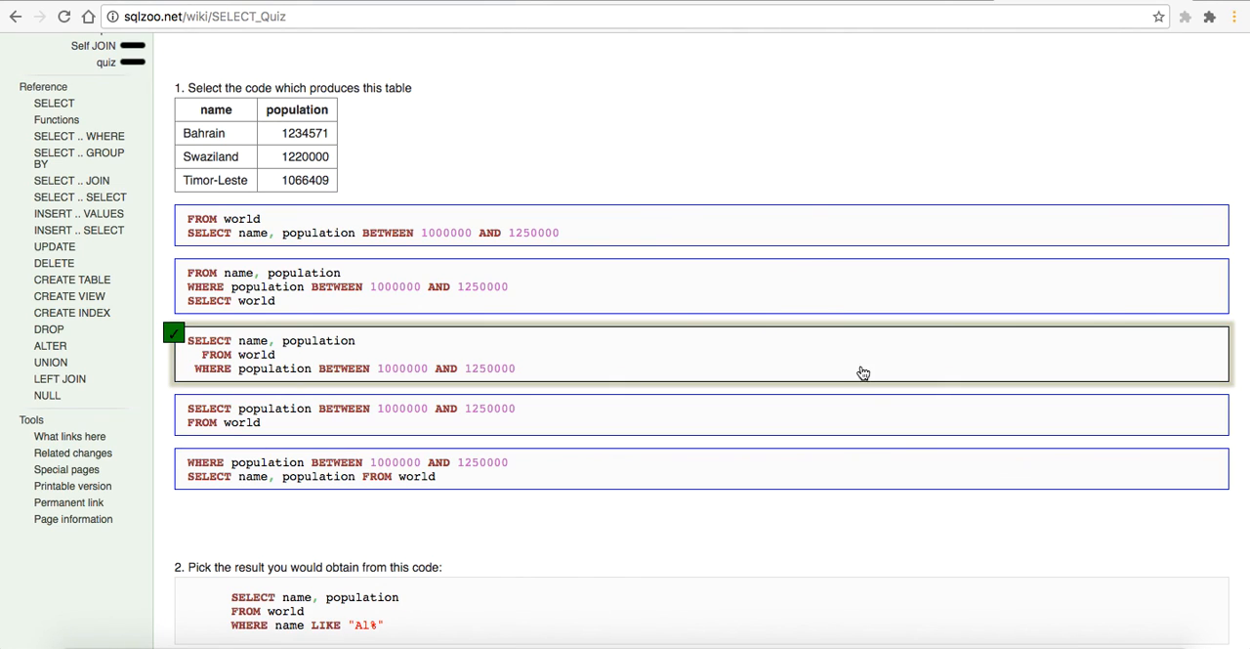